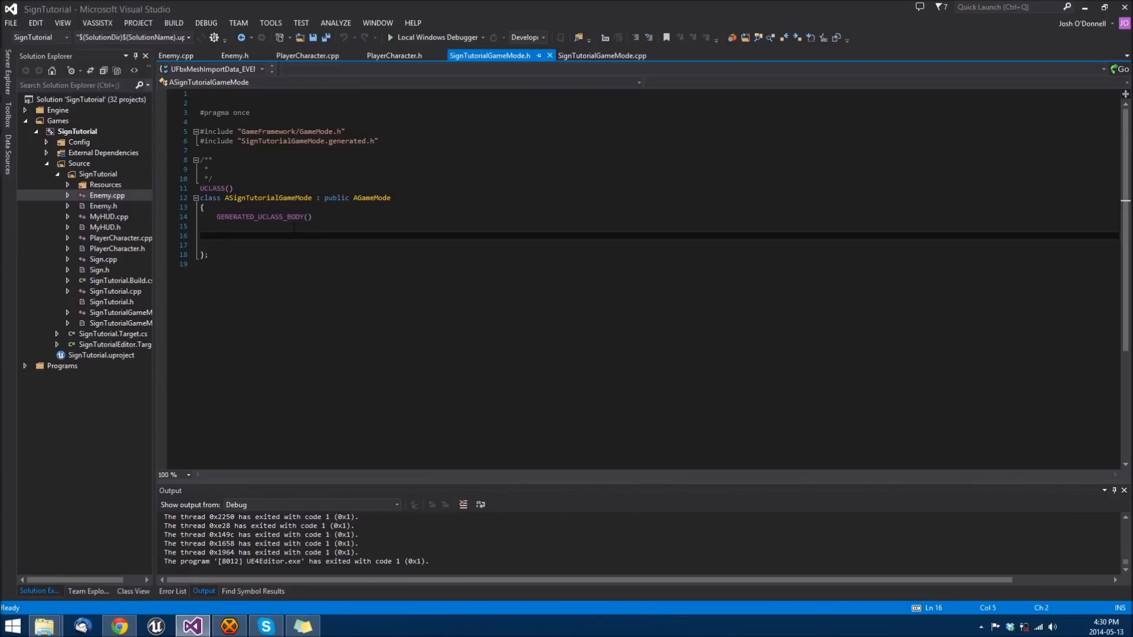
Add UPROPERTY(EditDefaultsOnly, Category=EnemyClass) TSubclassOf<AEnemy> EnemyClass to the class body and save
click(216, 235)
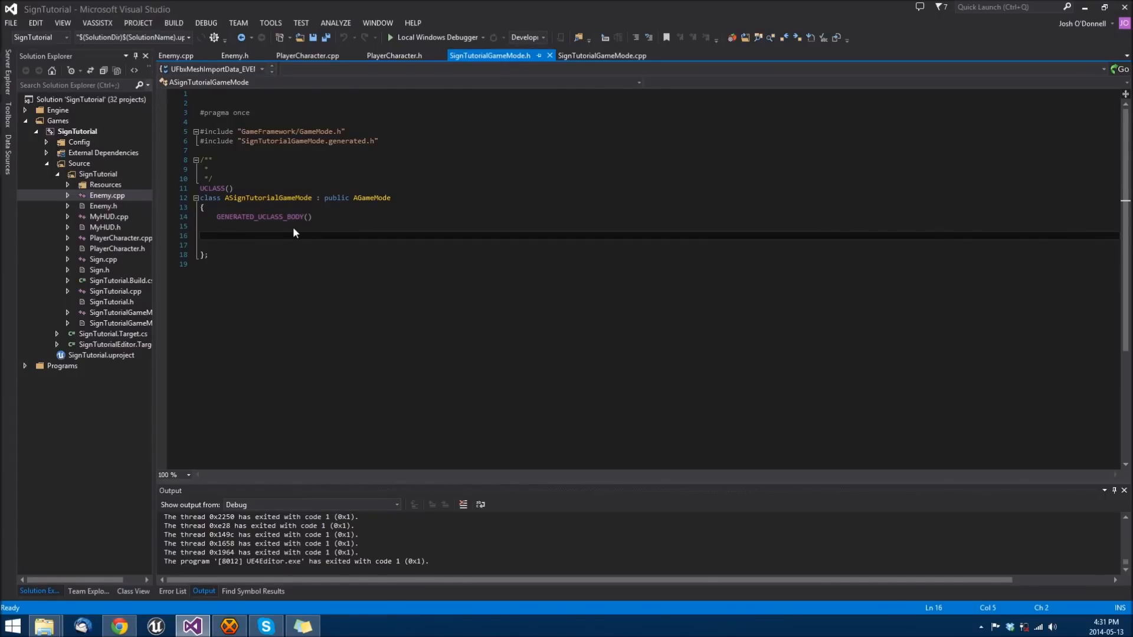
text(UPROPERTY()
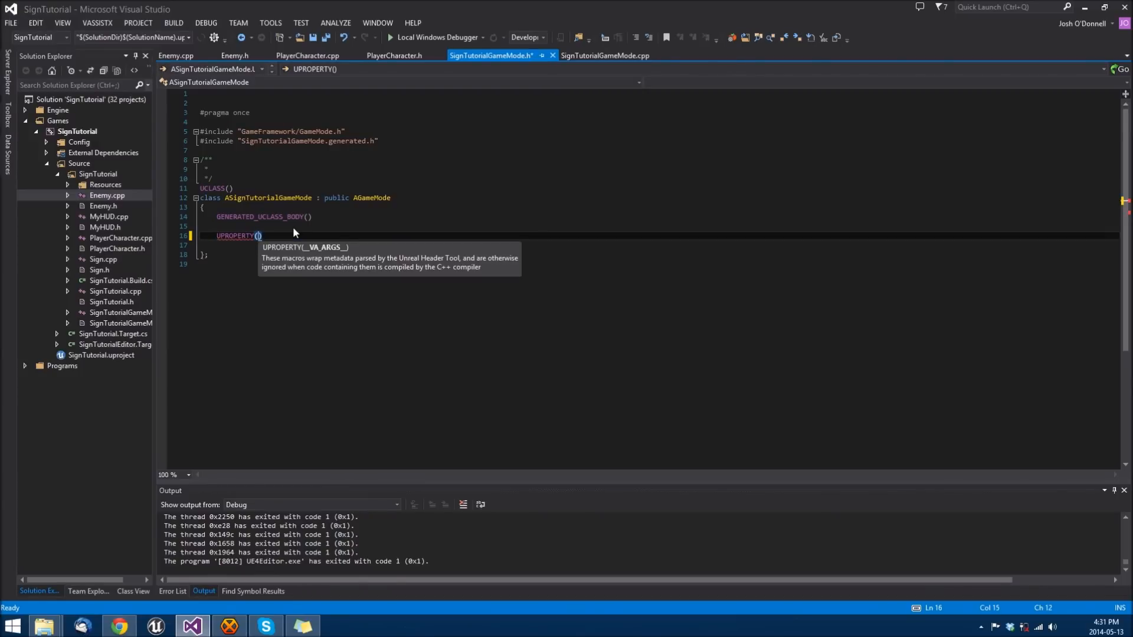
text(EditDefaultsOnly, Category=Enenm)
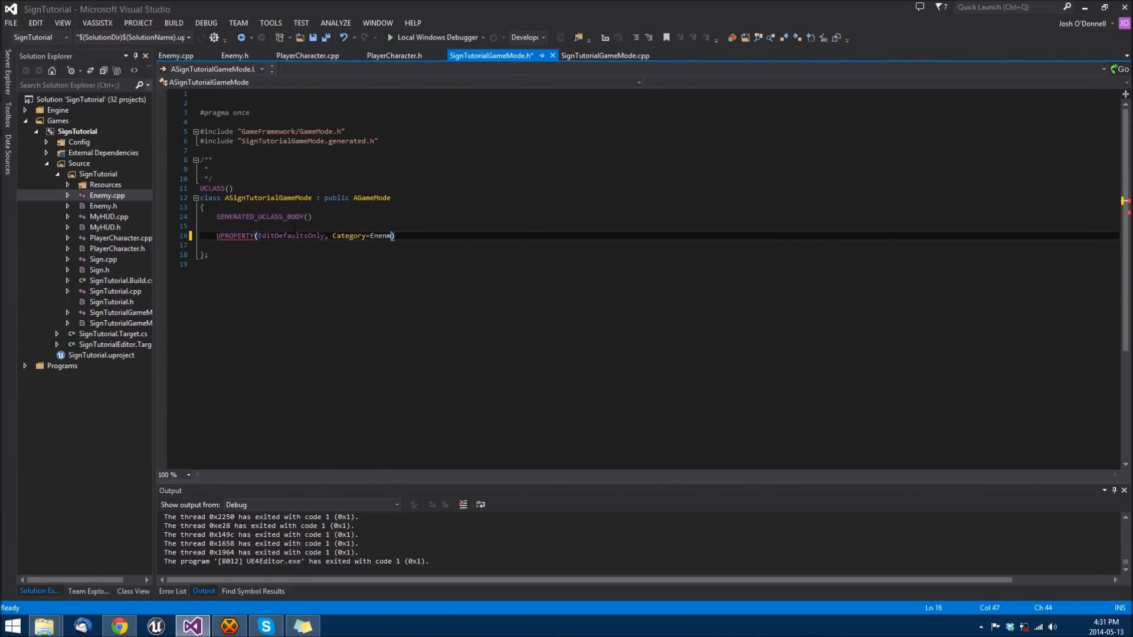
text(Calss)
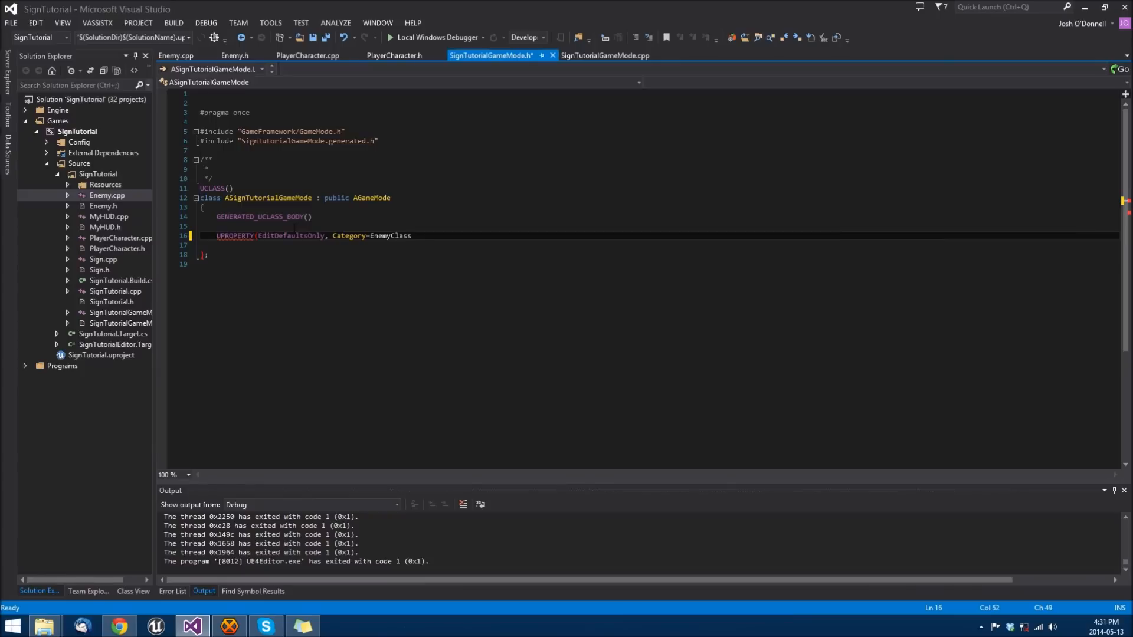
key(enter)
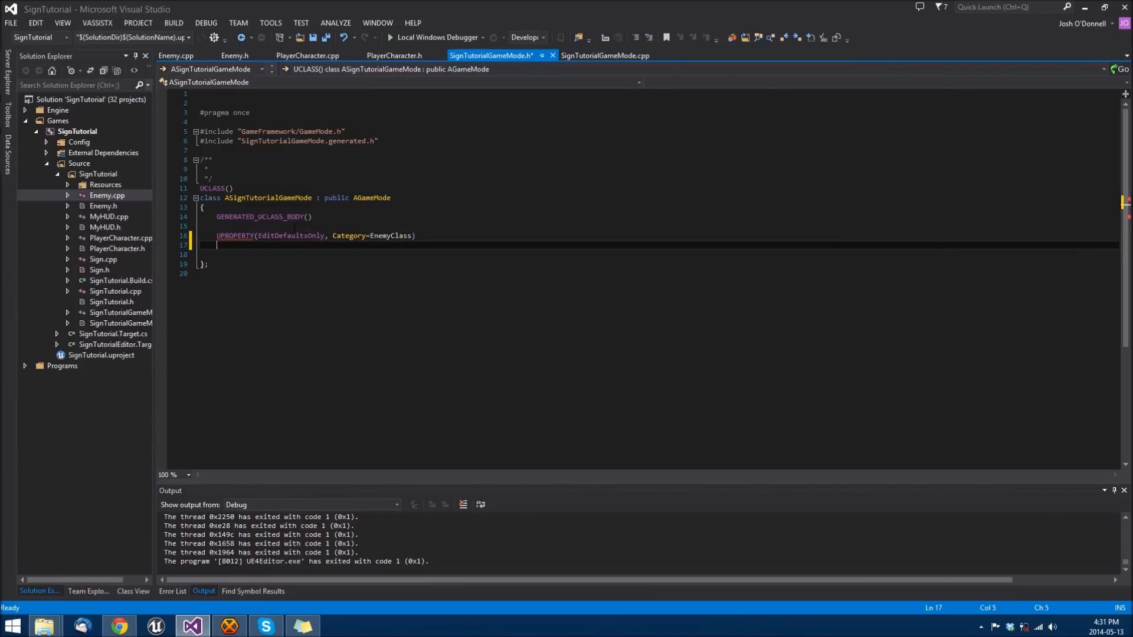
text(TSu)
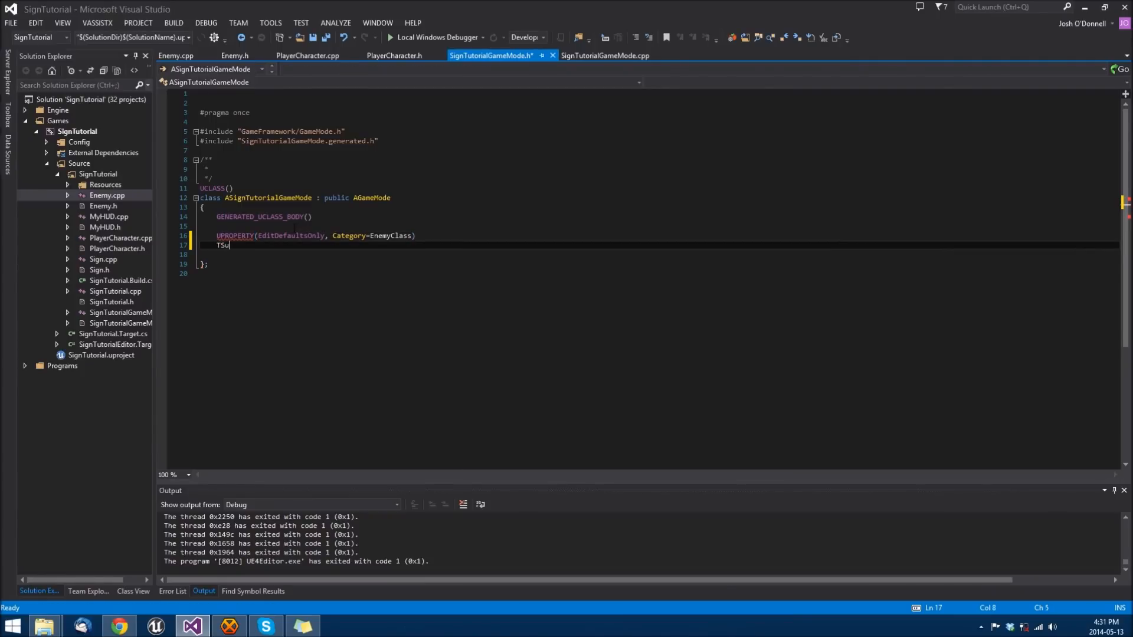
text(bclassOf)
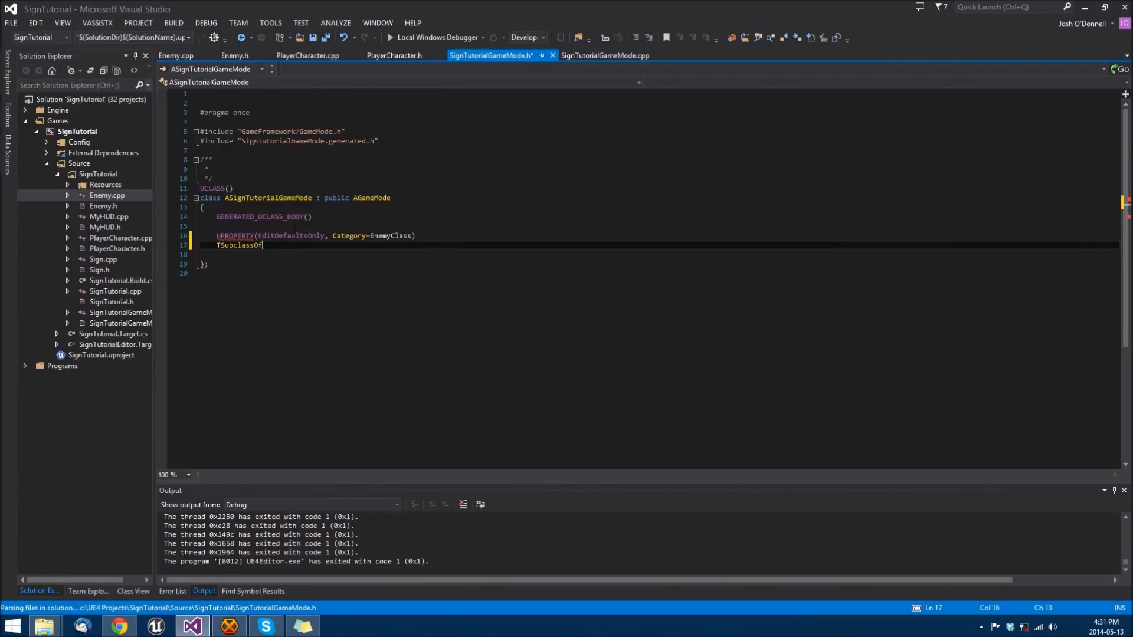
text(<AEnemy> EnemyClass;)
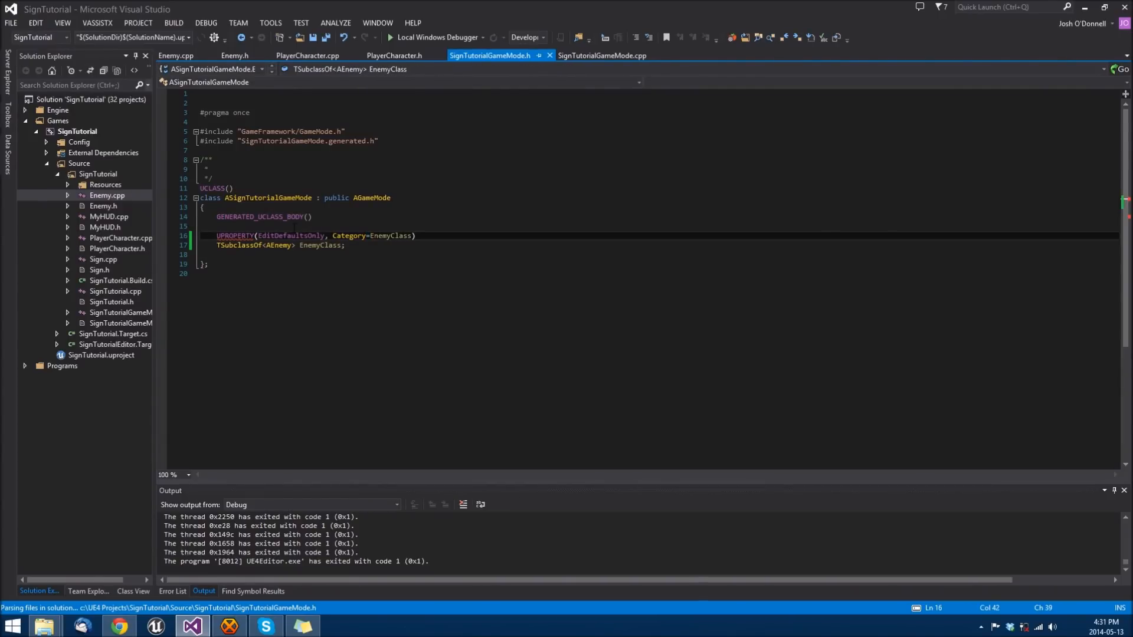
mouse_move(293, 232)
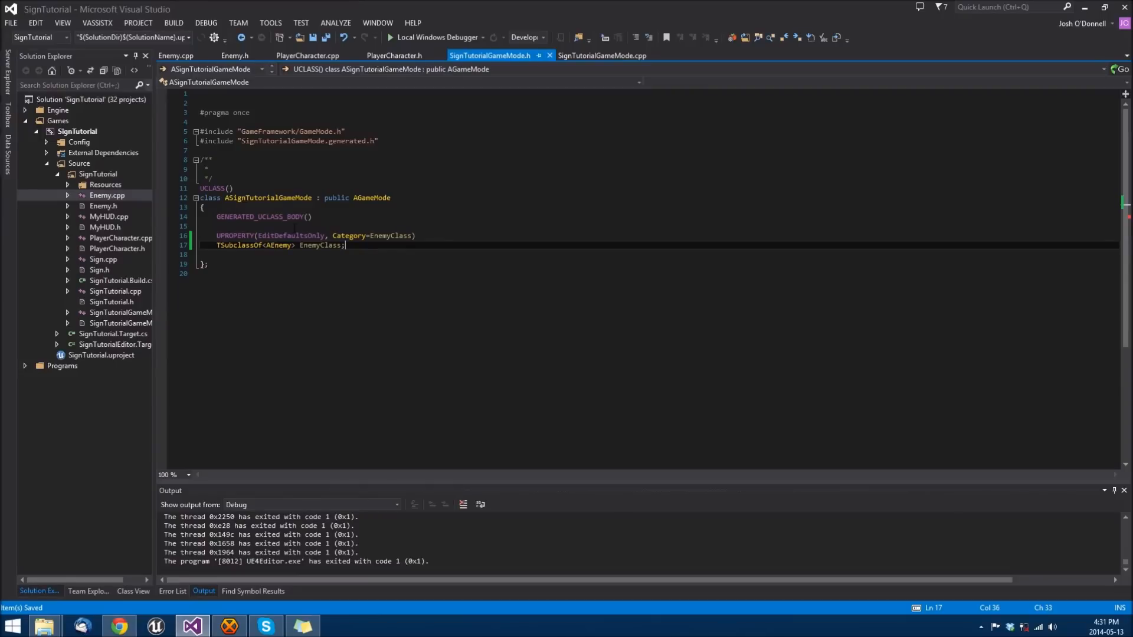
Declare virtual void BeginPlay(); and, under protected:, void SpawnEnemy();
key(enter)
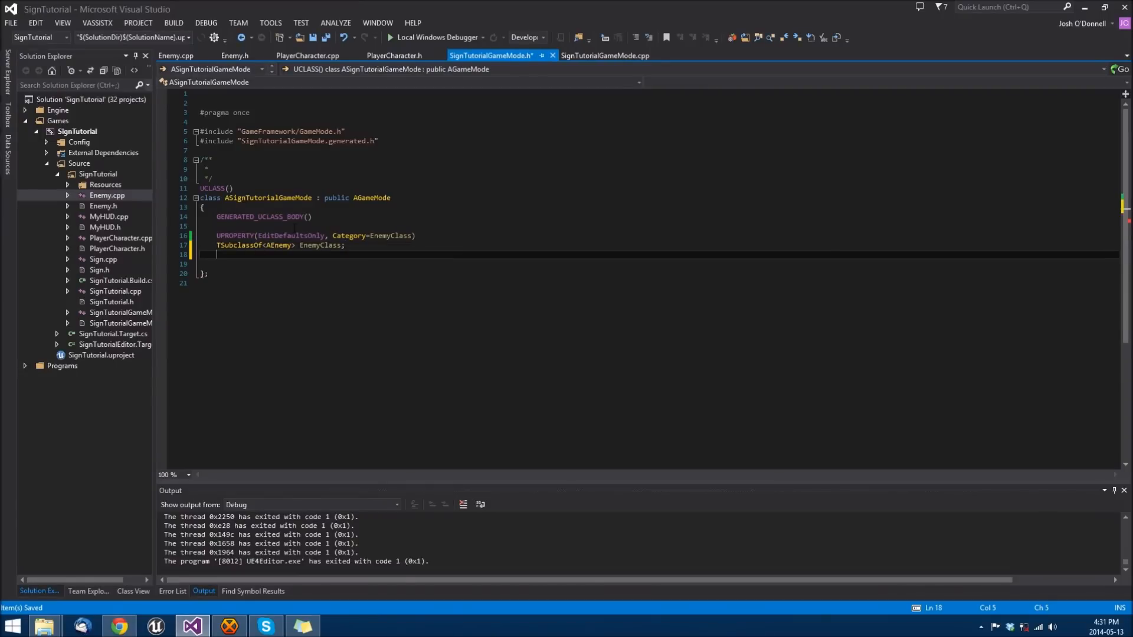
text(virtual BeginPlay)
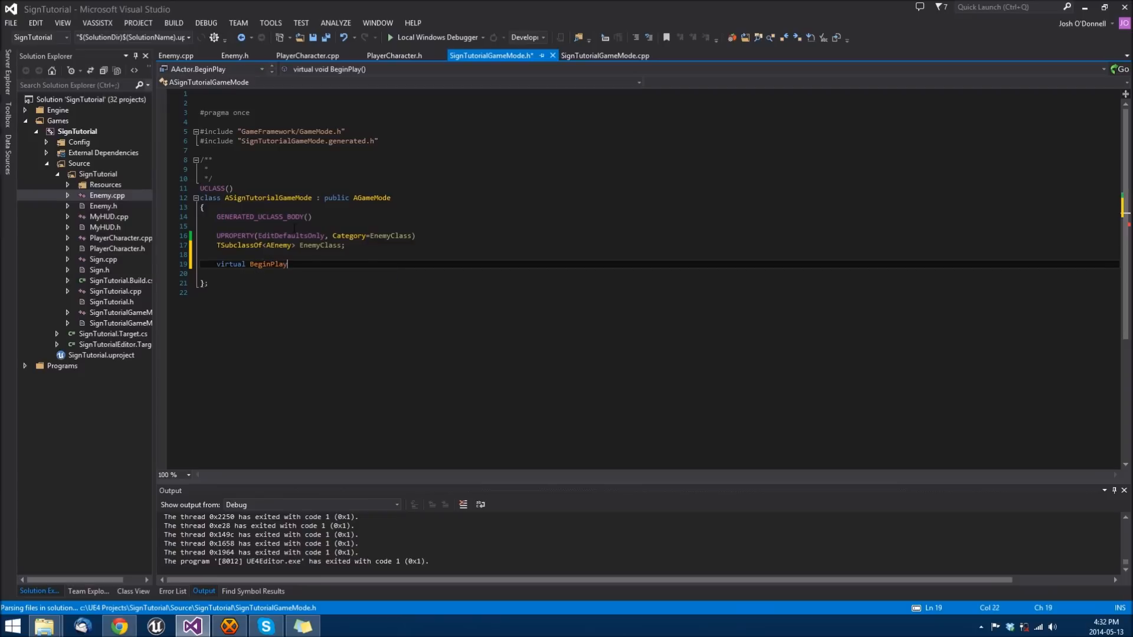
text(();)
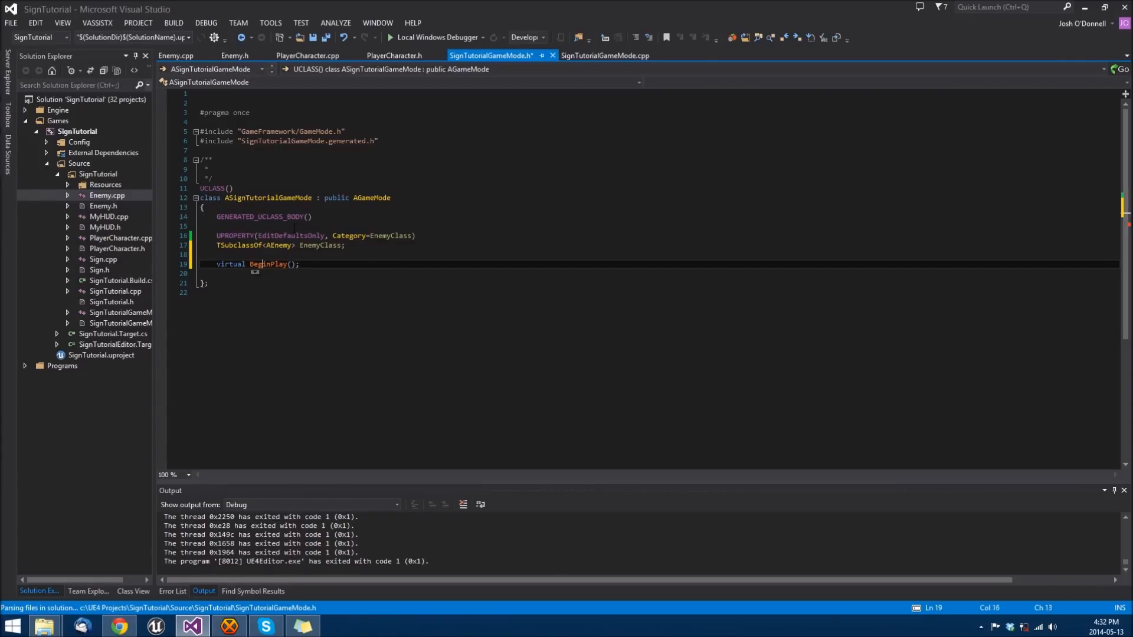
text(void)
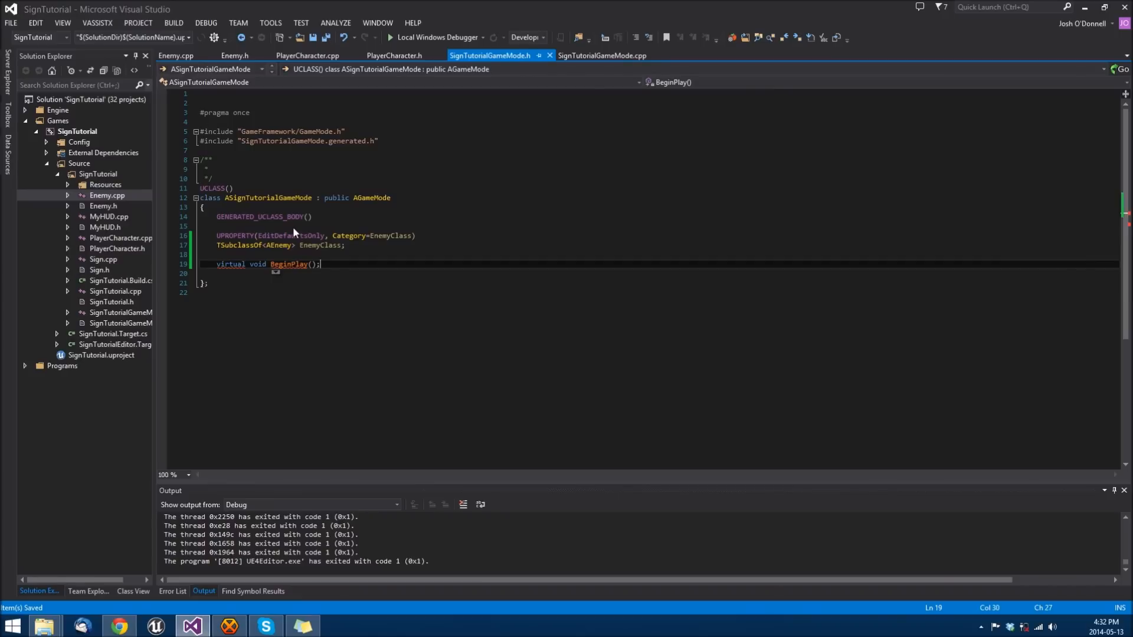
text(protected:)
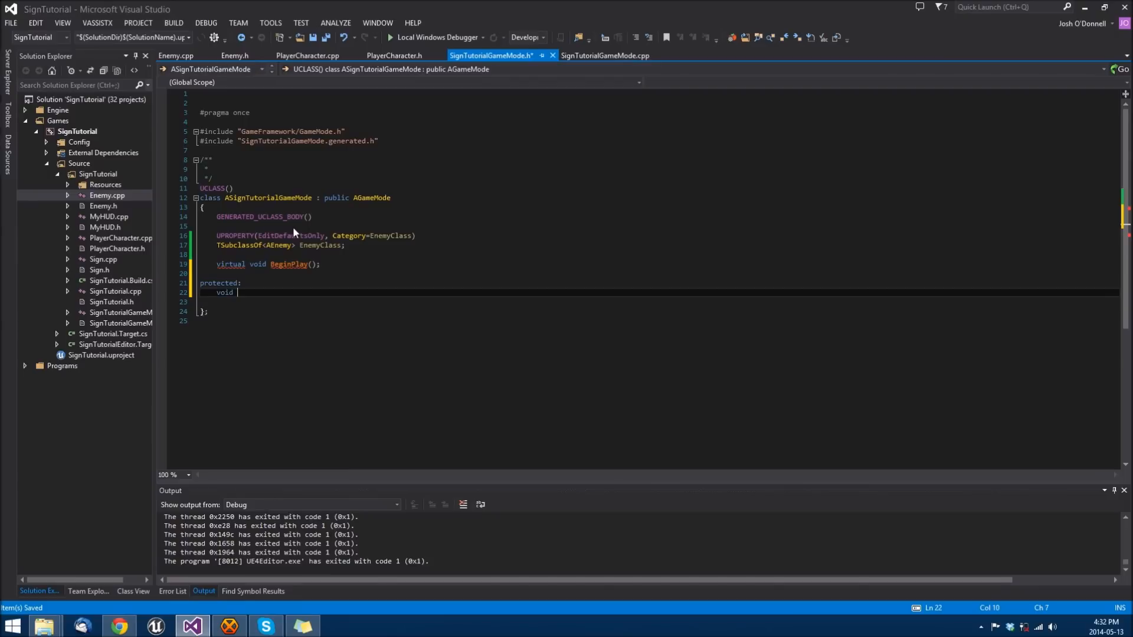
text(Spawn)
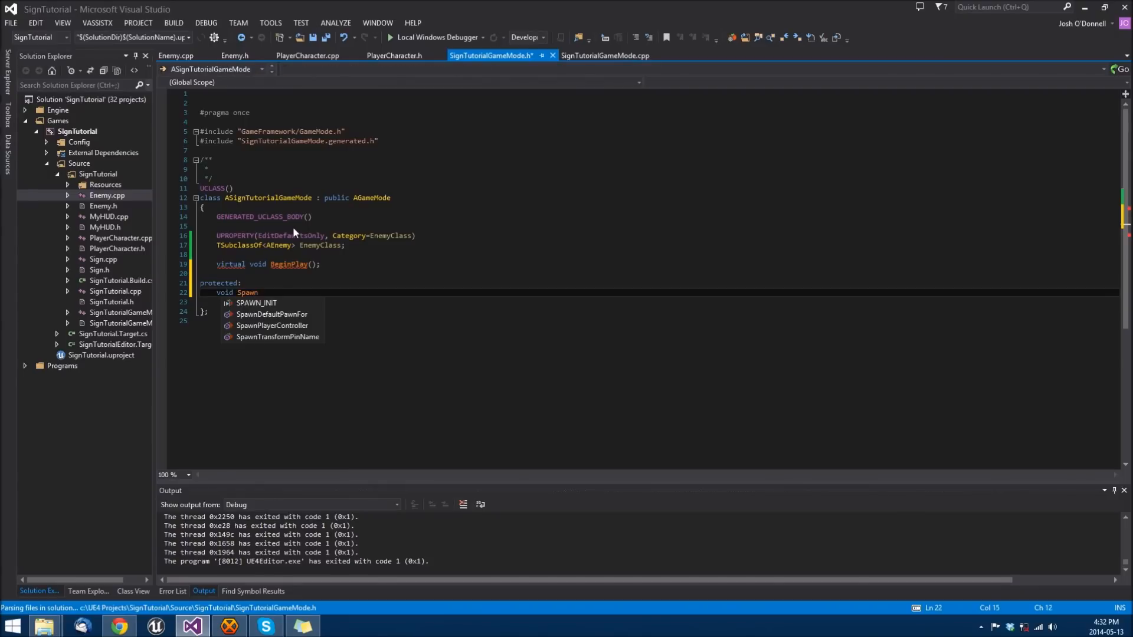
text(Enemy();)
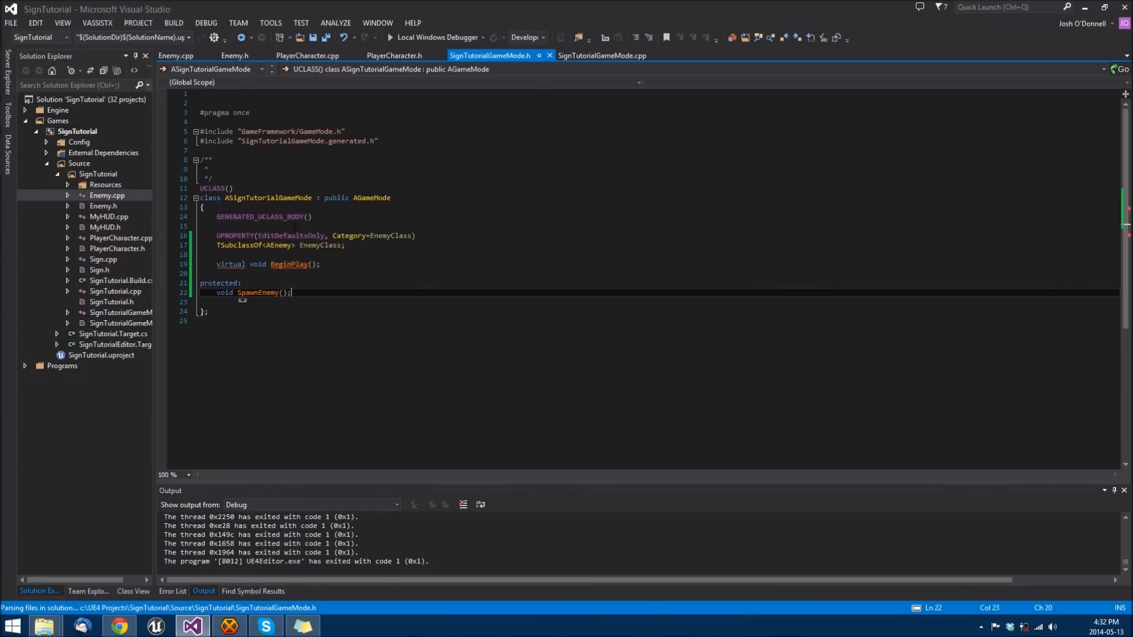
mouse_move(603, 55)
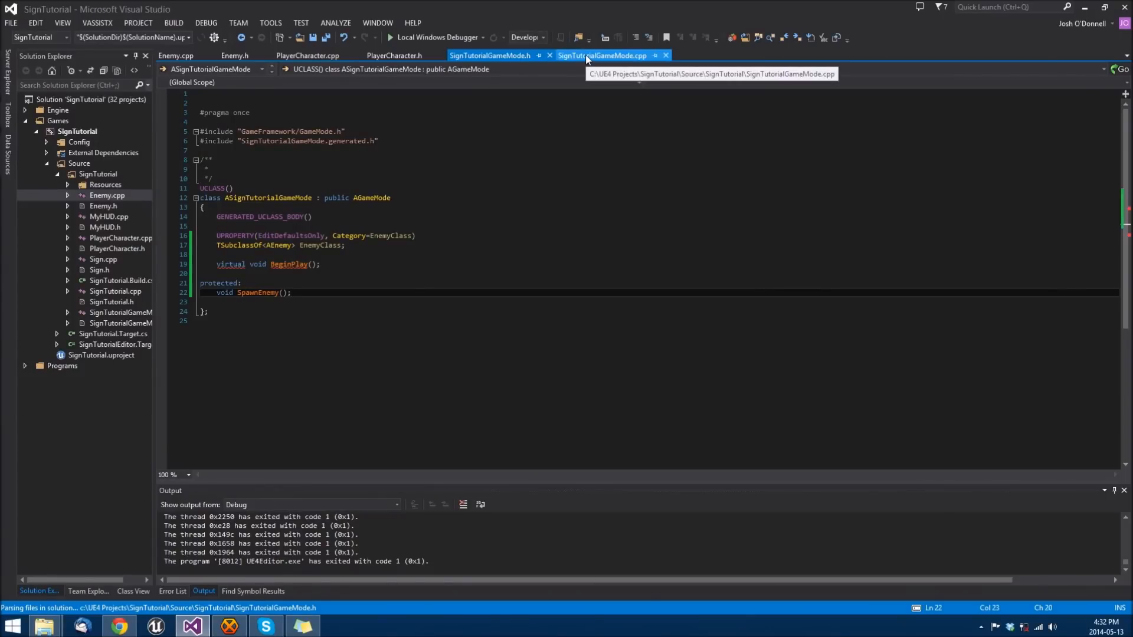
In the constructor, add FObjectFinder<UBlueprint> EnemyBlueprint for '/Game/ProjectAssets/BP_EnemyPropane'
click(603, 55)
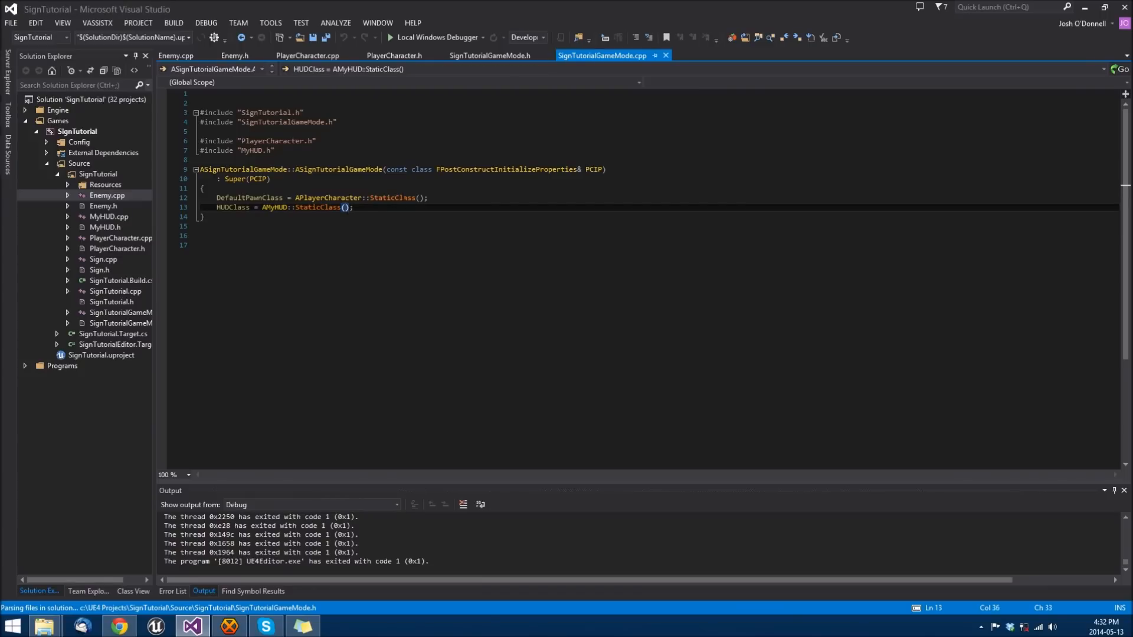
click(428, 197)
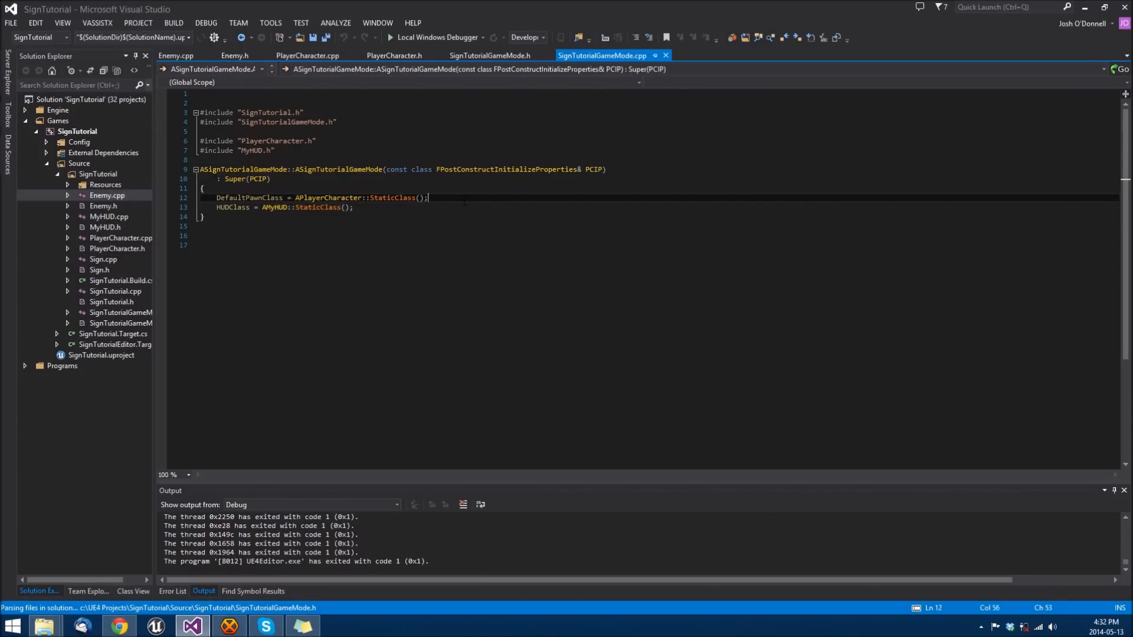
key(enter)
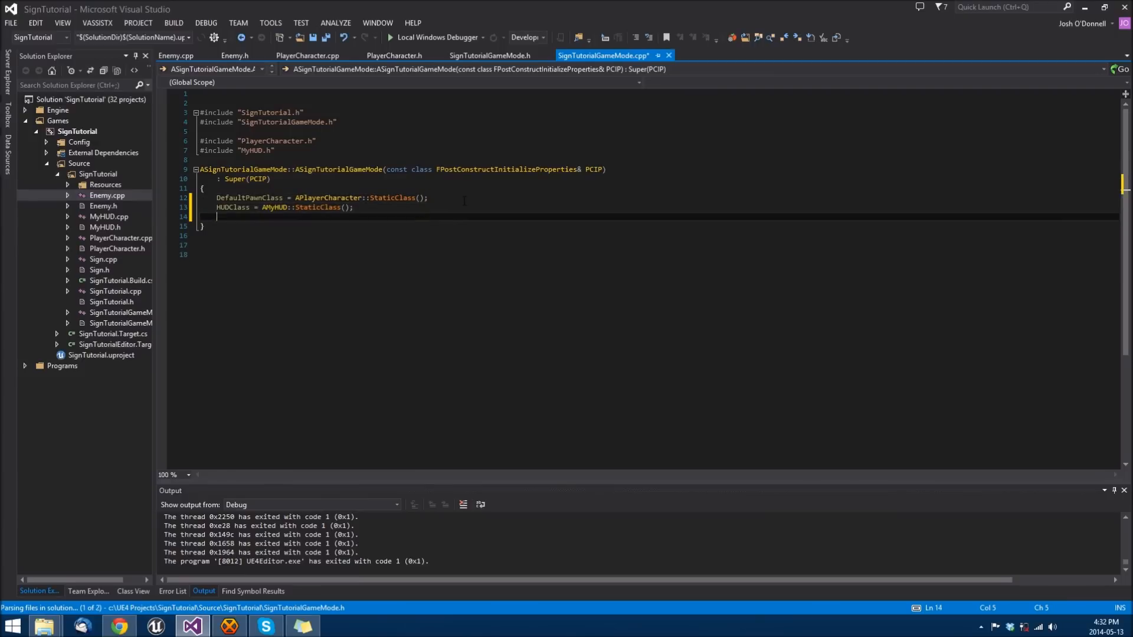
text(ConstructorHelpers::FObjectFinder)
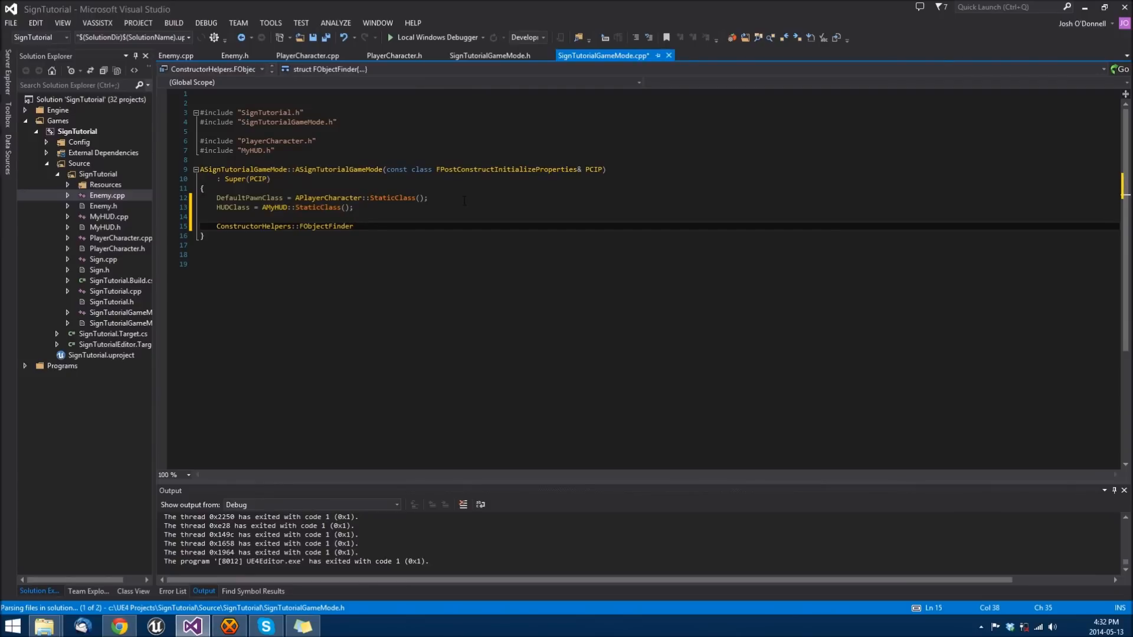
text(>U)
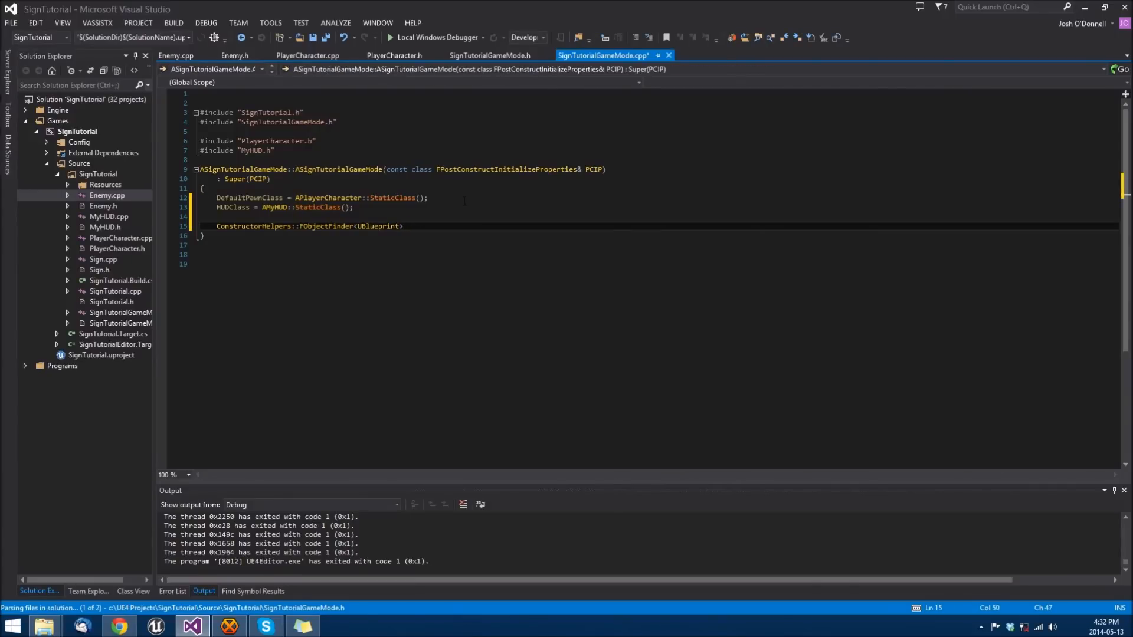
text(EnemyBlue)
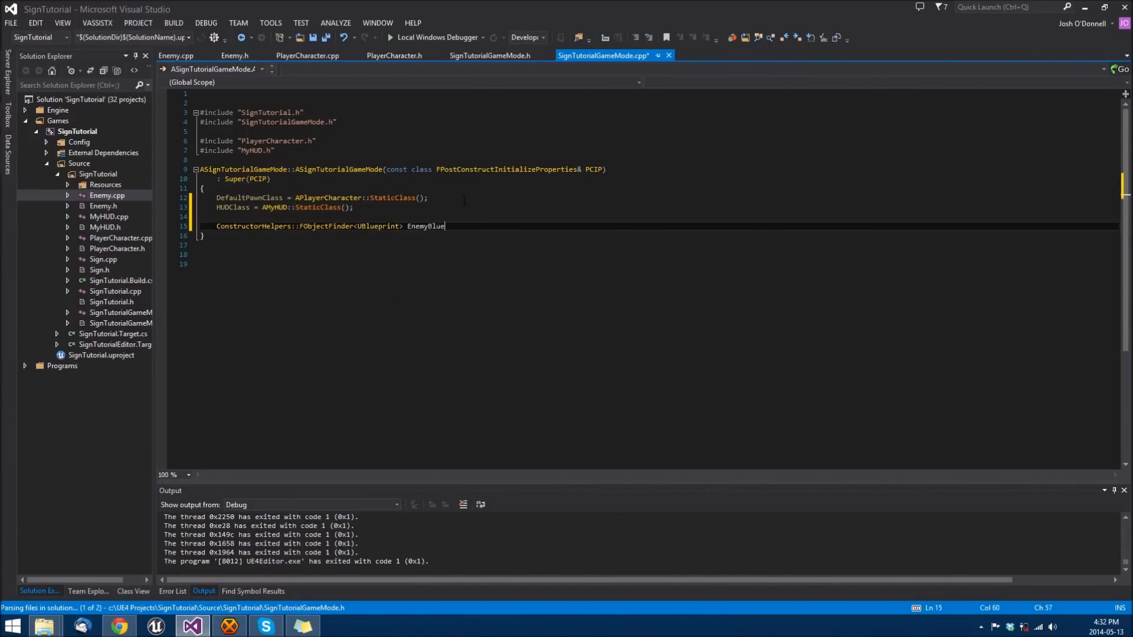
text(print)
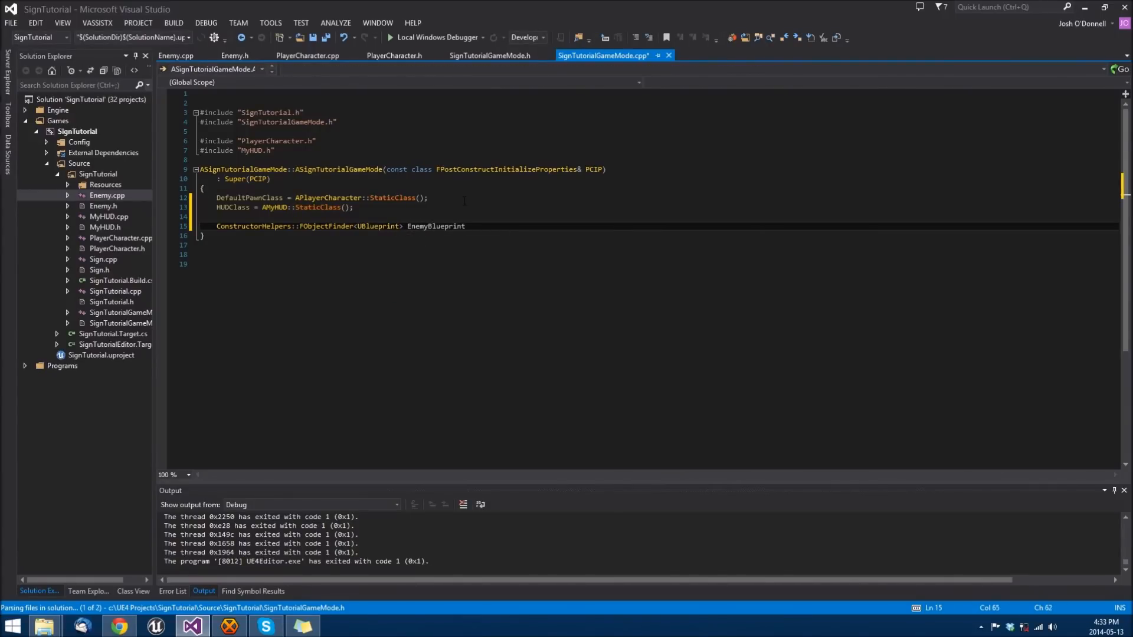
text(TEXT()))
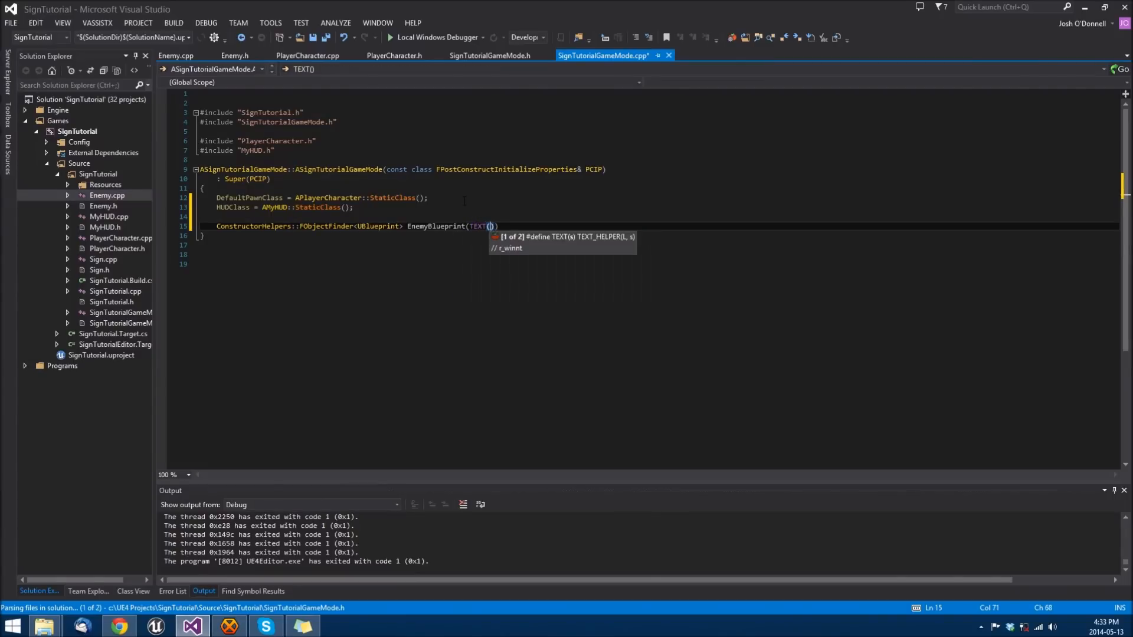
text("")
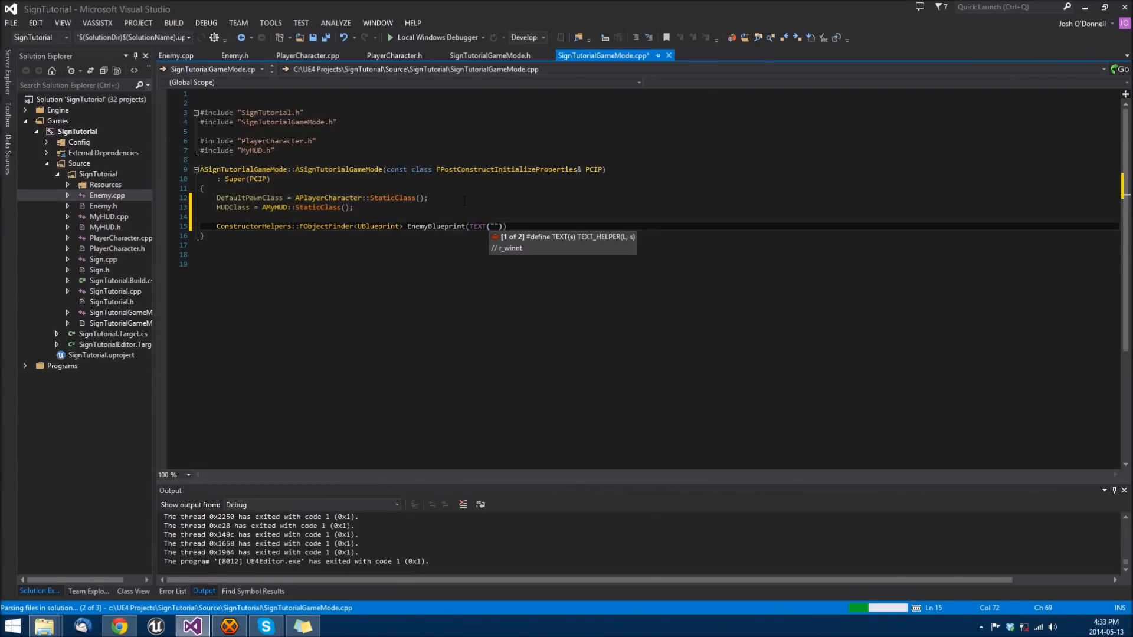
text(B)
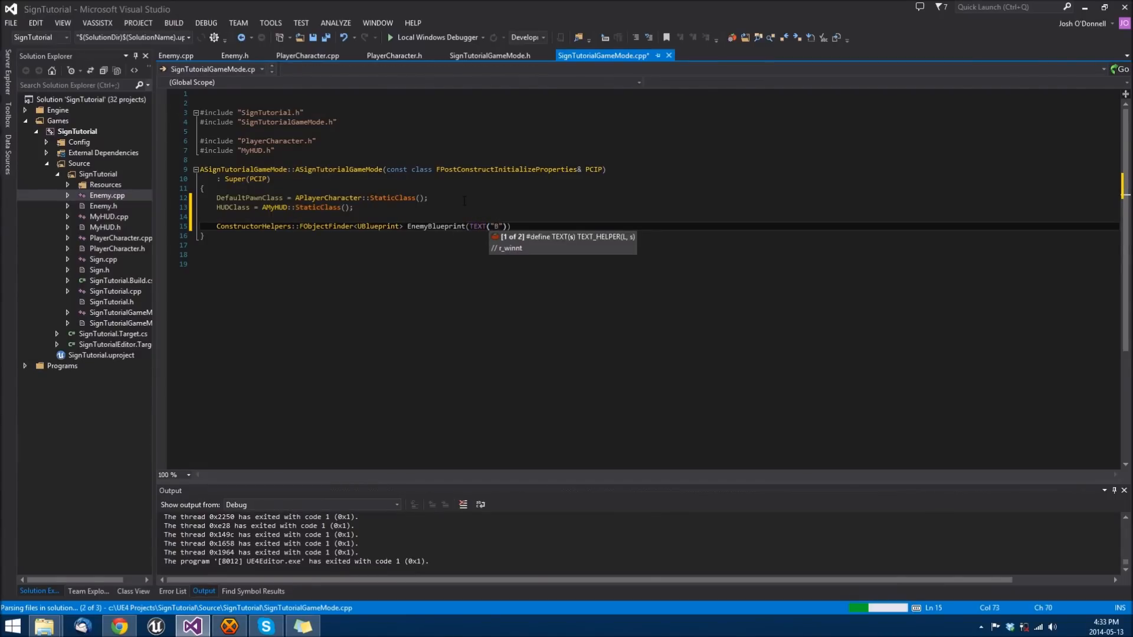
text(lueprint')
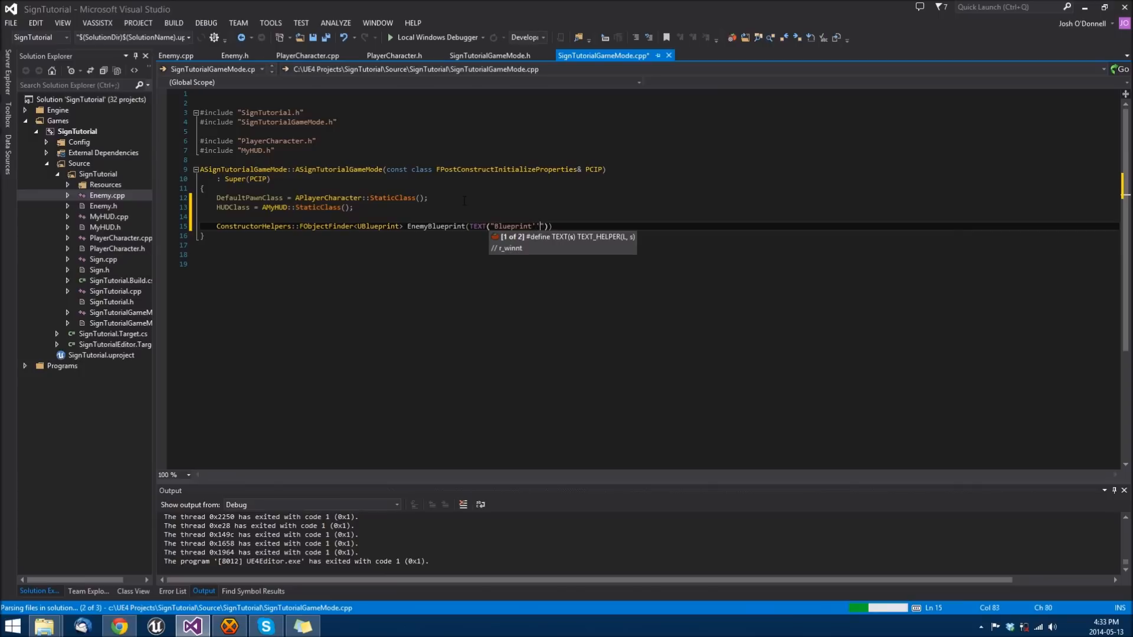
text(/)
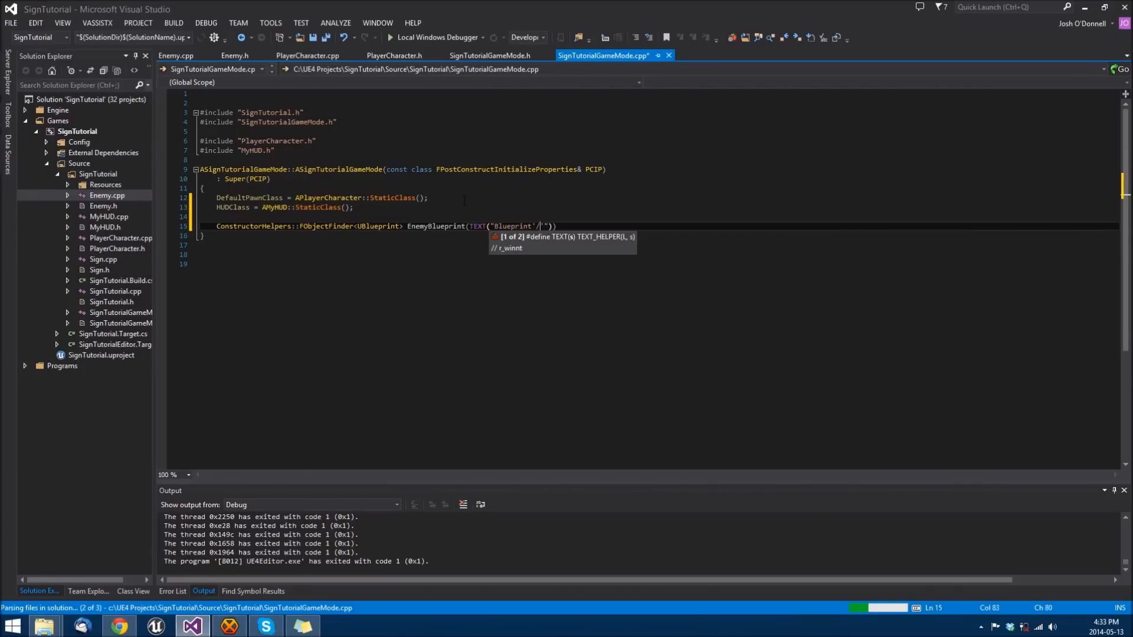
text(Game/Project)
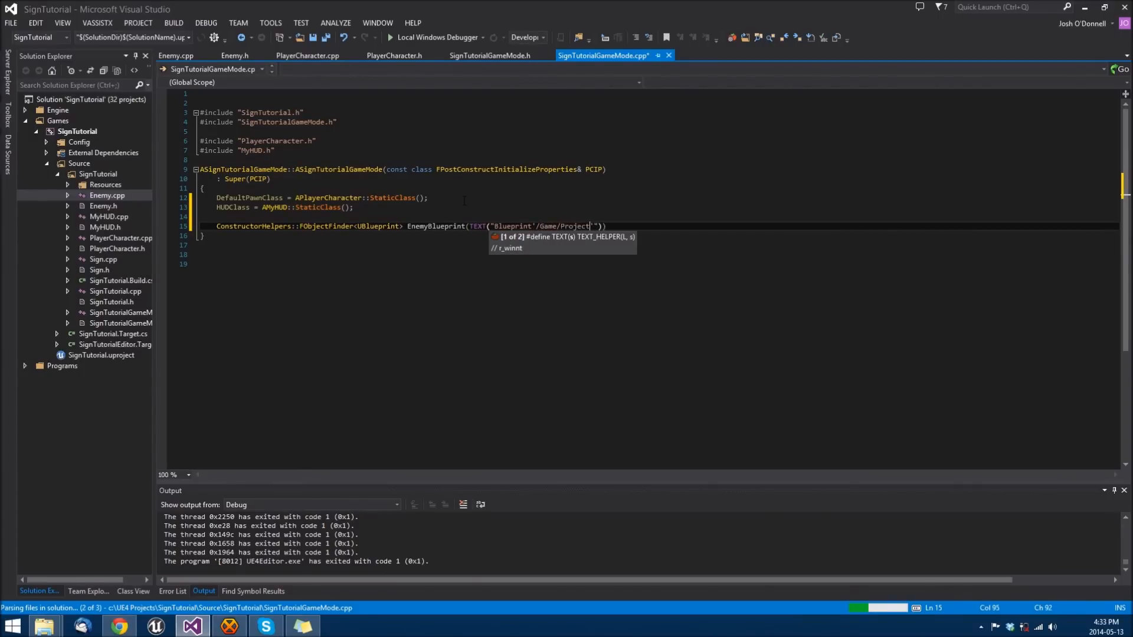
text(Assets/BP)
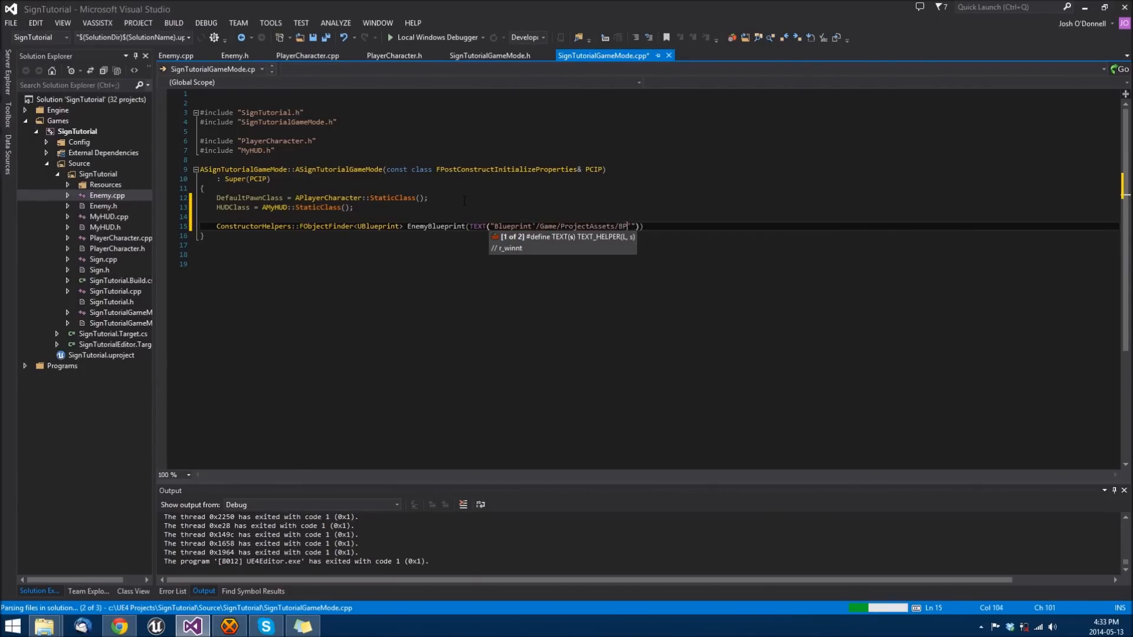
text(_EnemyPropane.BP_EnemyPropane)
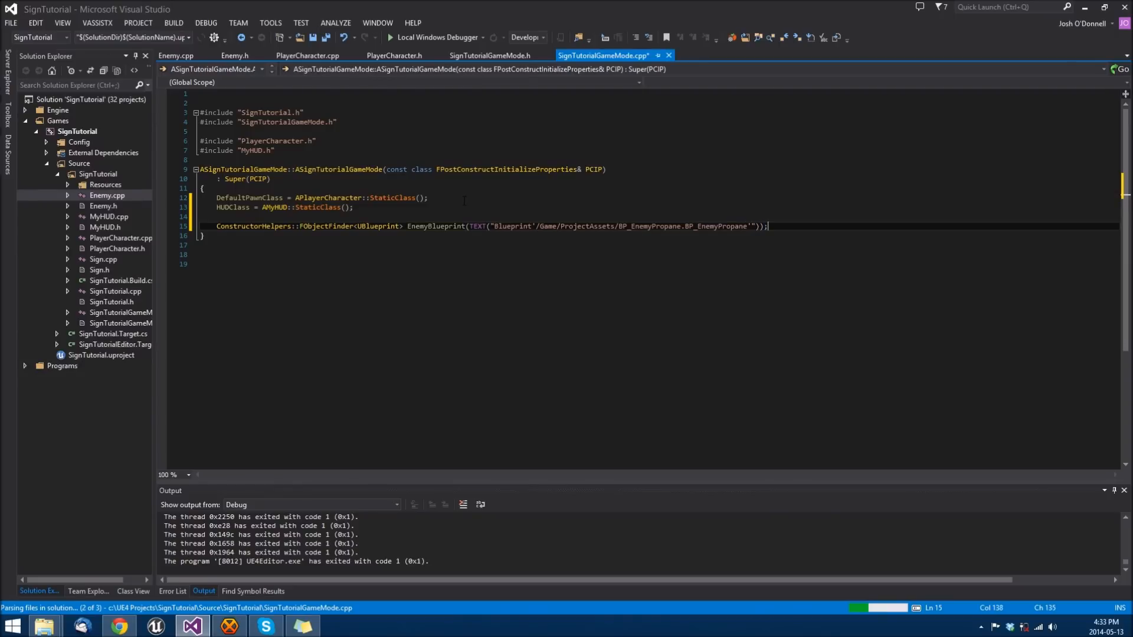
If EnemyBlueprint succeeds, set EnemyClass to EnemyBlueprint.Object->GeneratedClass
text(if)
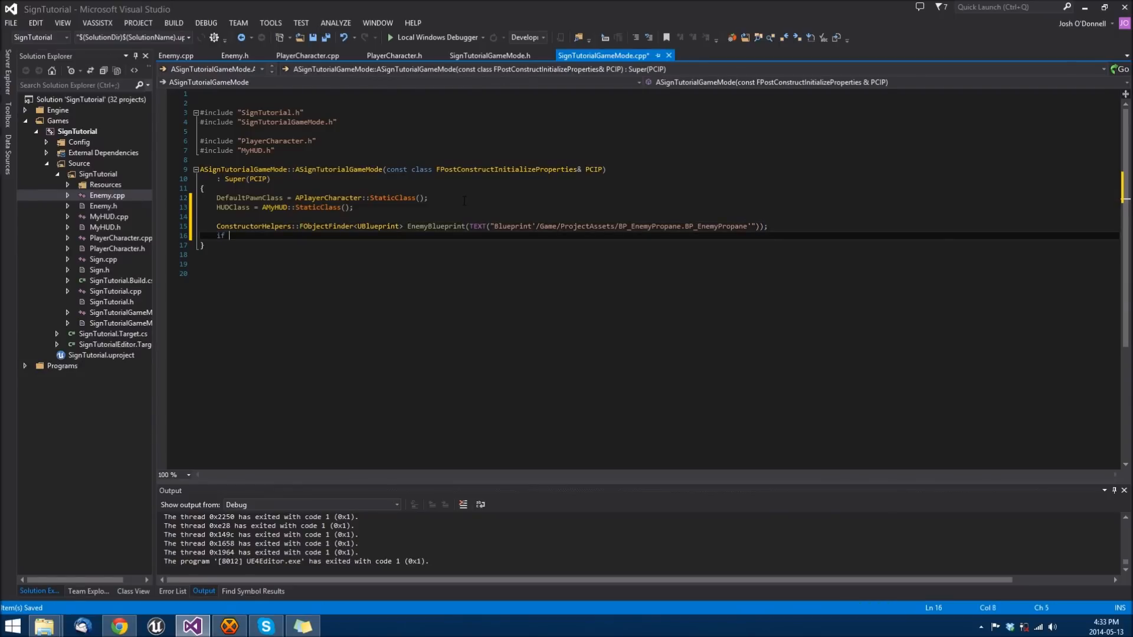
text((EnemyBlueprint.Object)
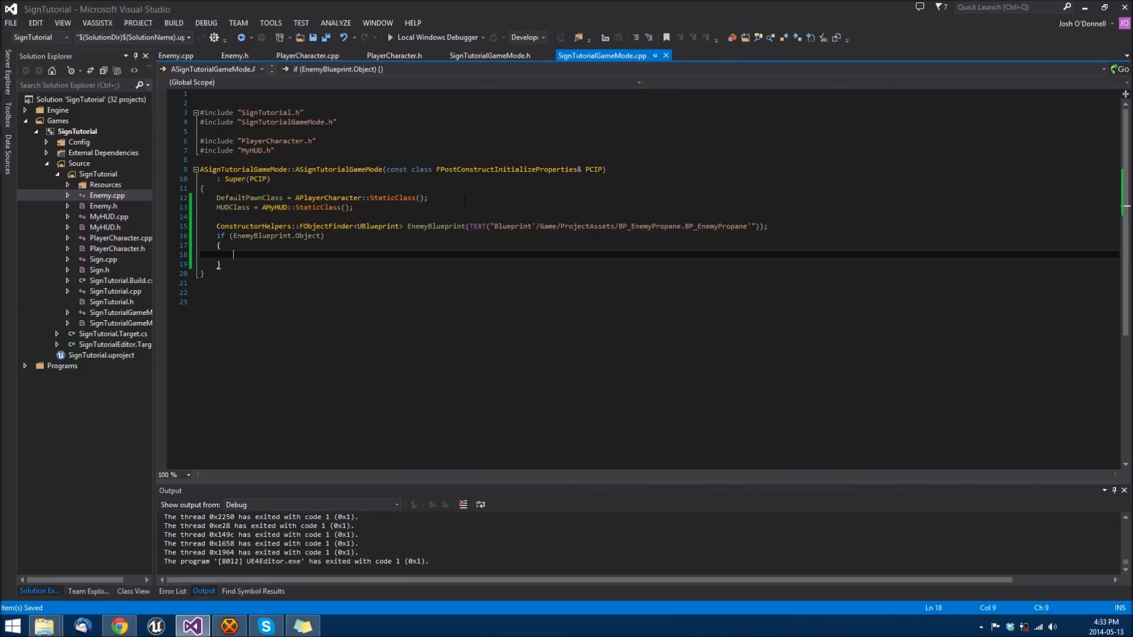
text(EnemyClass)
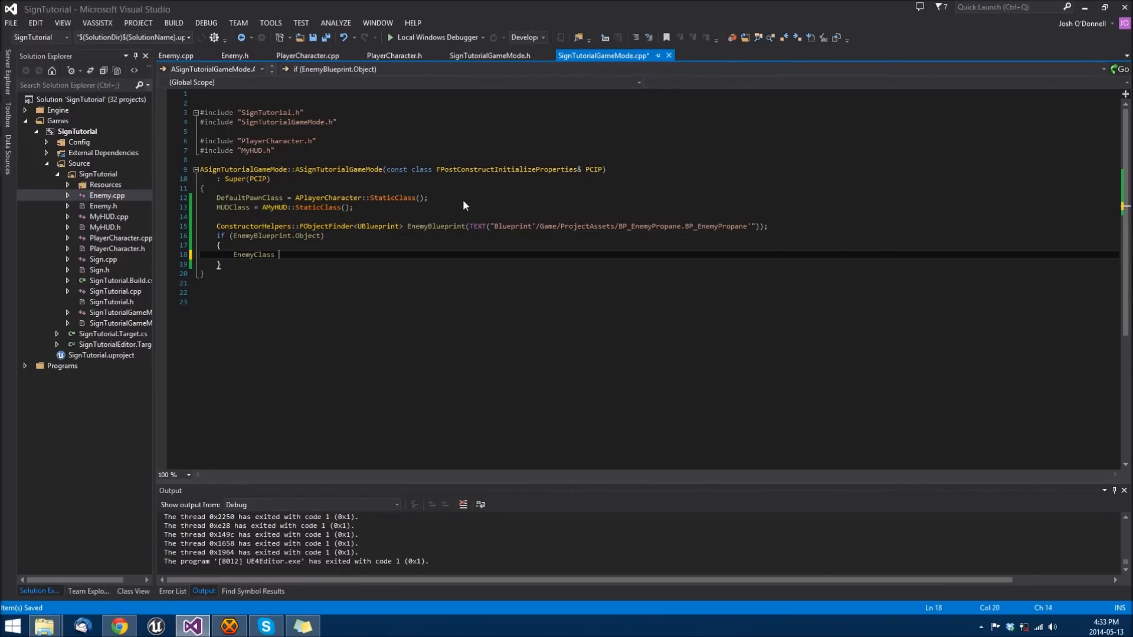
text(= E)
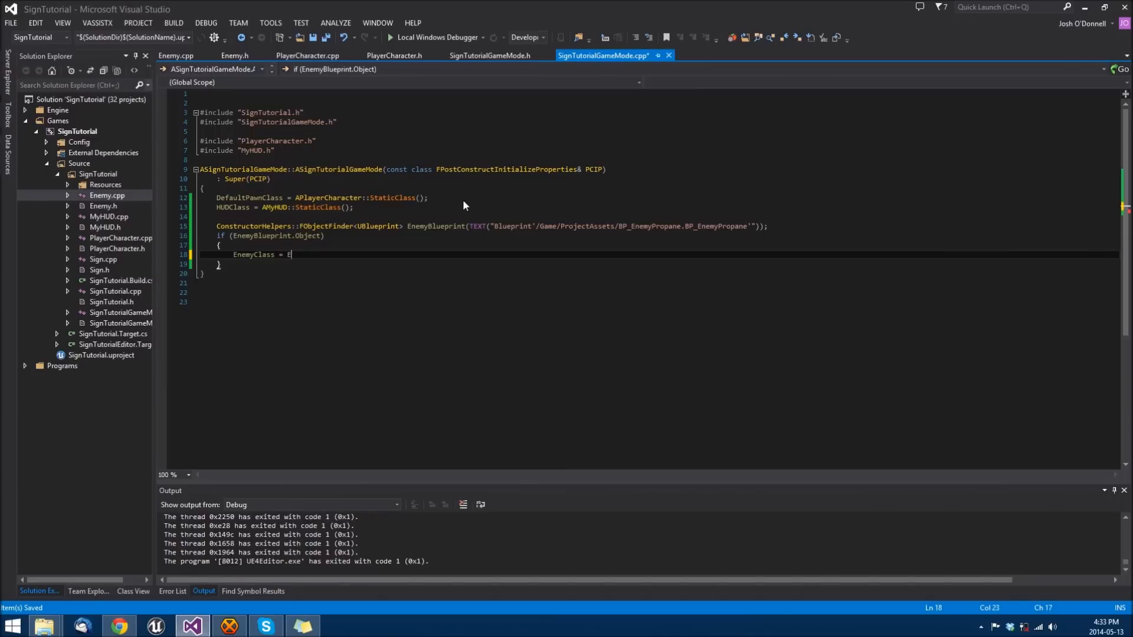
text(nemyBlueprint.)
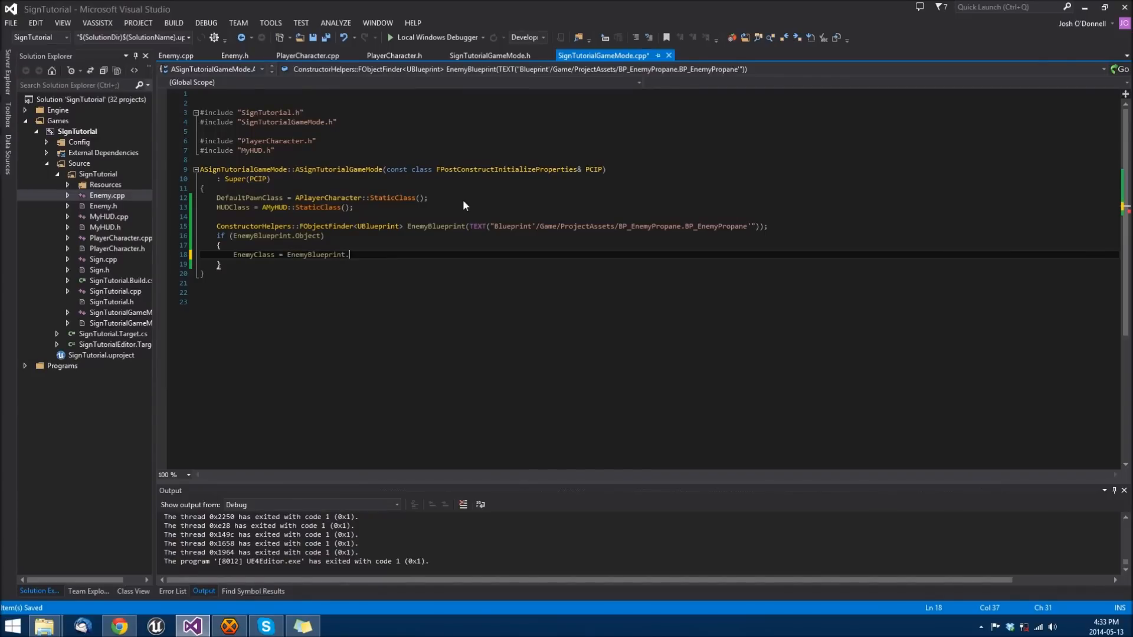
text(Object->GeneratedClass;)
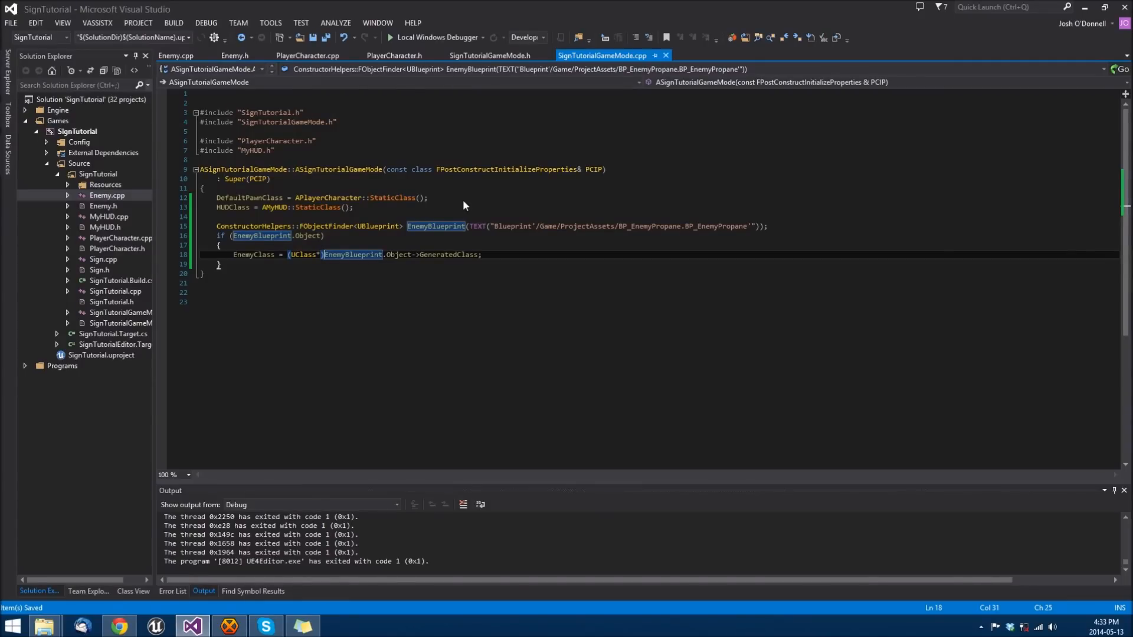
double_click(447, 254)
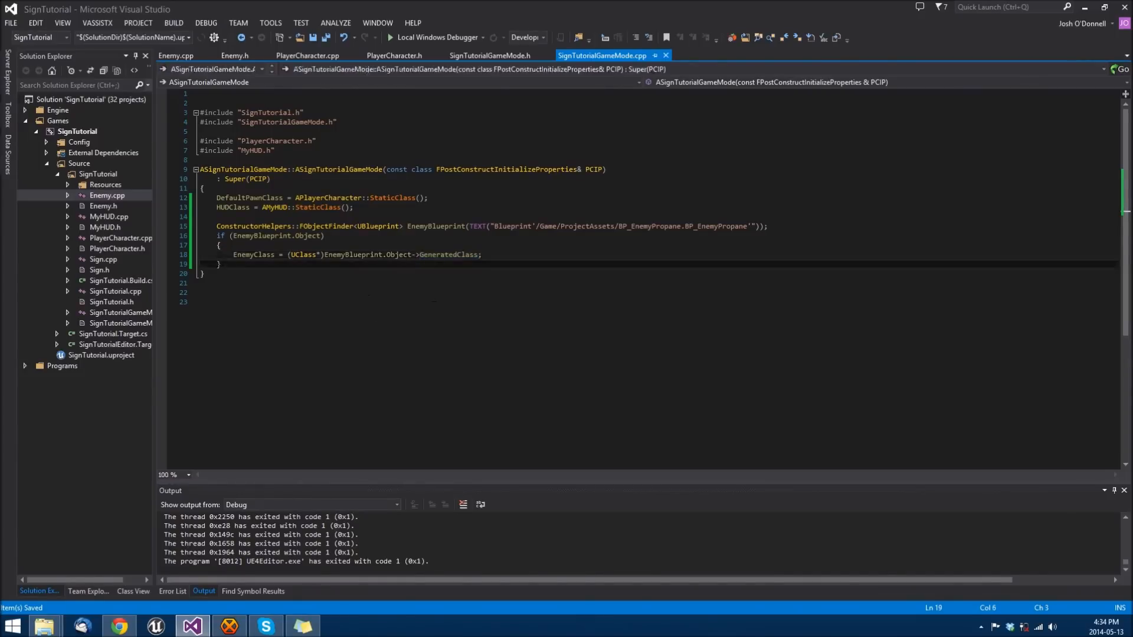
double_click(253, 254)
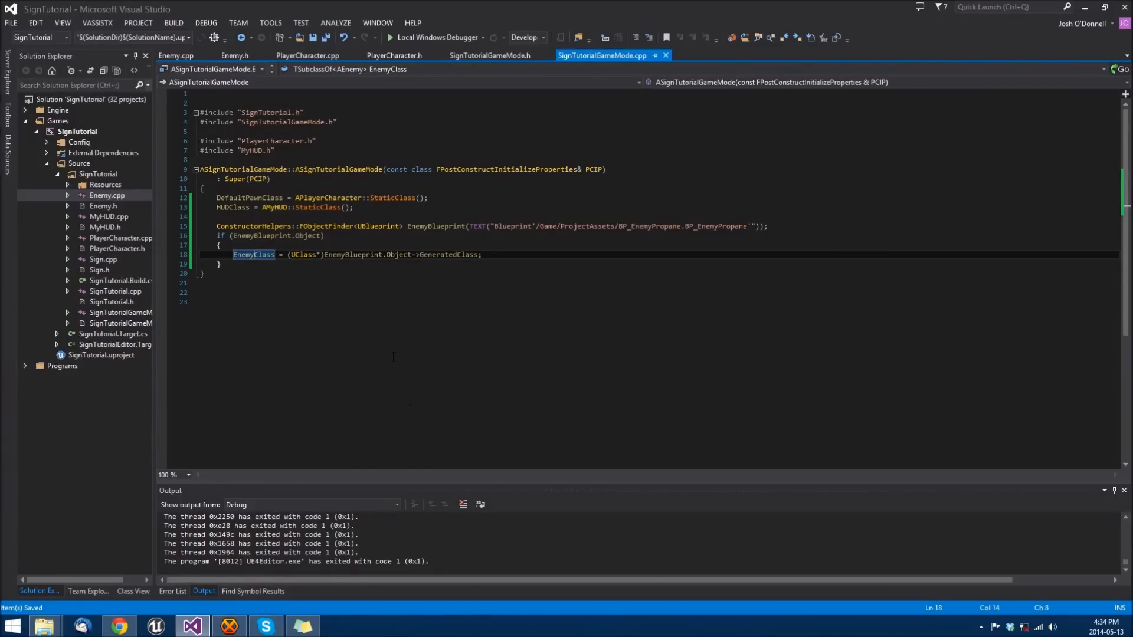
Generate an empty BeginPlay implementation from the header with Refactor (VA) > Create Implementation
click(490, 55)
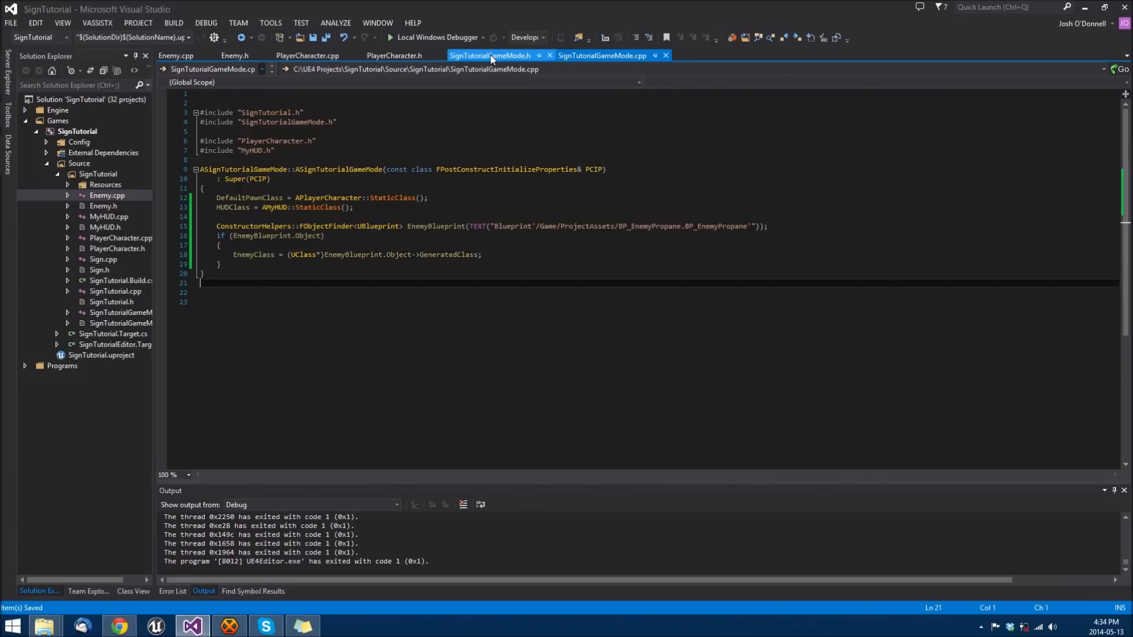
right_click(286, 275)
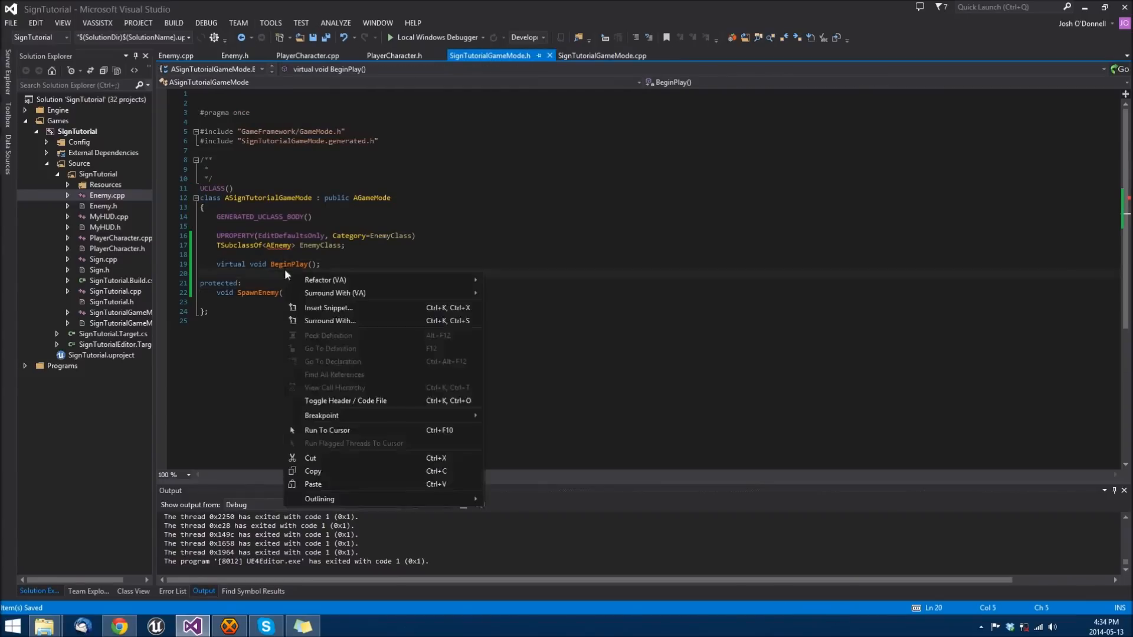
mouse_move(325, 280)
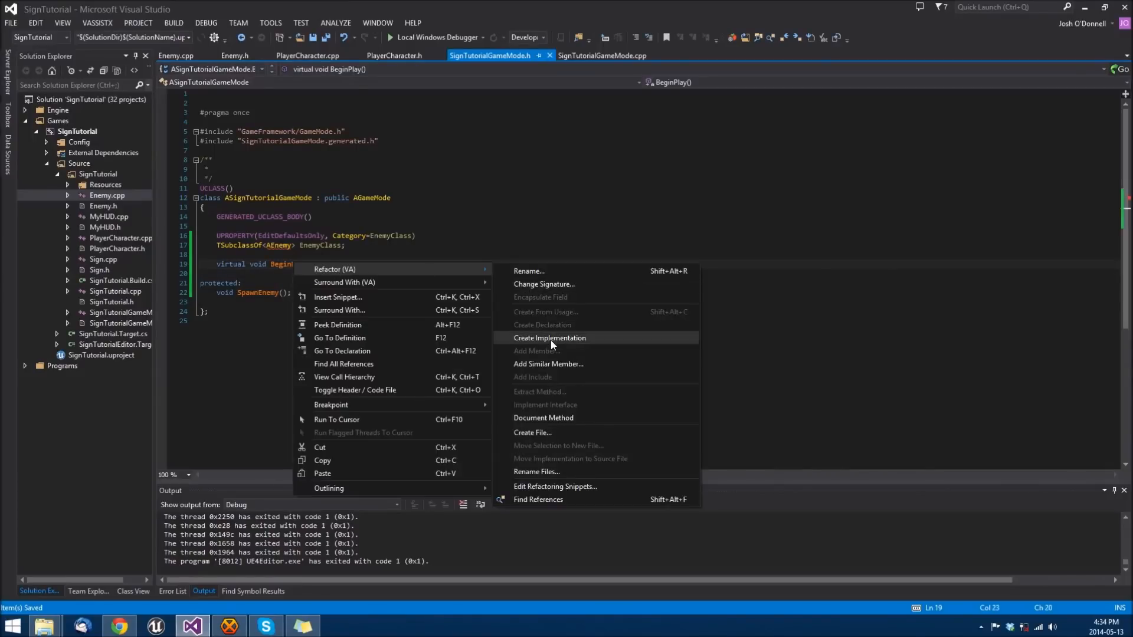
click(550, 337)
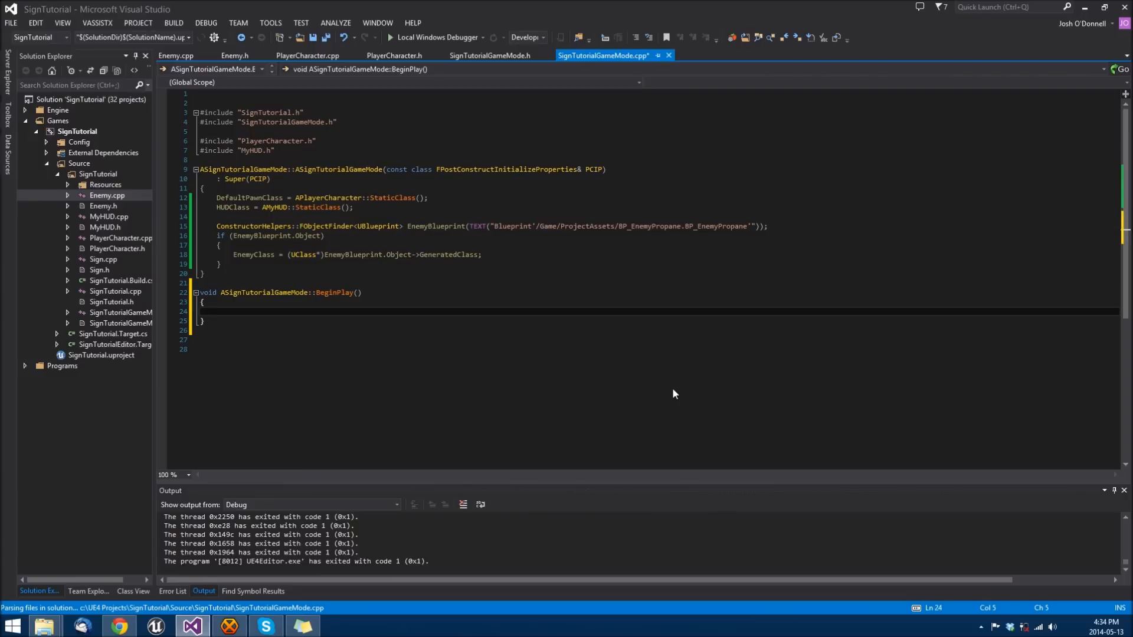
click(213, 311)
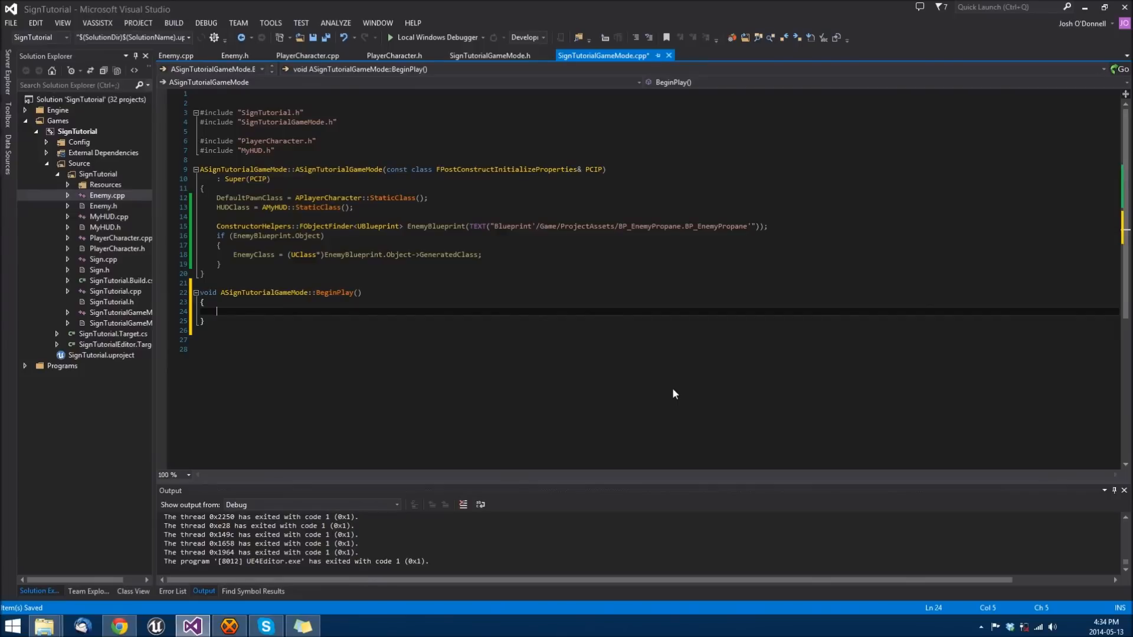
In BeginPlay, call GetWorldTimerManager().SetTimer for SpawnEnemy every 3.f seconds, looping
text(GetWorldTimerManager().SetTimer()
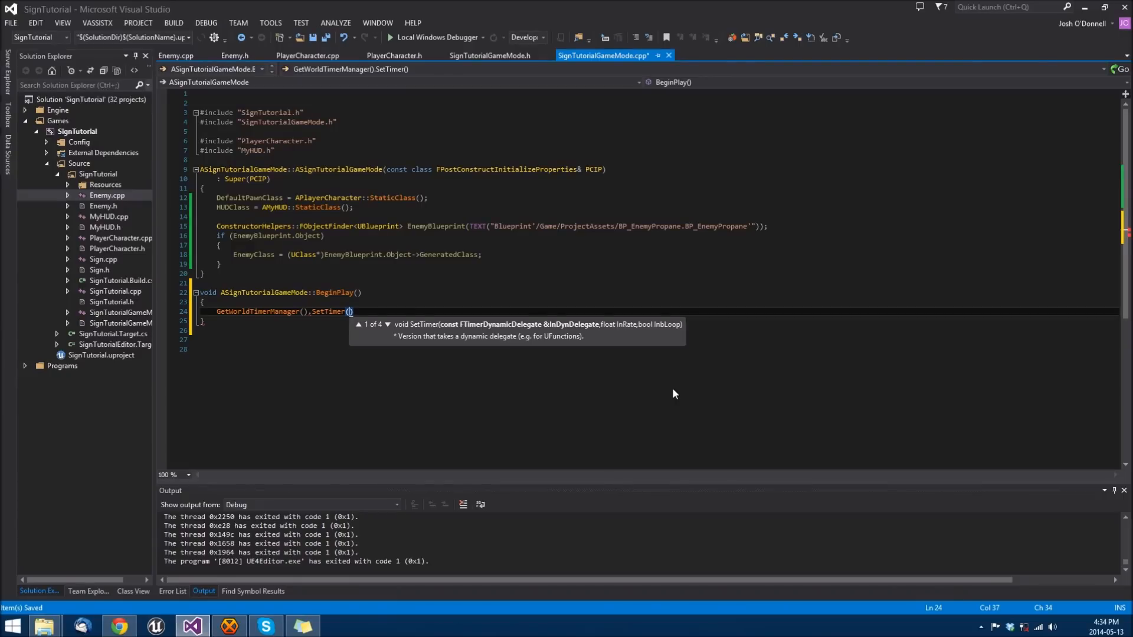
text(this,)
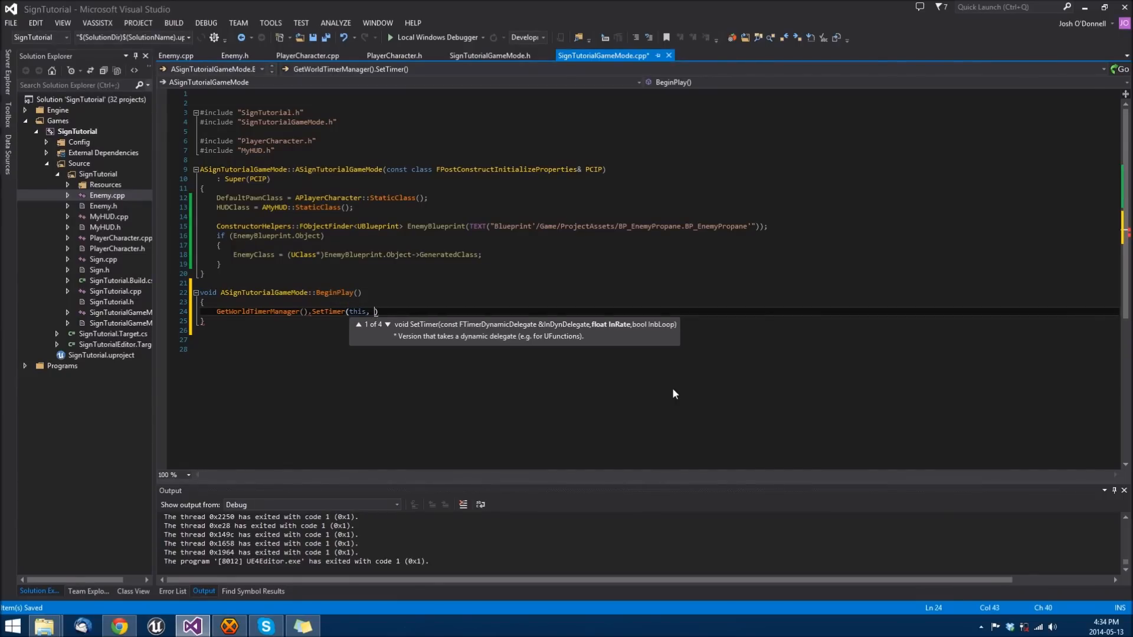
text(&a)
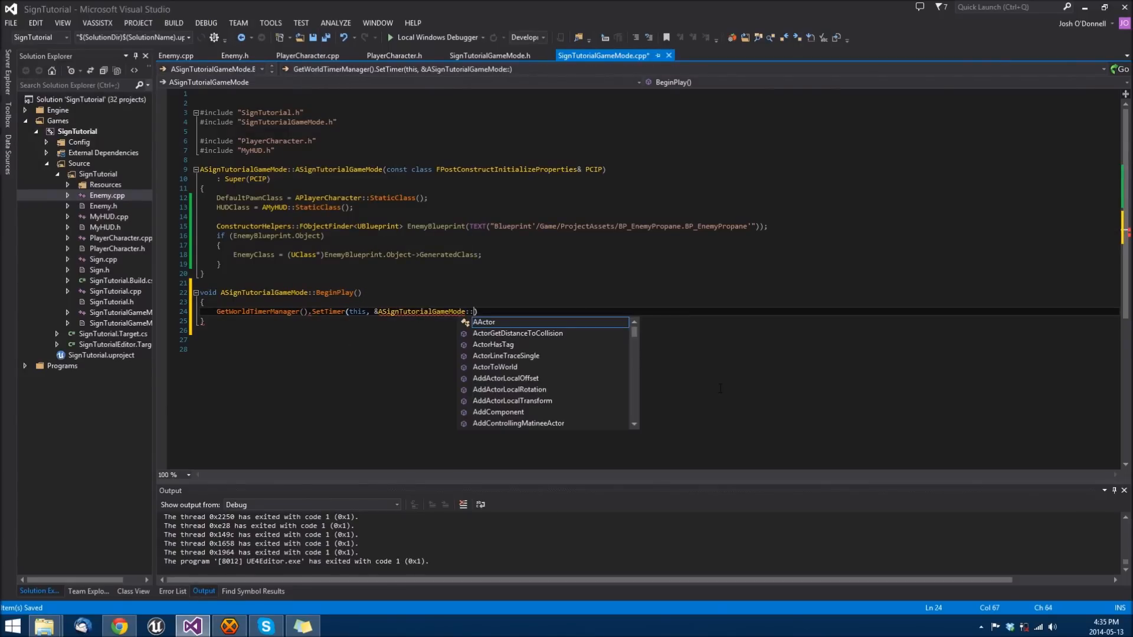
text(SpawnEnemy)
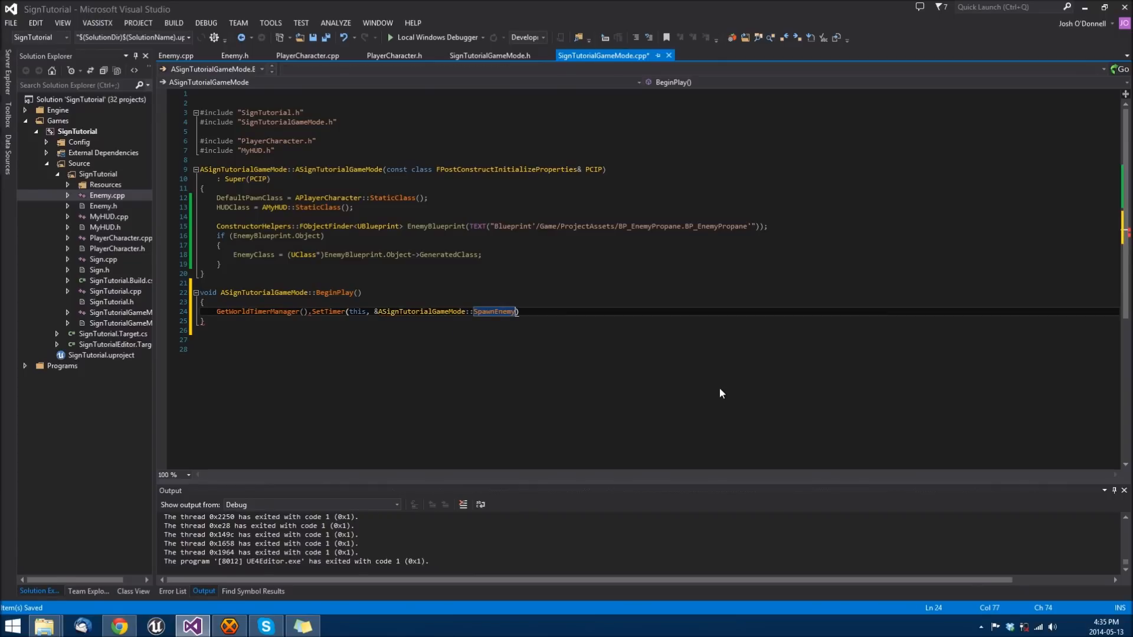
text(, 3.f)
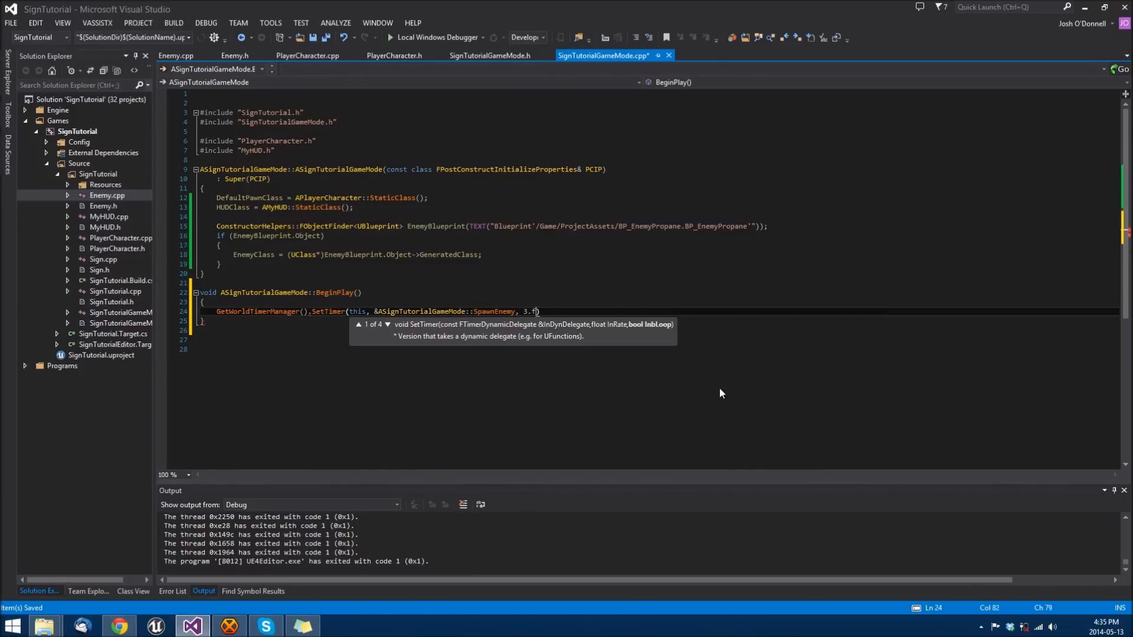
text(, true)
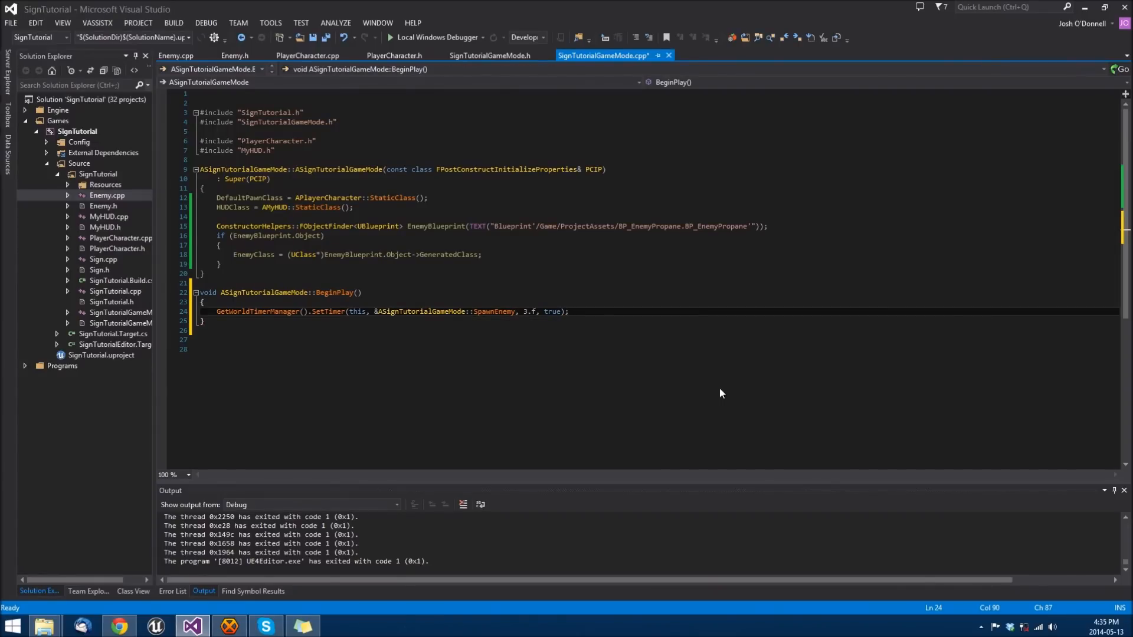
click(567, 312)
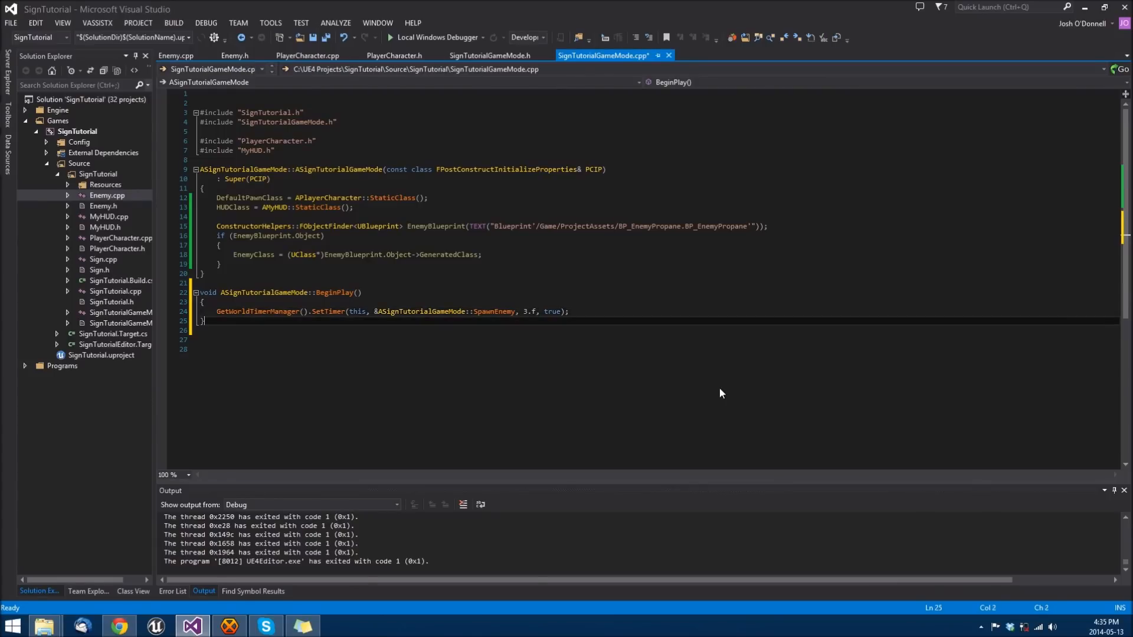
click(489, 56)
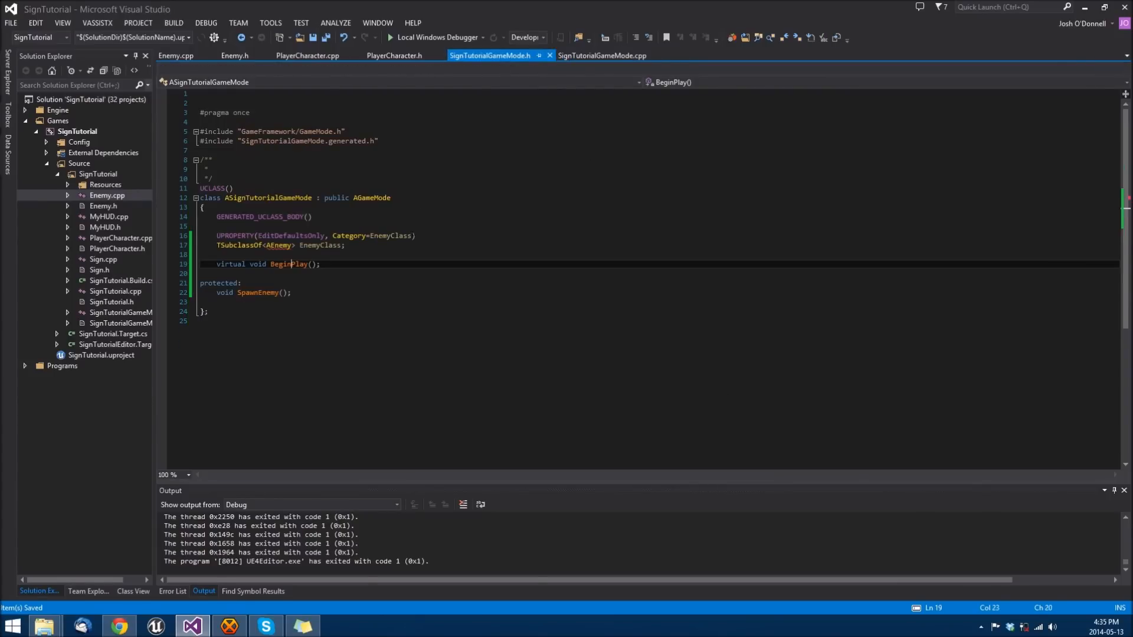
Create the SpawnEnemy definition with UWorld* const World = GetWorld() and an if (World) block
right_click(253, 292)
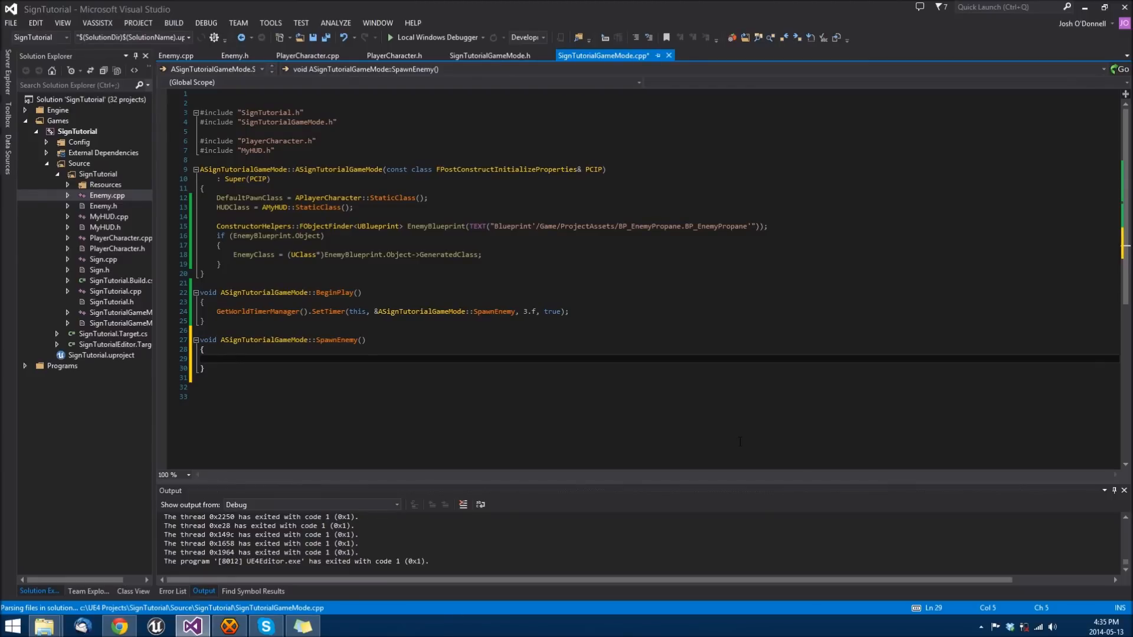
text(UWorld*)
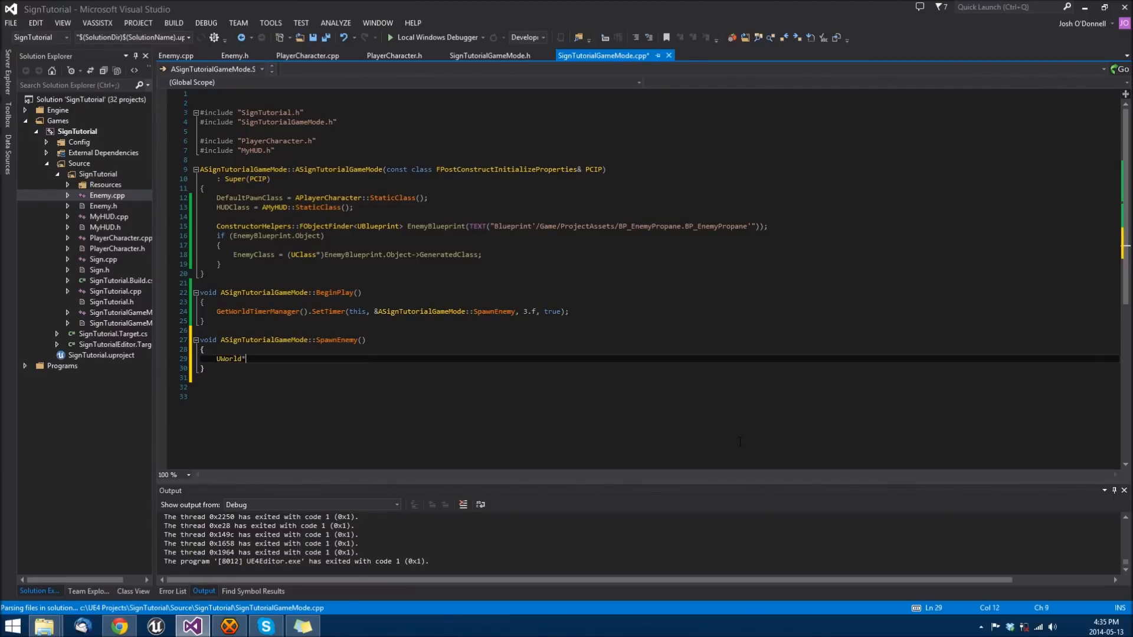
text(const World = GetWorld();)
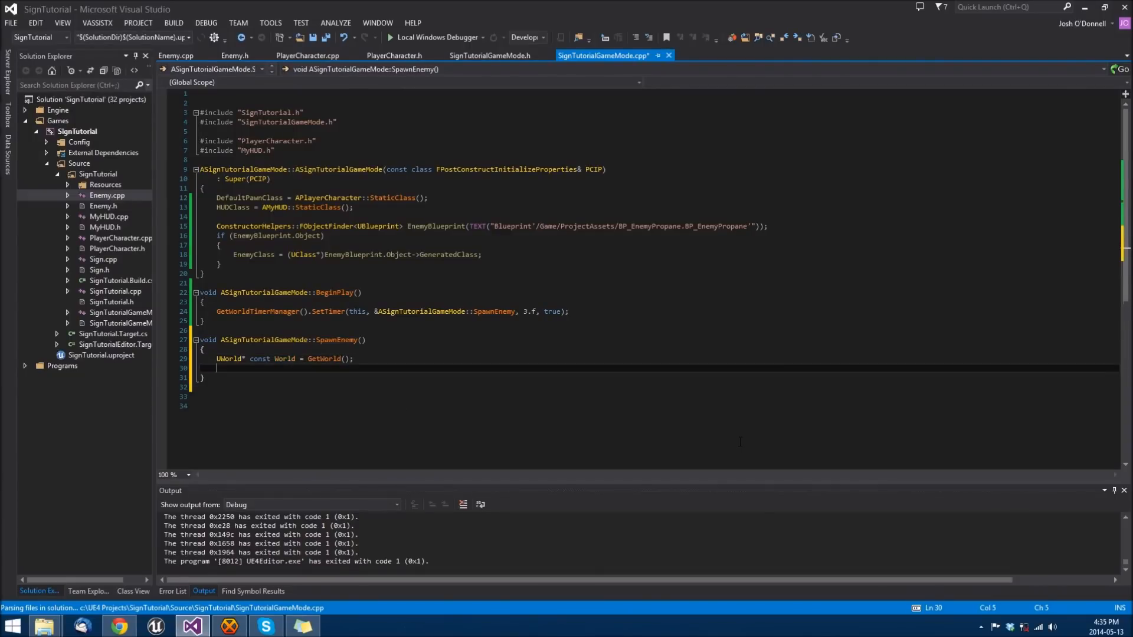
text(if (World) {)
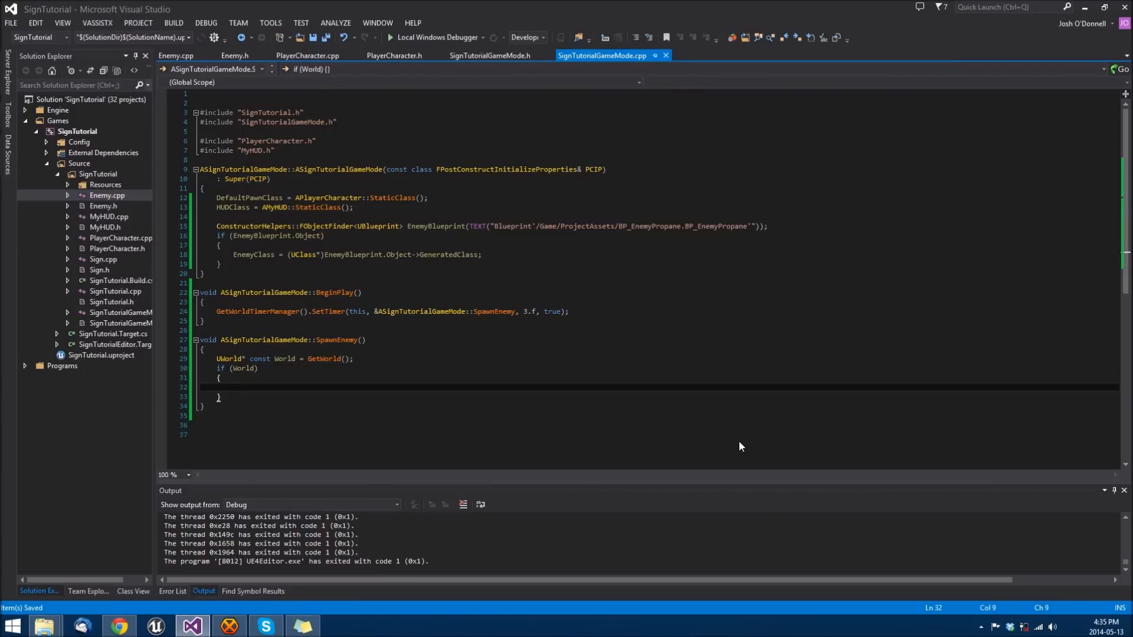
Declare XPos and YPos as FMath::FRandRange(-1000, 1000) and ZPos as 100
text(float)
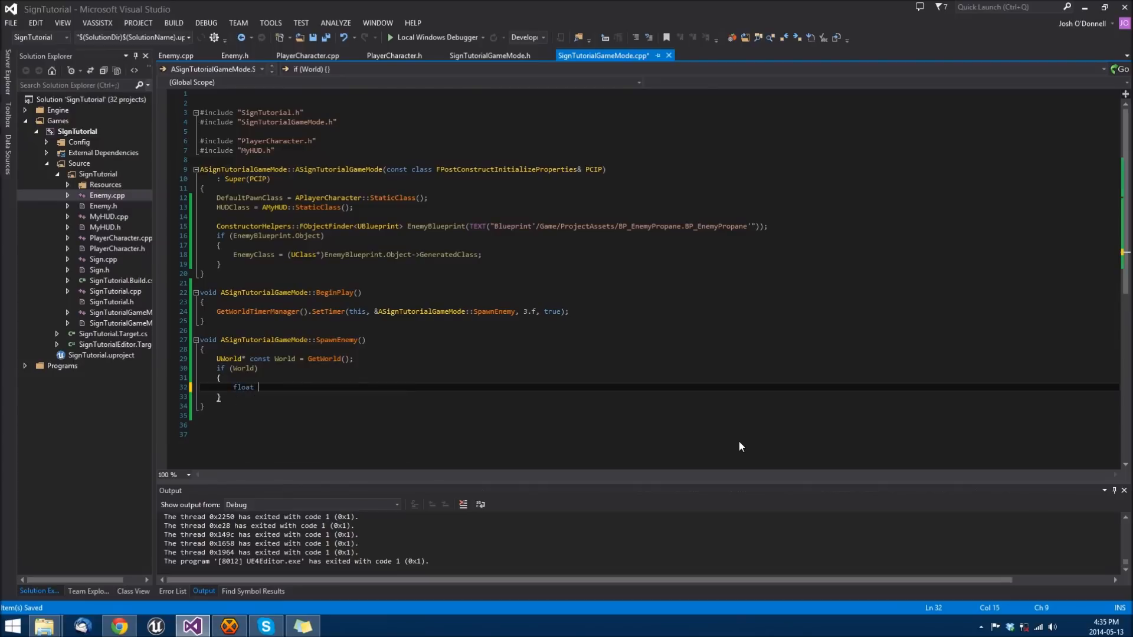
text(XPos)
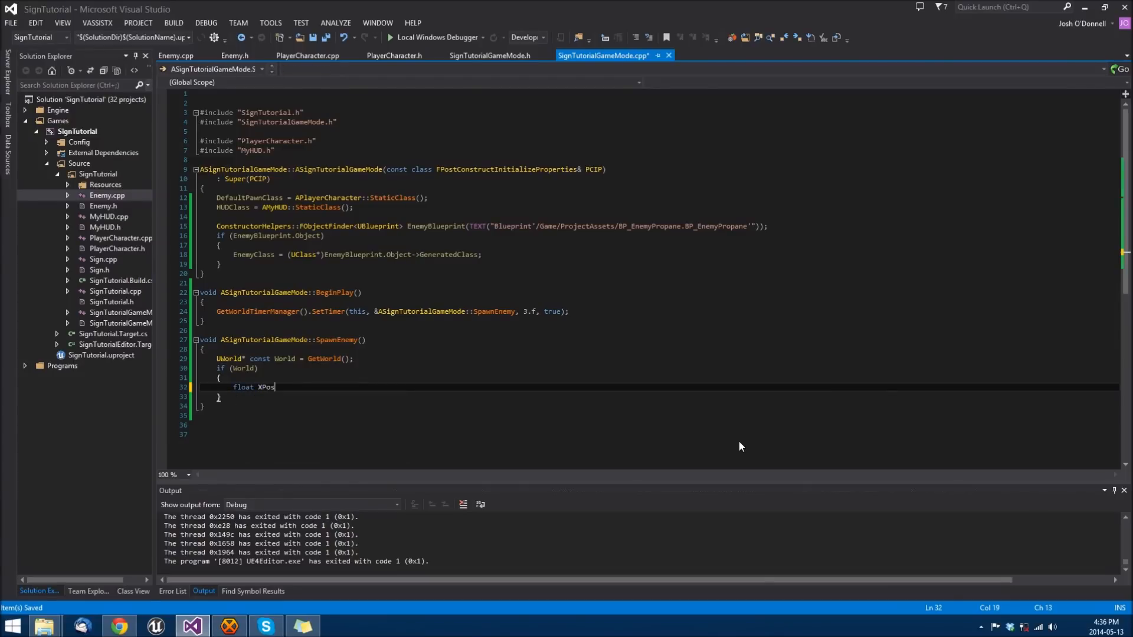
text(= FMAth)
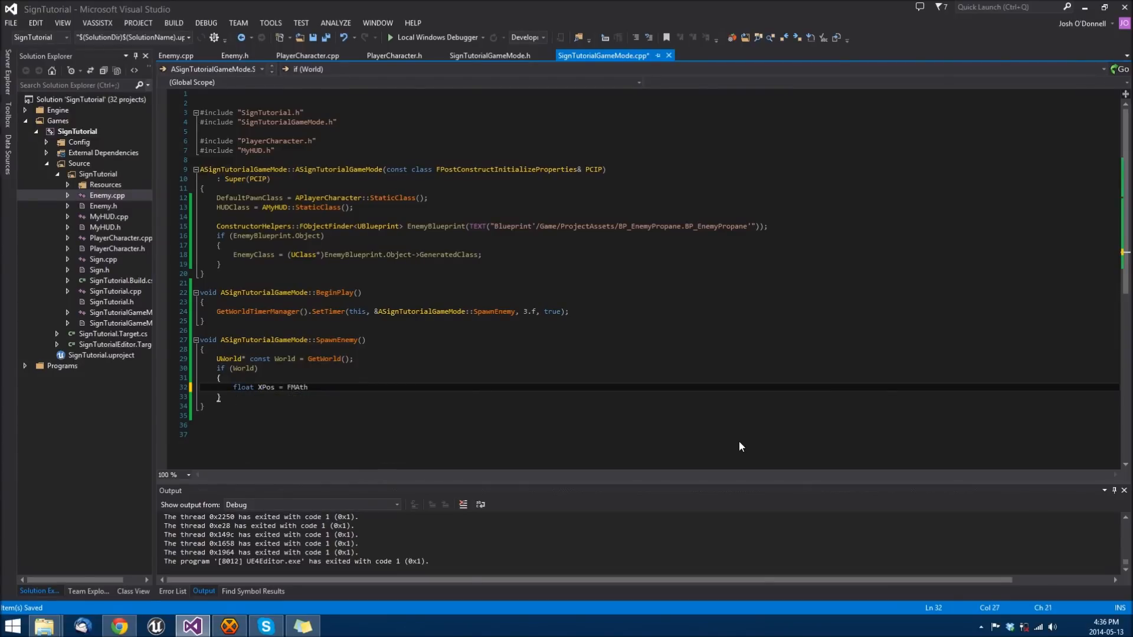
text(::)
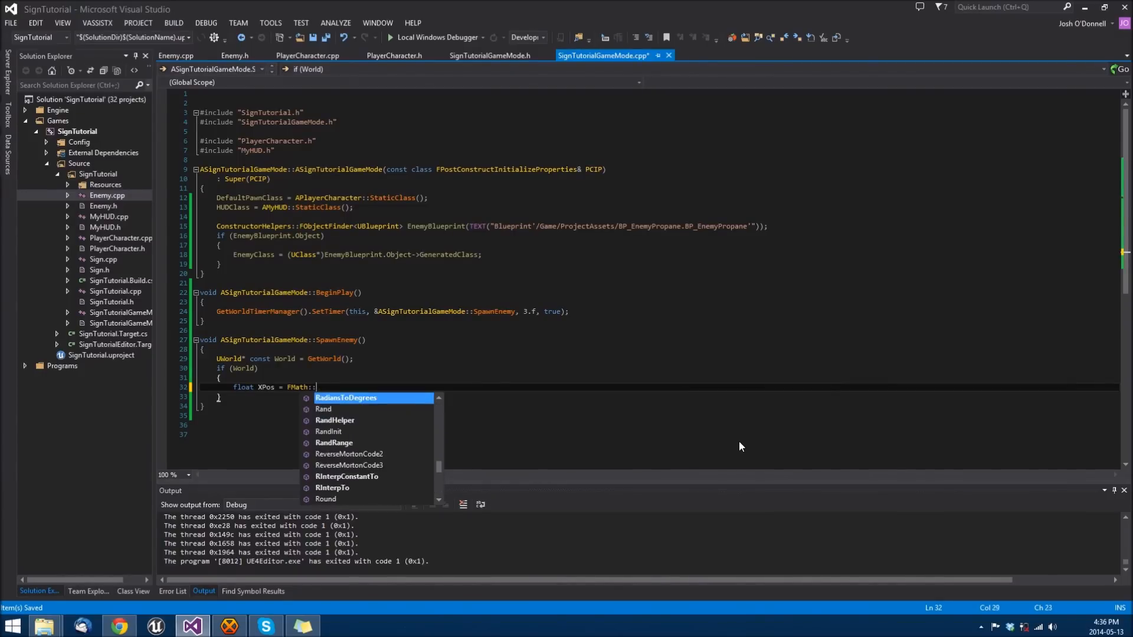
text(FRandRange()
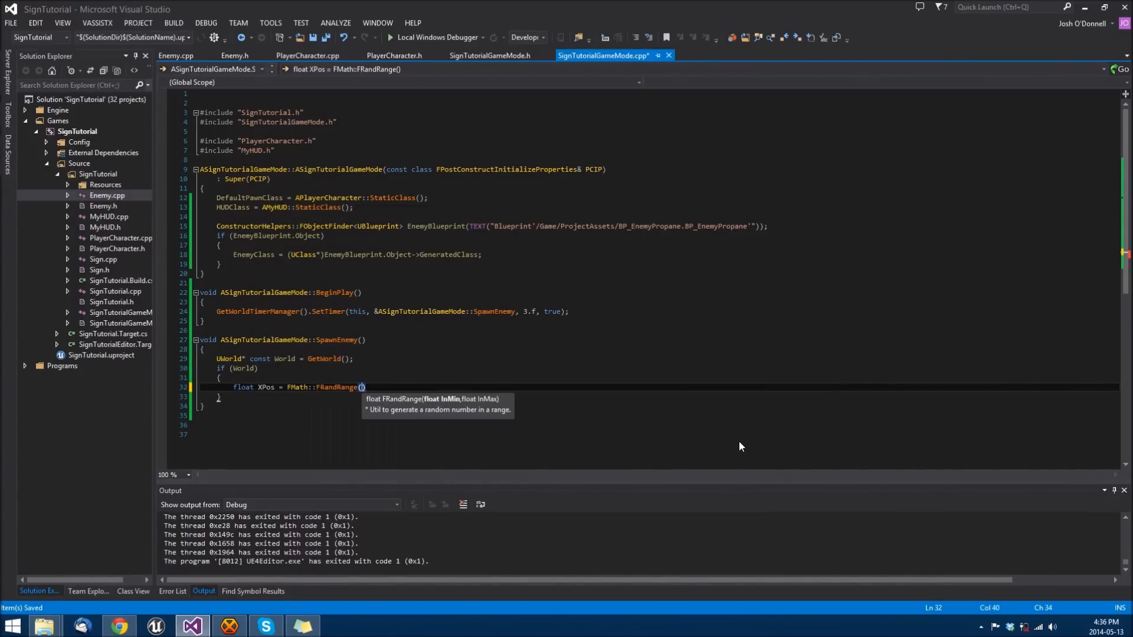
text(-1000, 1000)
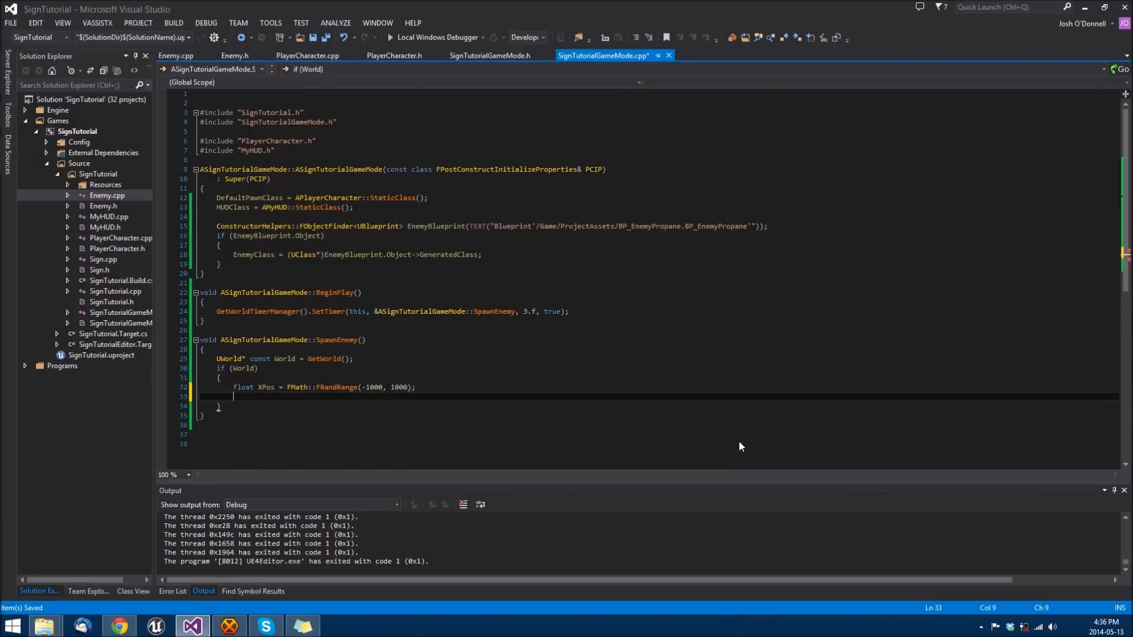
text(float YPos = FMath::)
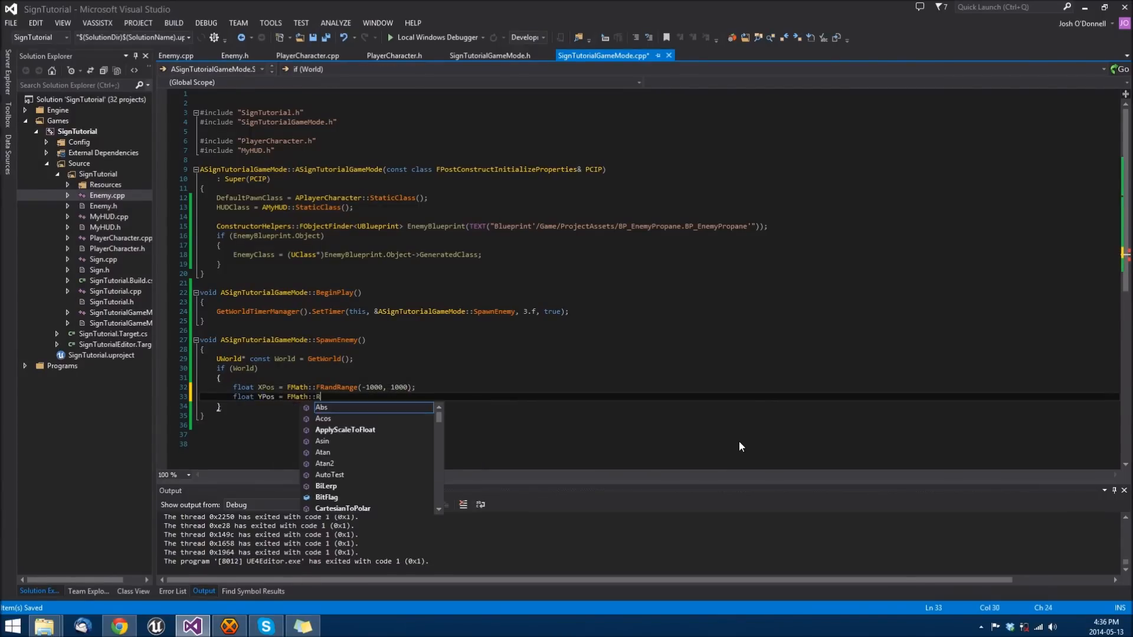
text(RandRange(()
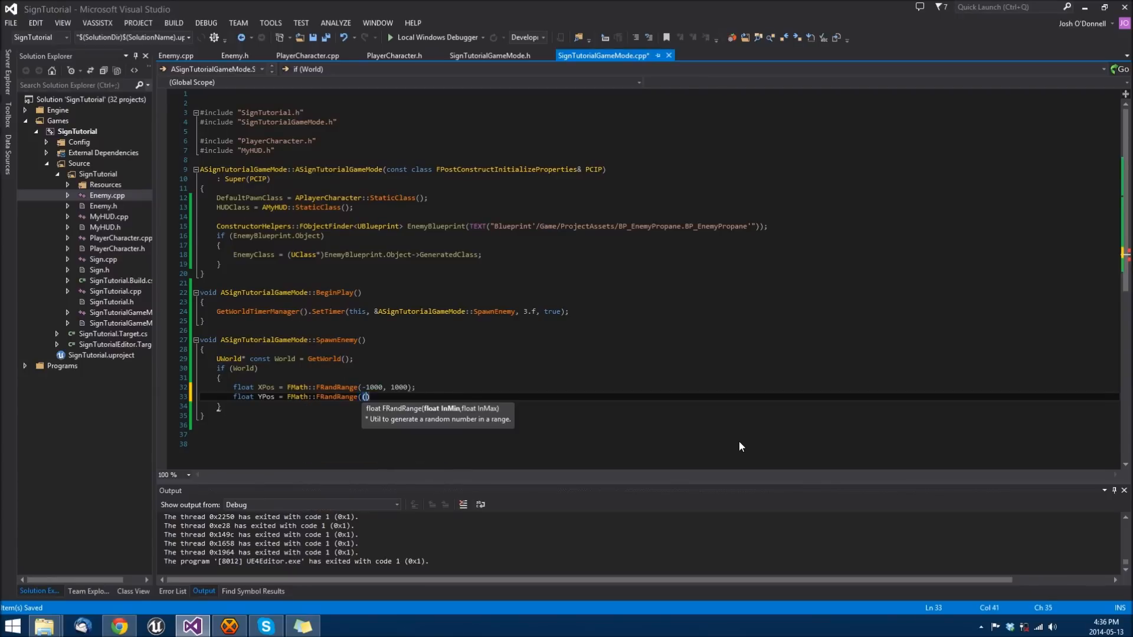
text(-1000, 1000)
text(fl)
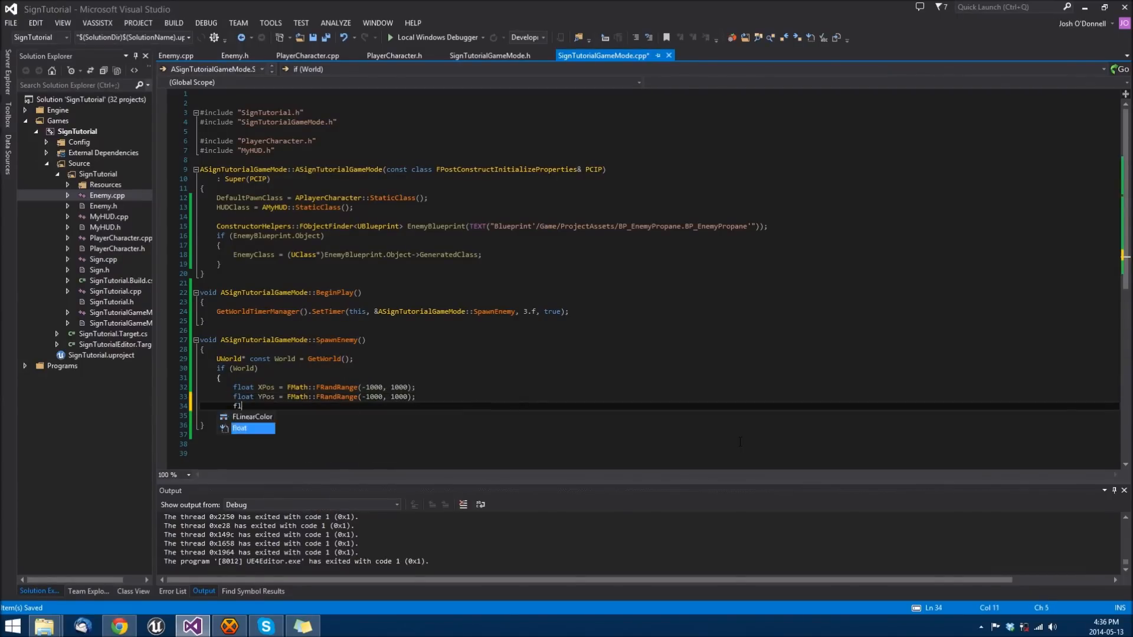
text(ZPos = 100)
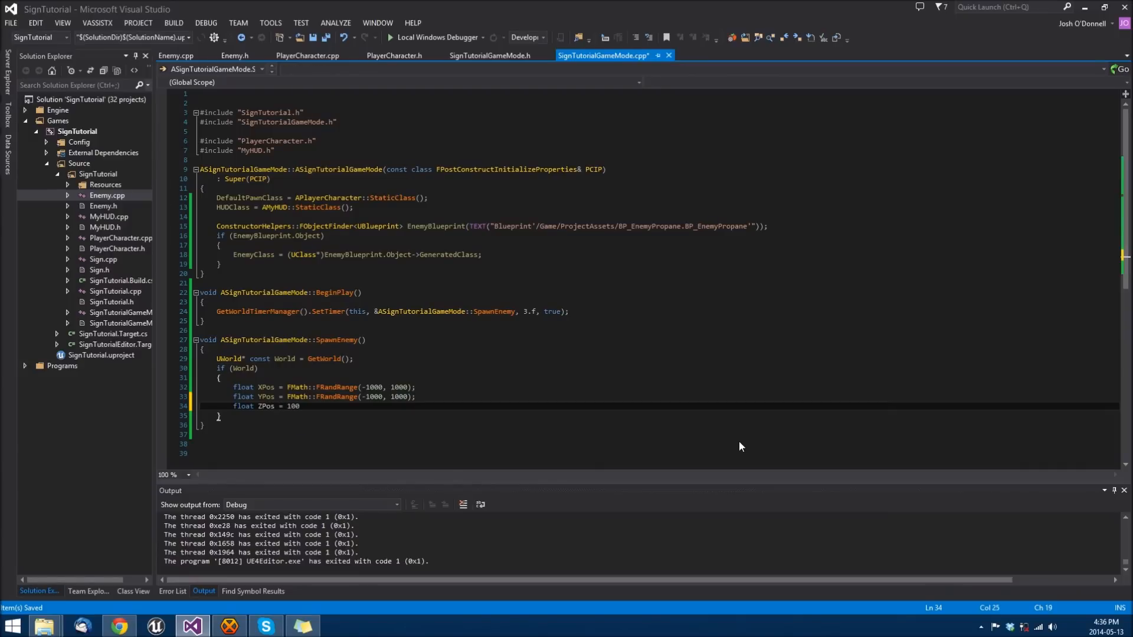
text(.0)
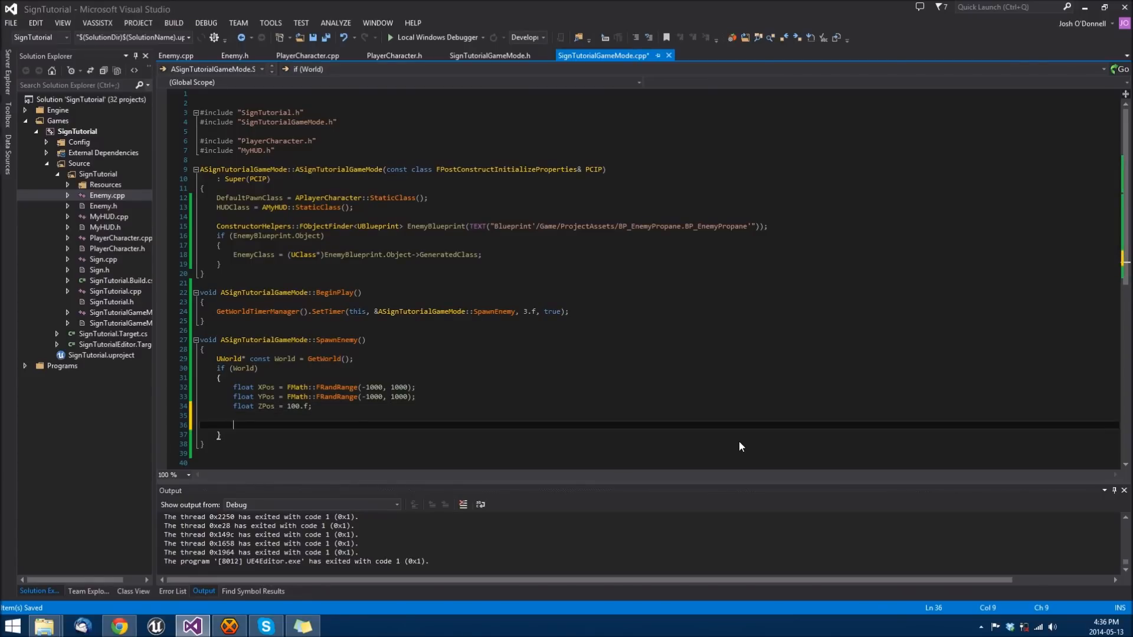
Combine them into FVector const SpawnPosition(XPos, YPos, ZPos)
text(FVector)
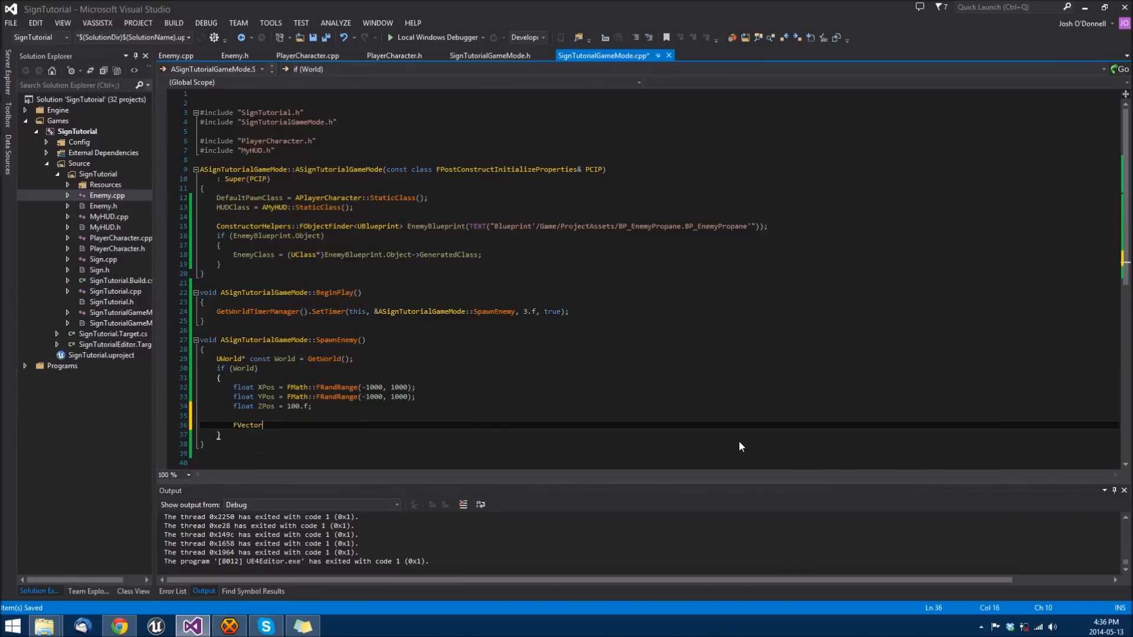
text(const)
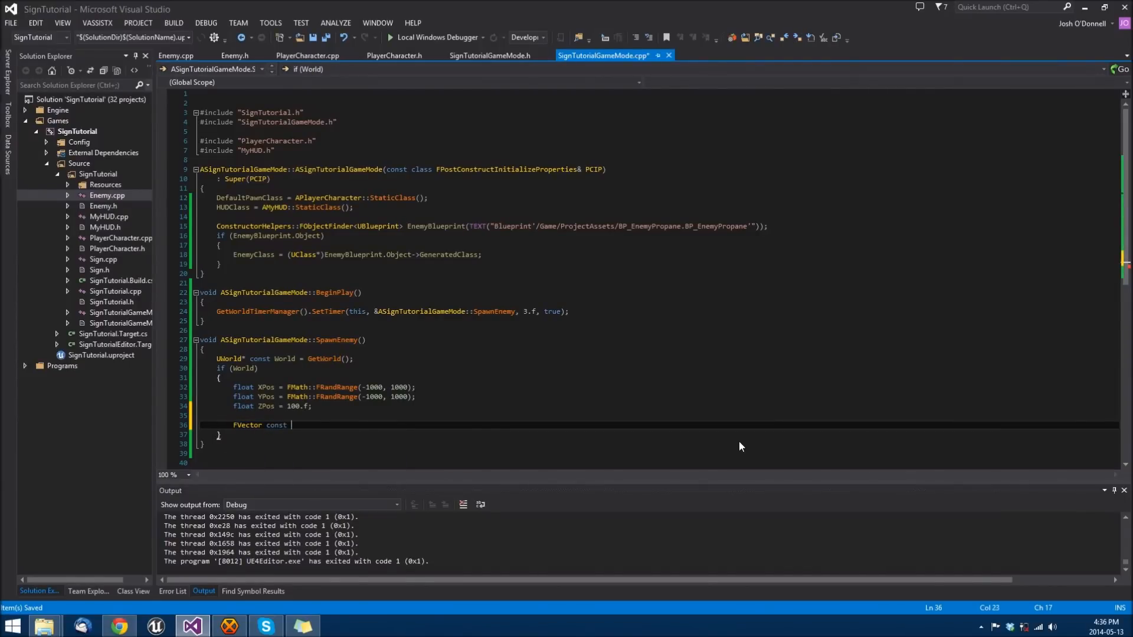
text(Spawn)
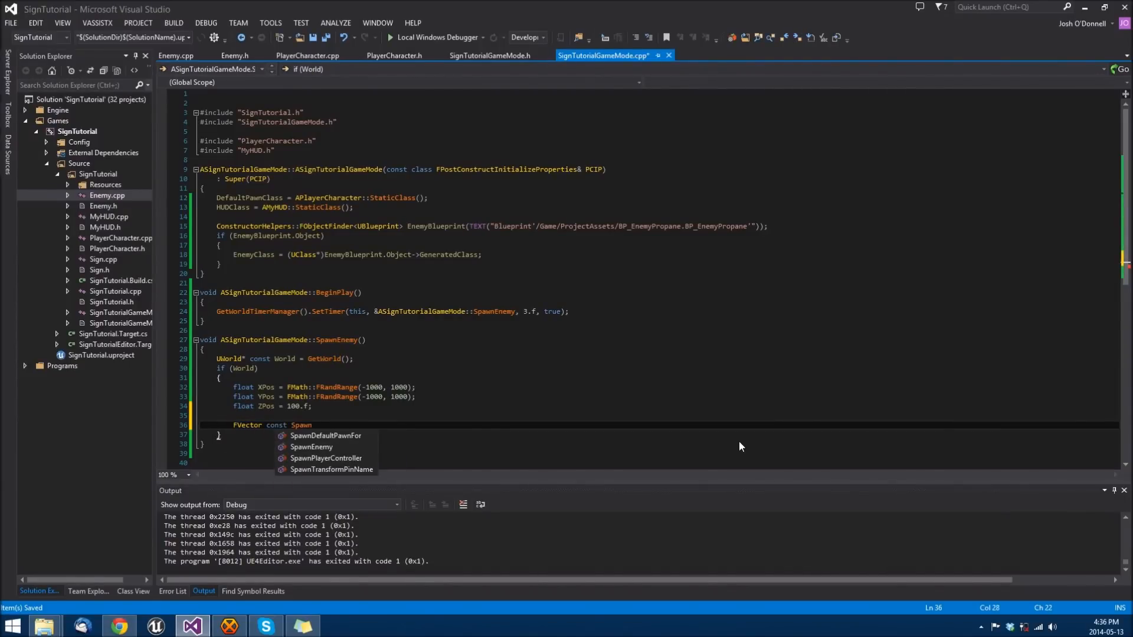
text(Position(XPos, YPos, ZPos);)
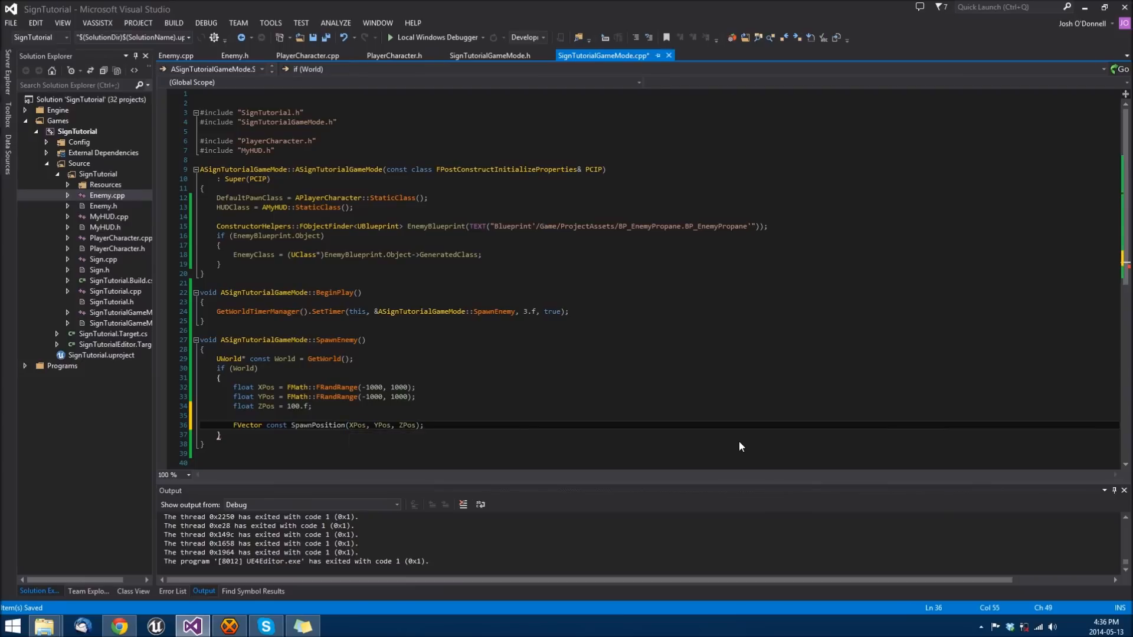
text(FAC)
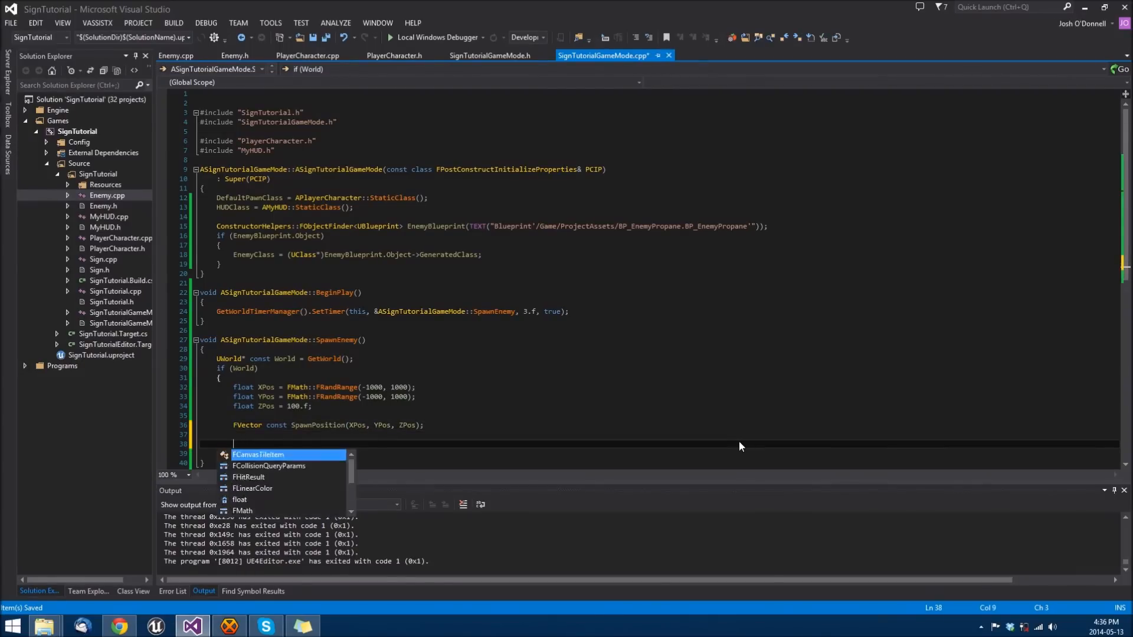
Declare FActorSpawnParameters SpawnParms with Owner = this and Instigator = Instigator
text(ActorSpawnParameters)
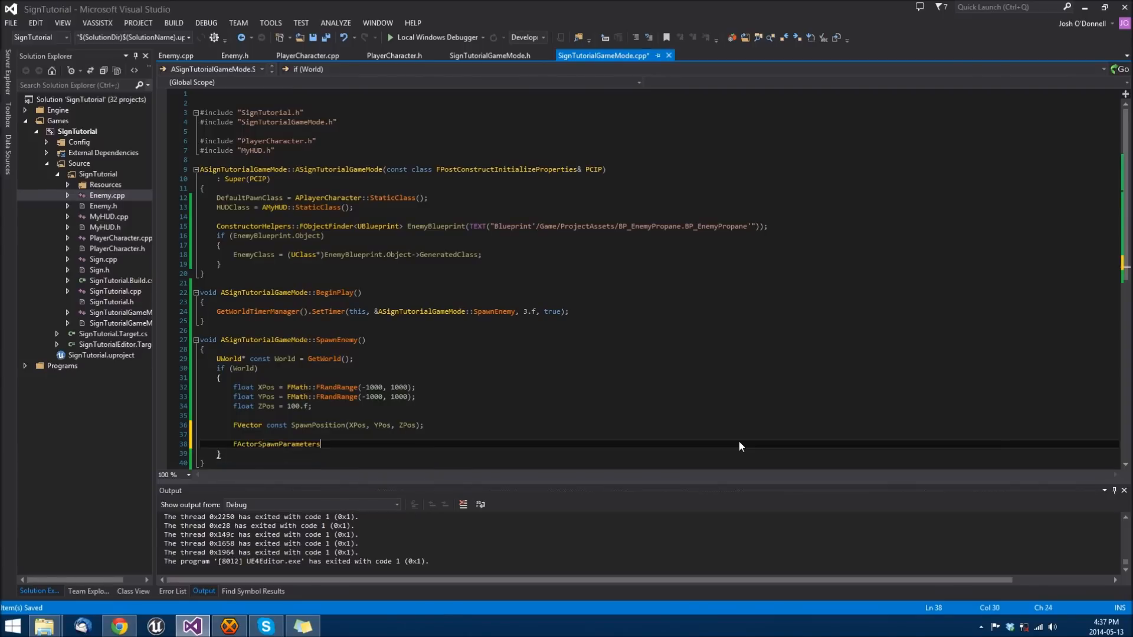
text(SpawnParms)
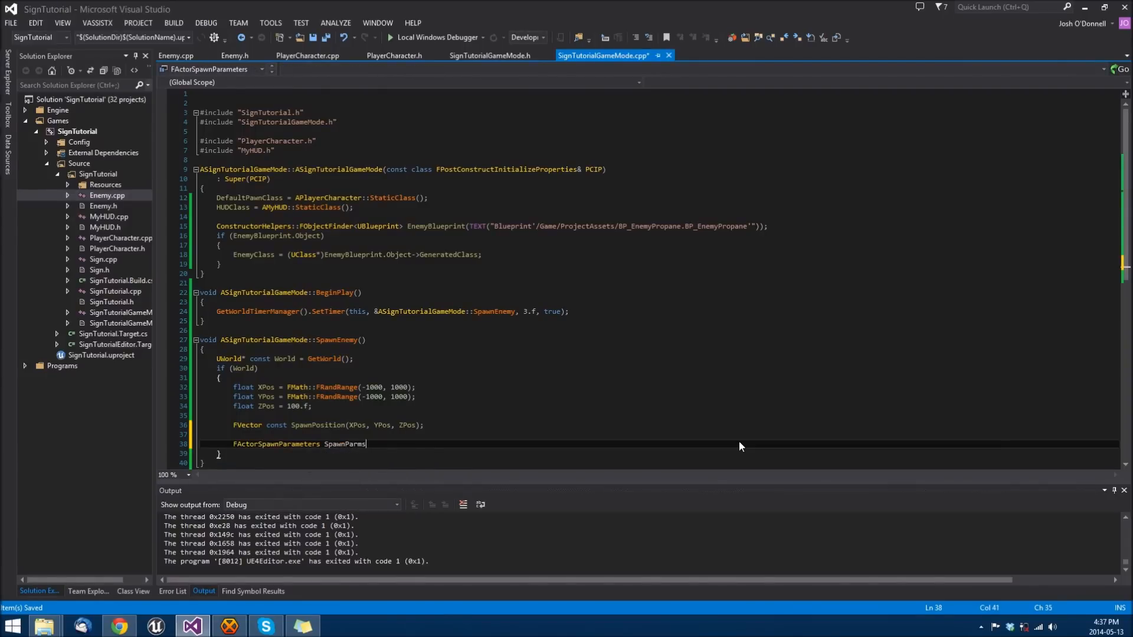
double_click(345, 444)
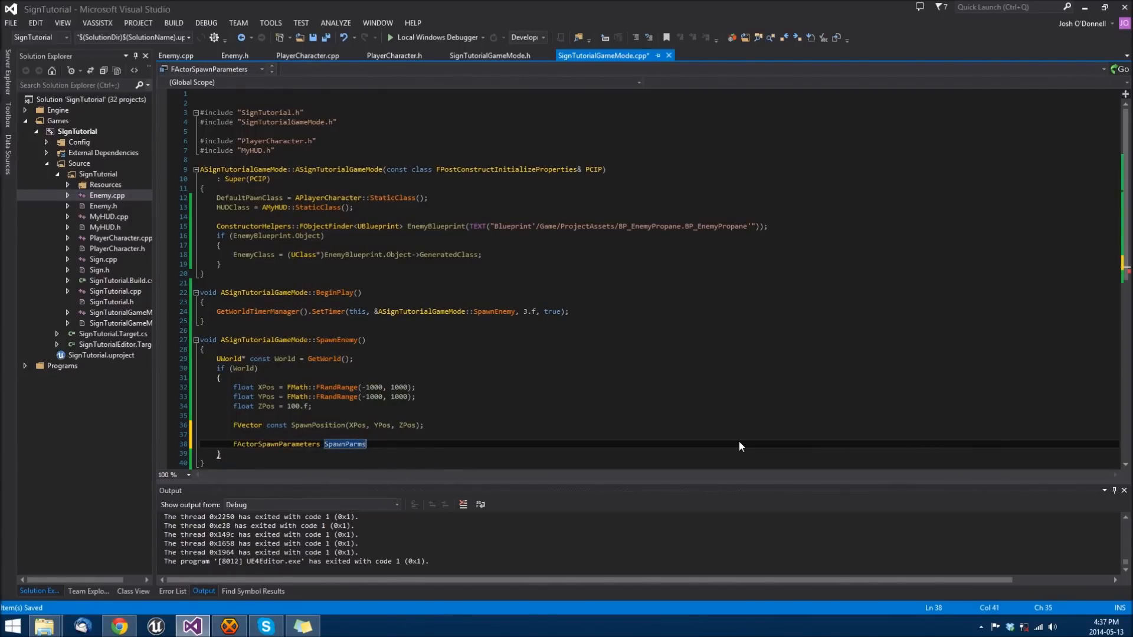
text(;)
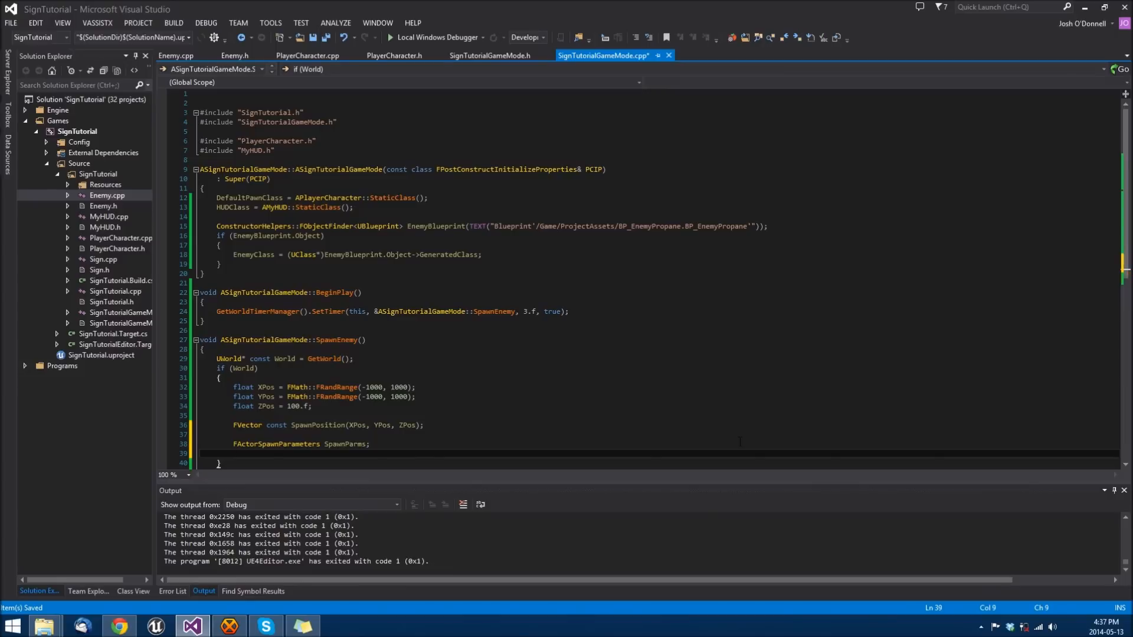
text(SpawnParms.Owner = this)
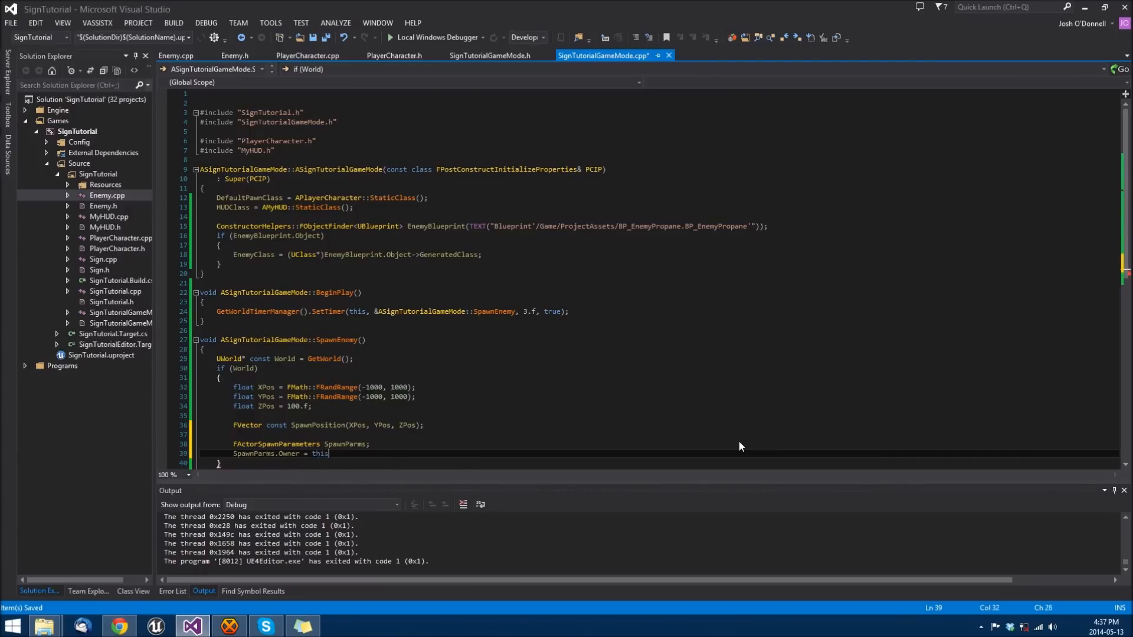
text(Spawn)
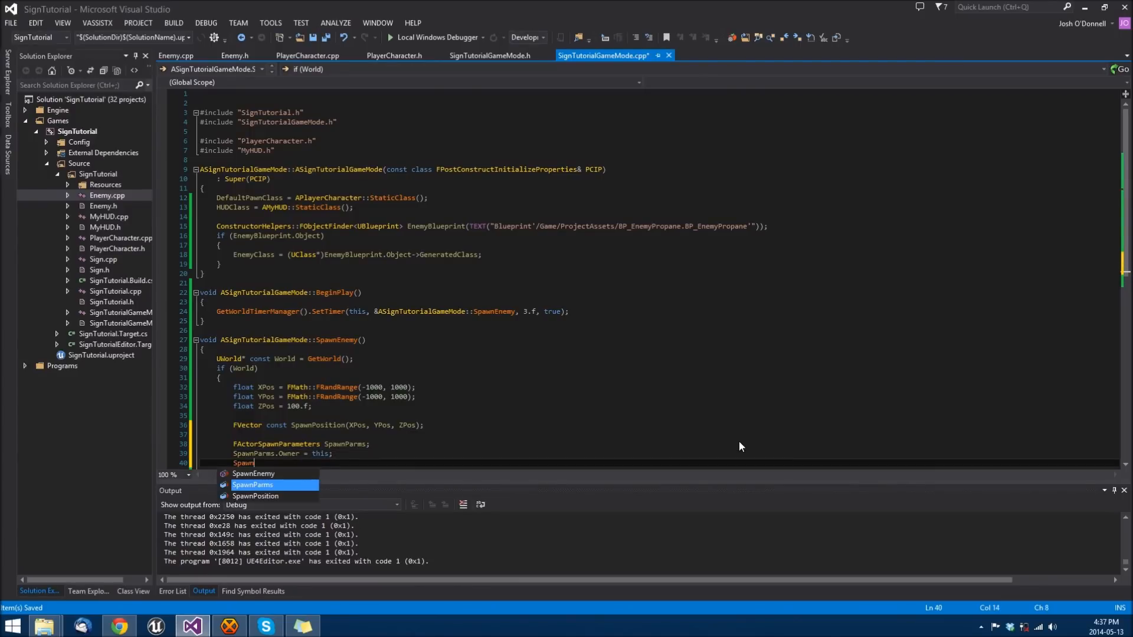
text(.i)
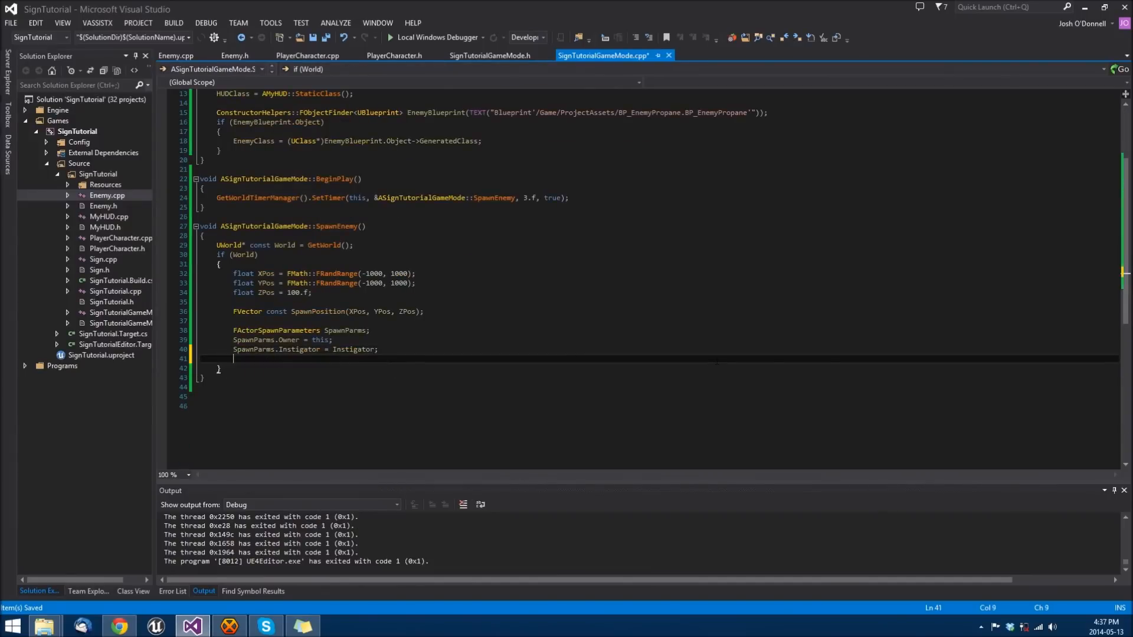
key(enter)
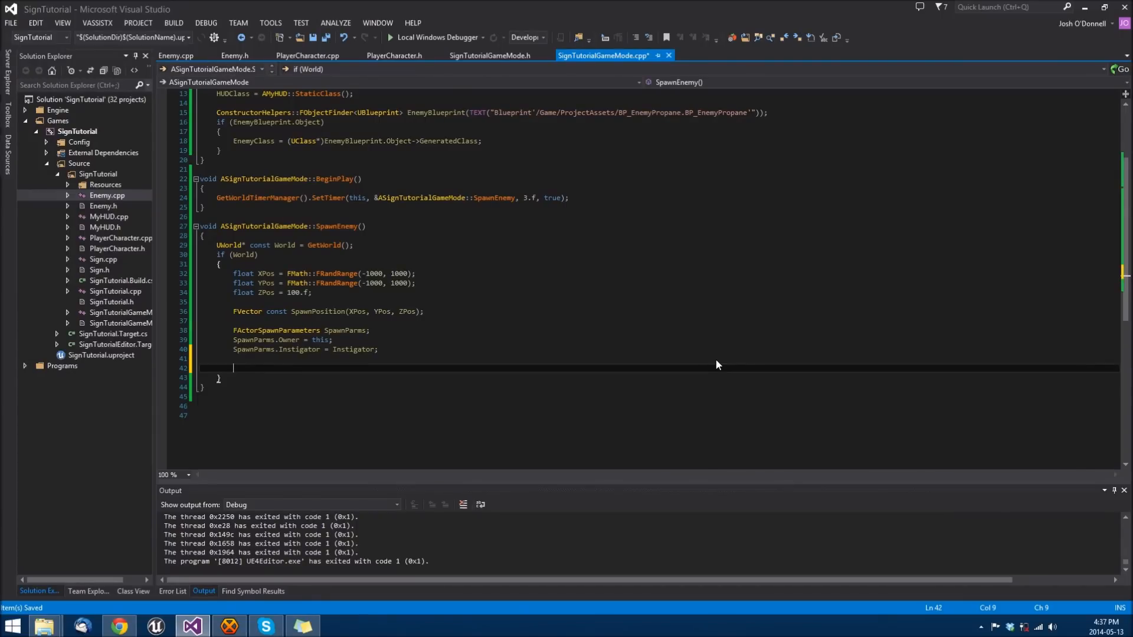
Add AEnemy* const SpawnedEnemy = World->SpawnActor<AEnemy>(EnemyClass, SpawnPosition, FRotator::ZeroRotator, SpawnParms)
text(AN)
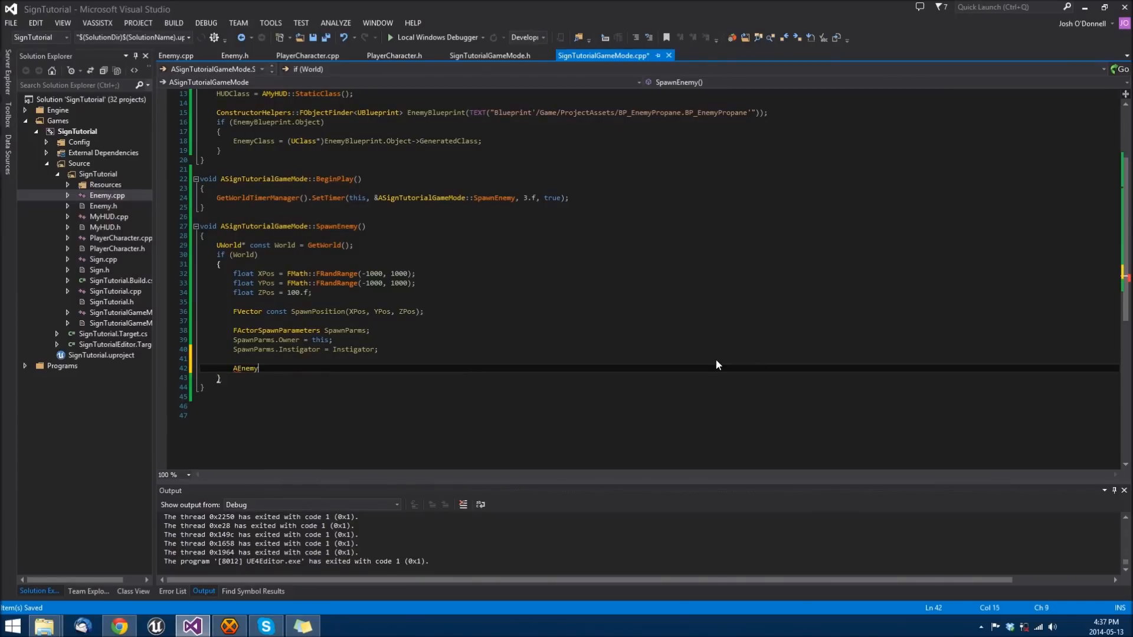
text(())
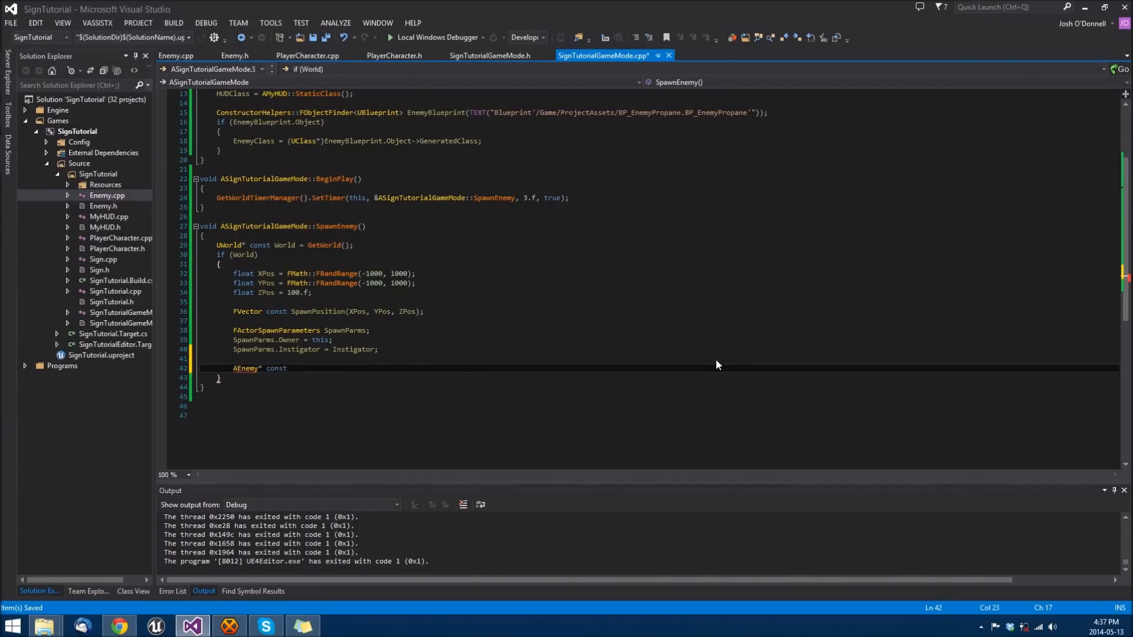
text(SpawnedEnemy = World->SpawnActor)
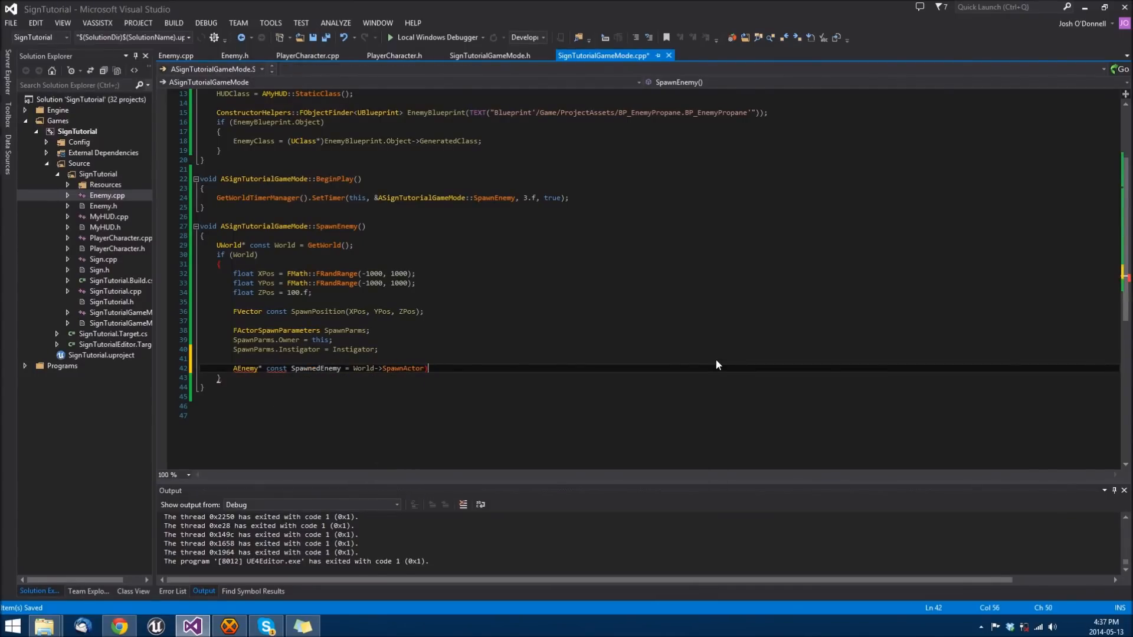
text(<)
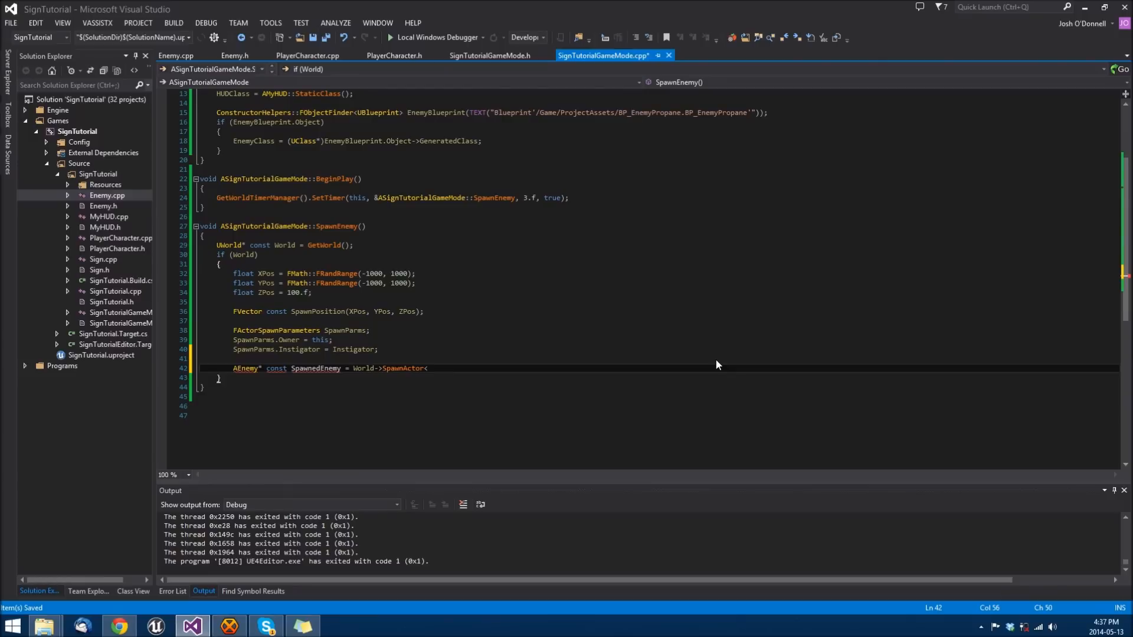
text(<)
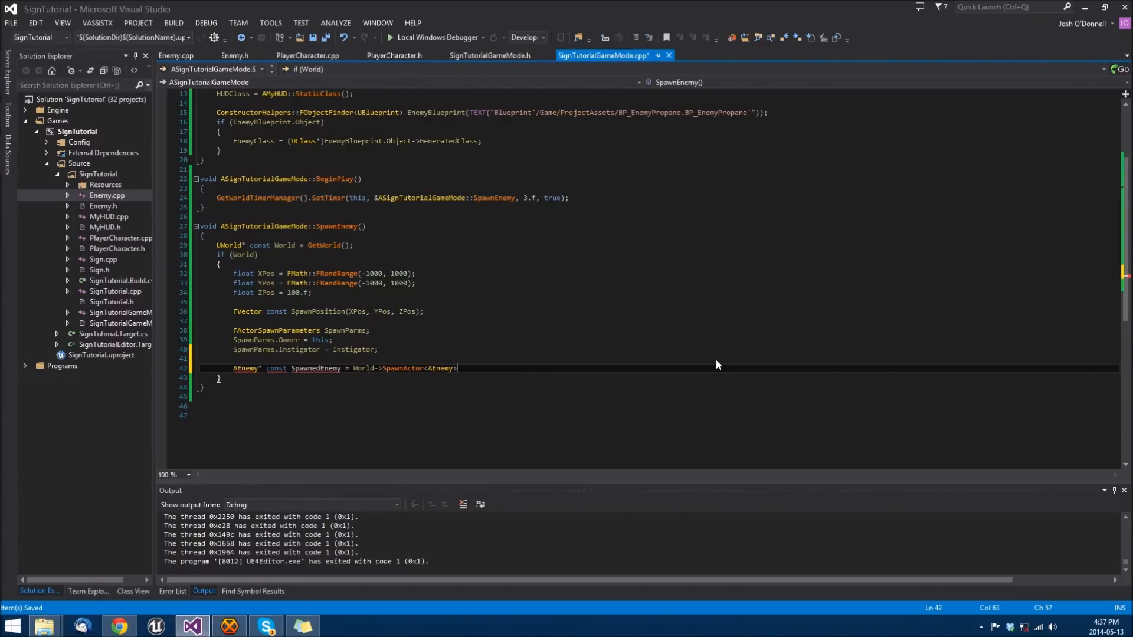
text(())
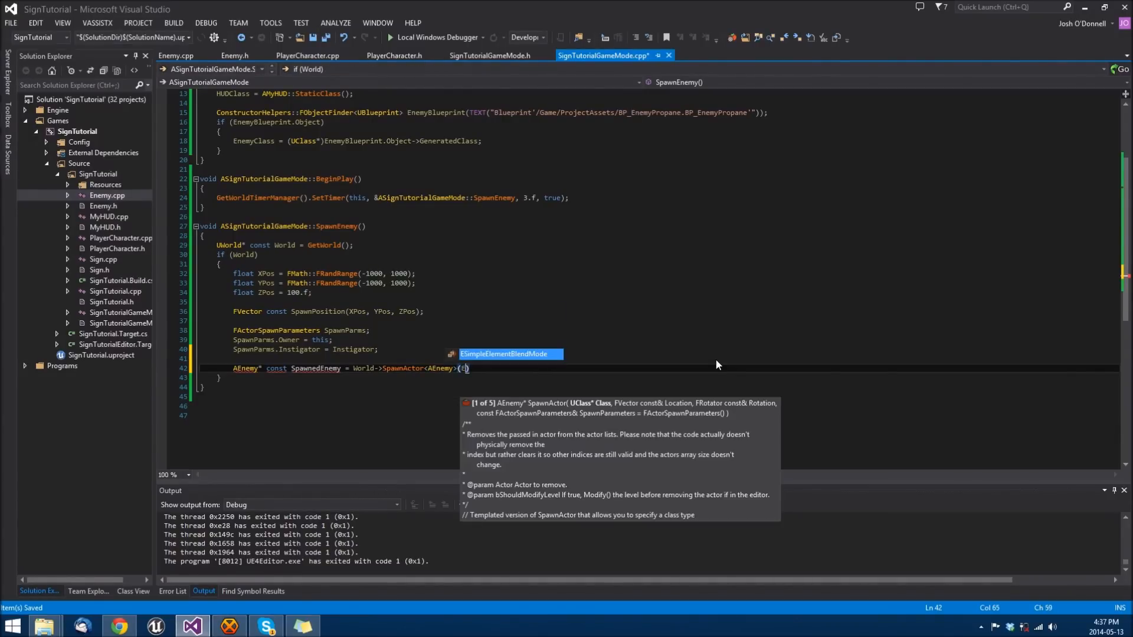
text(EnemyClass,)
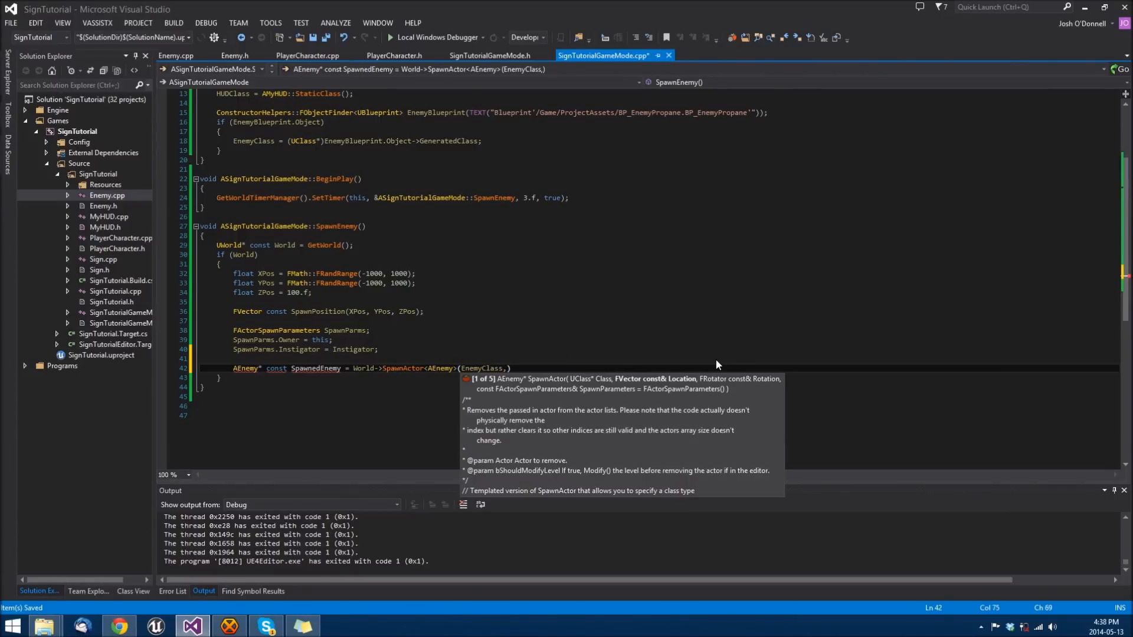
text(SpawnPosition)
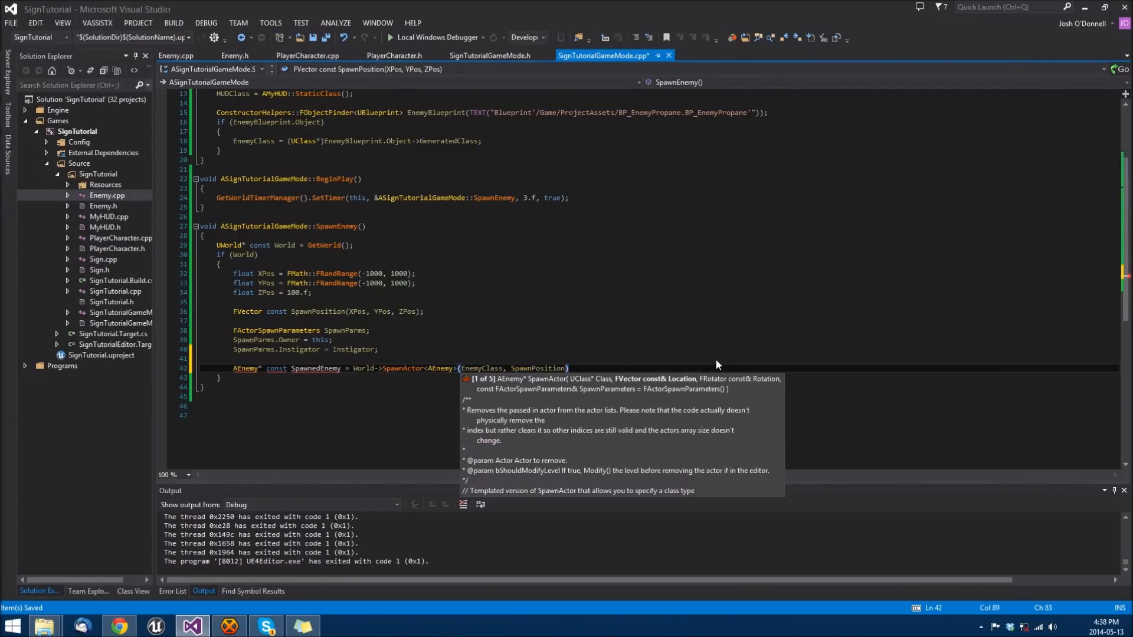
text(,)
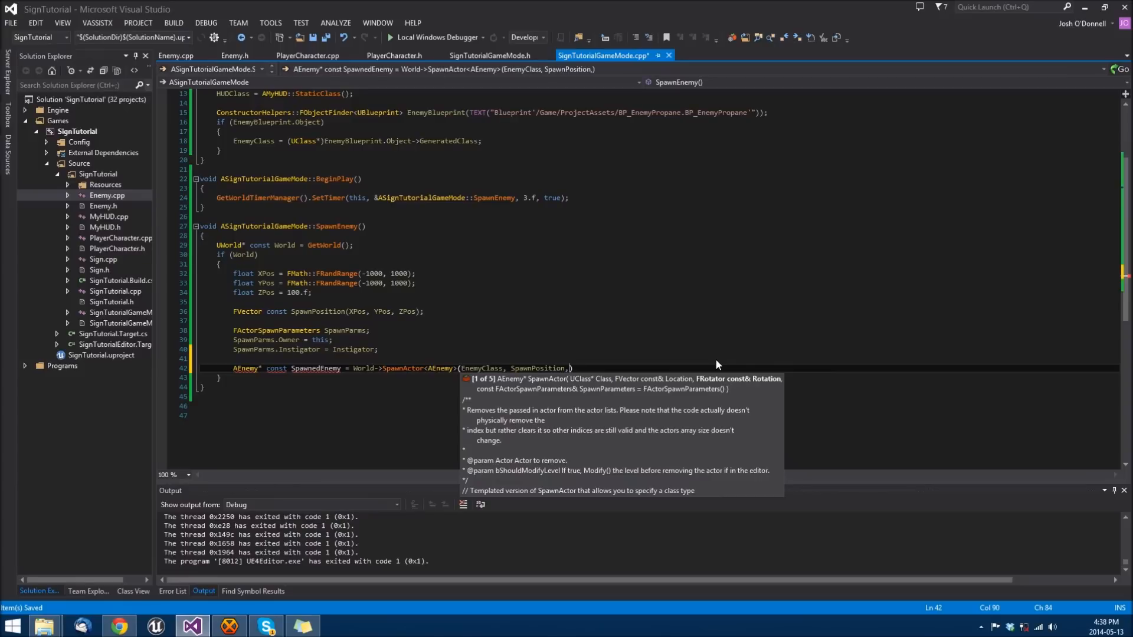
text(FRotator::)
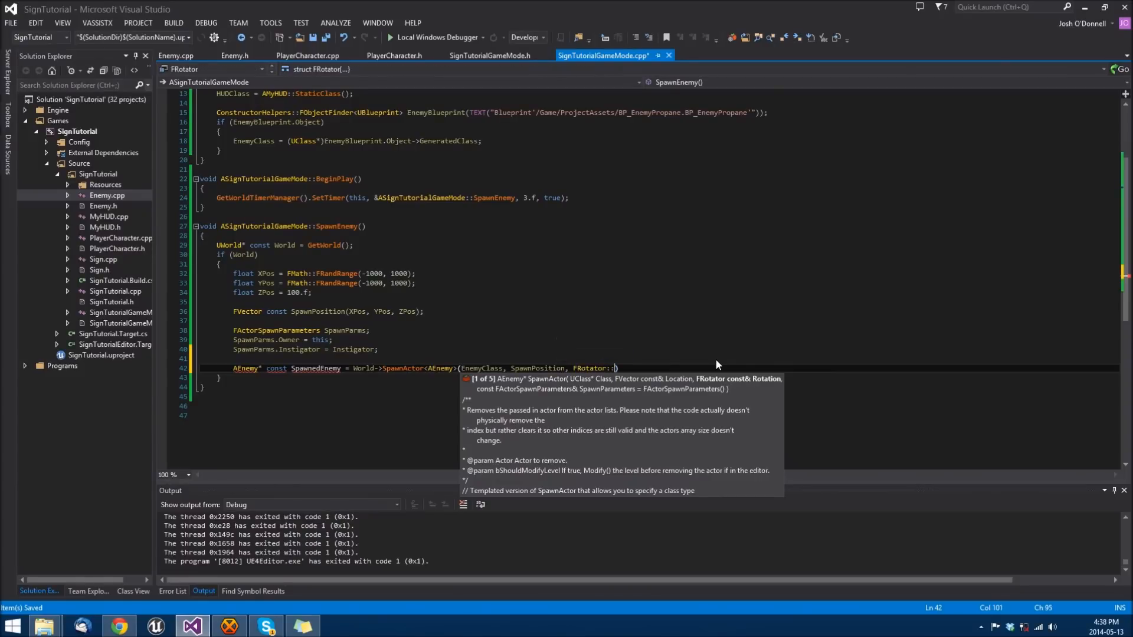
text(ZeroRotator)
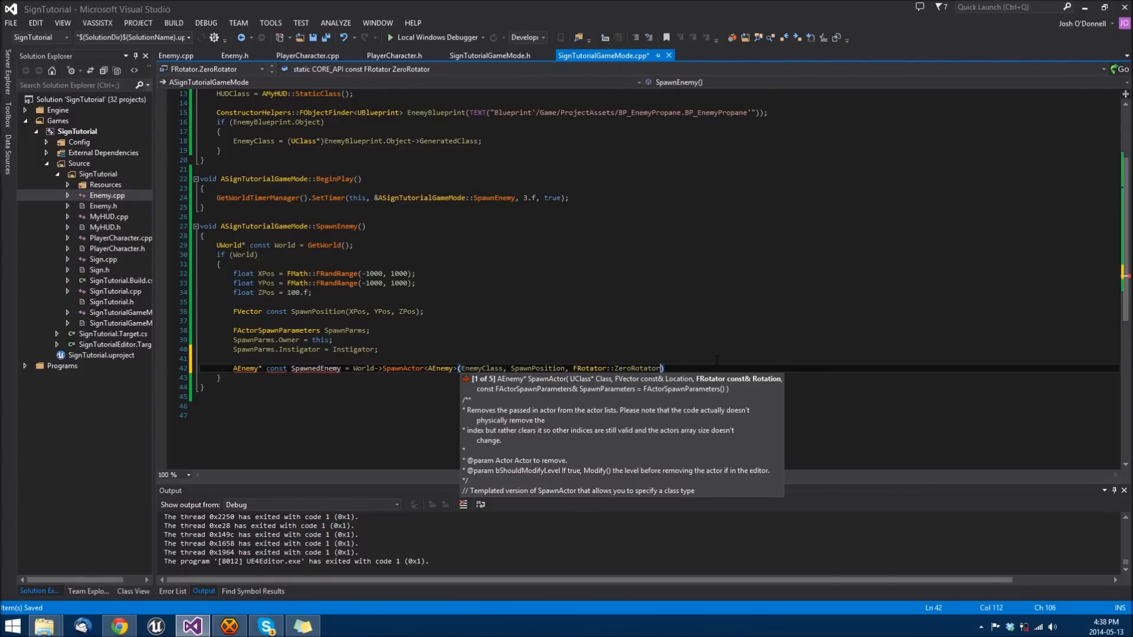
text(,)
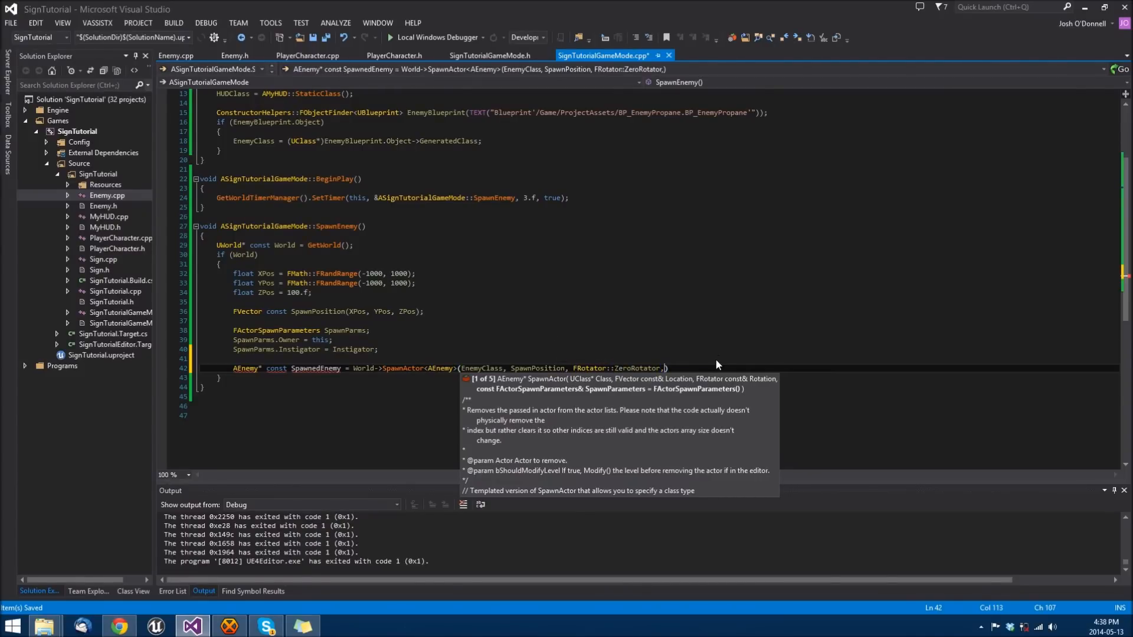
text(SpawnParms)
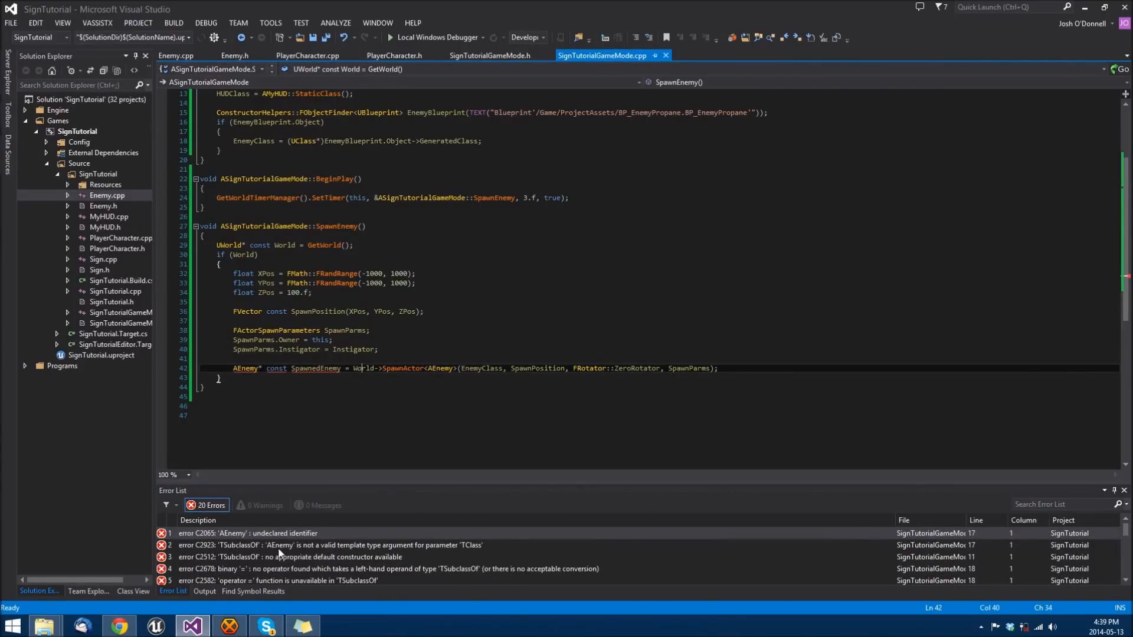
Inspect the undeclared AEnemy error and return to the EnemyClass declaration in the header
click(325, 544)
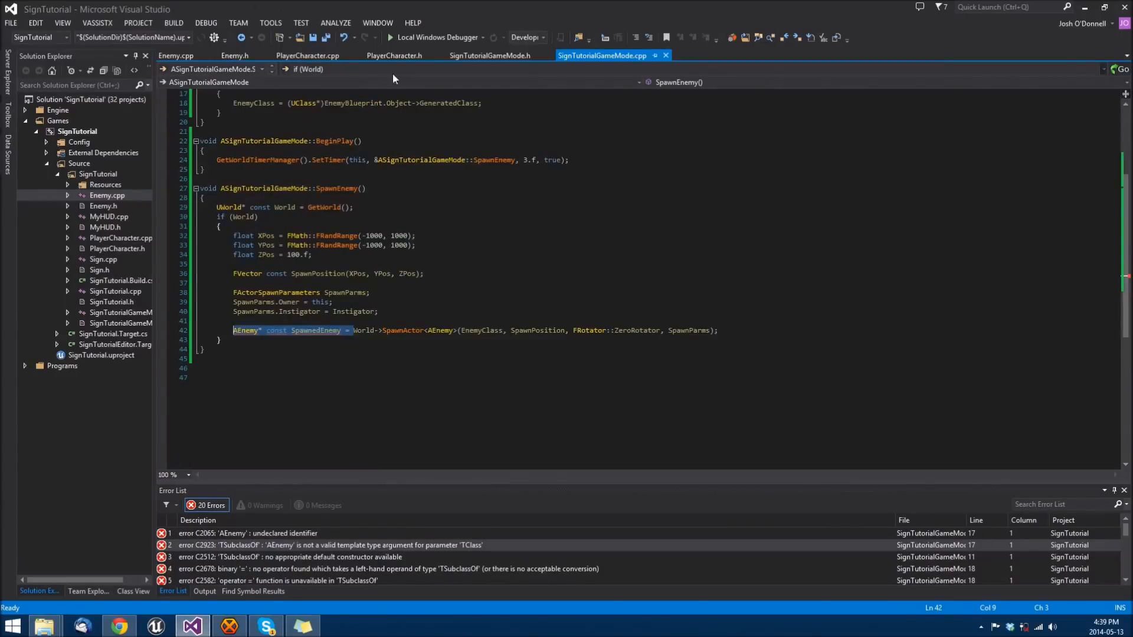
click(490, 55)
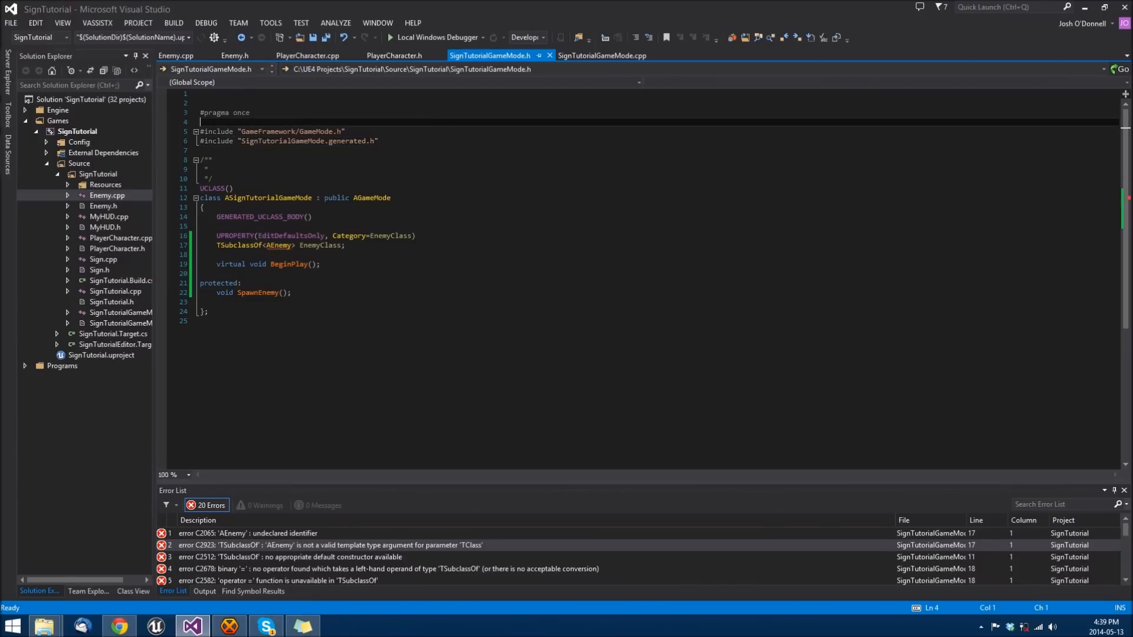
Forward-declare 'class AEnemy;' below the includes in SignTutorialGameMode.h, then return to the .cpp file
key(Enter)
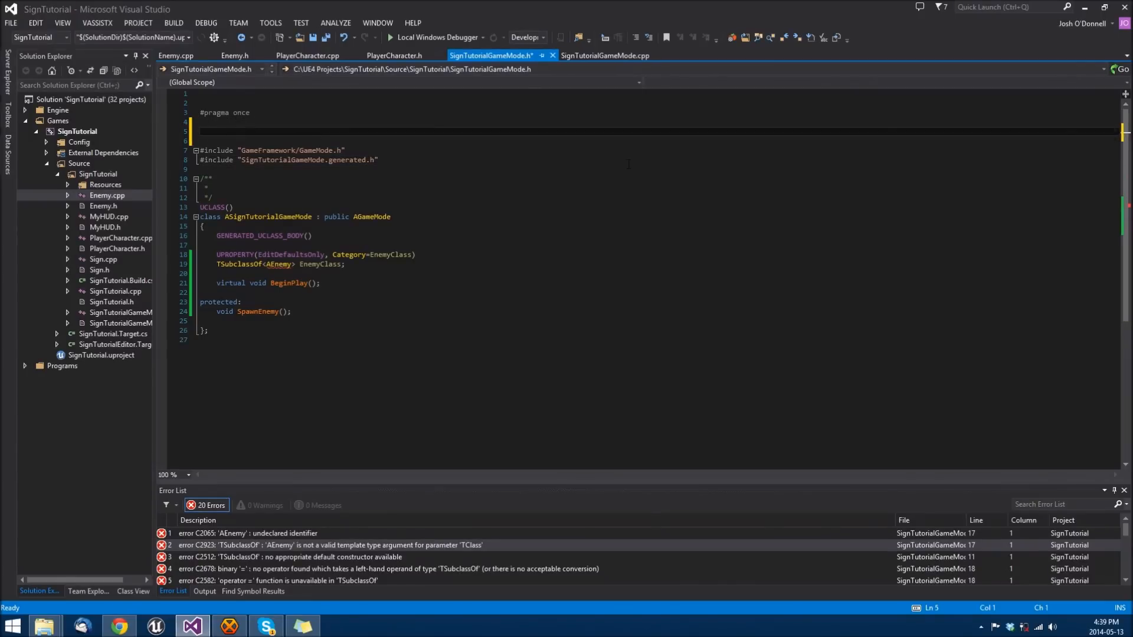
key(Down)
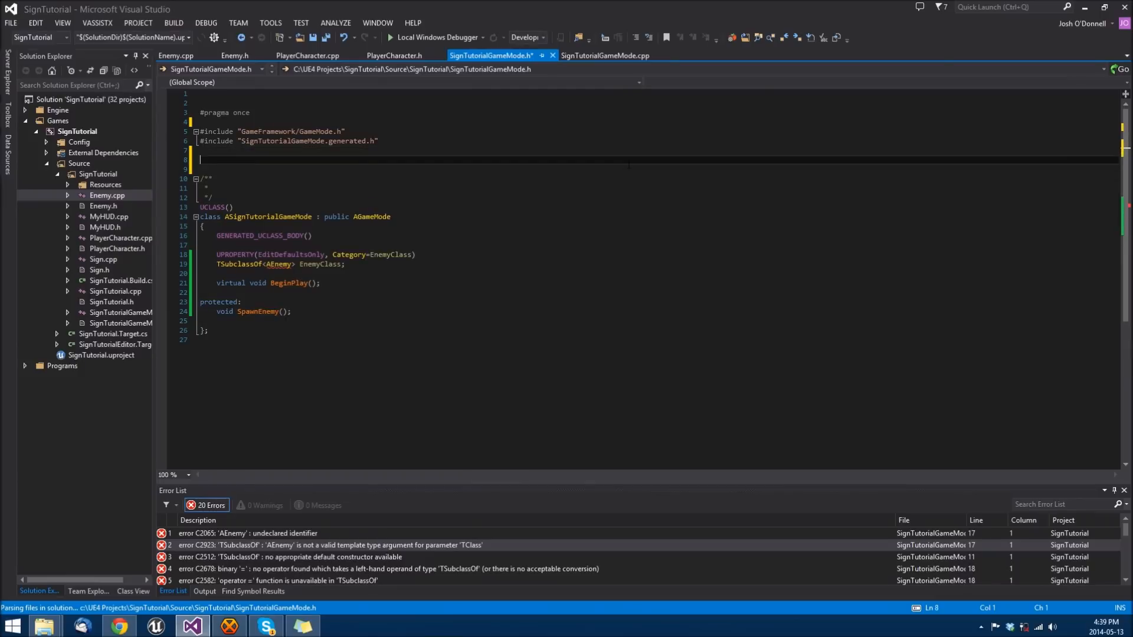
text(class AEnemy;)
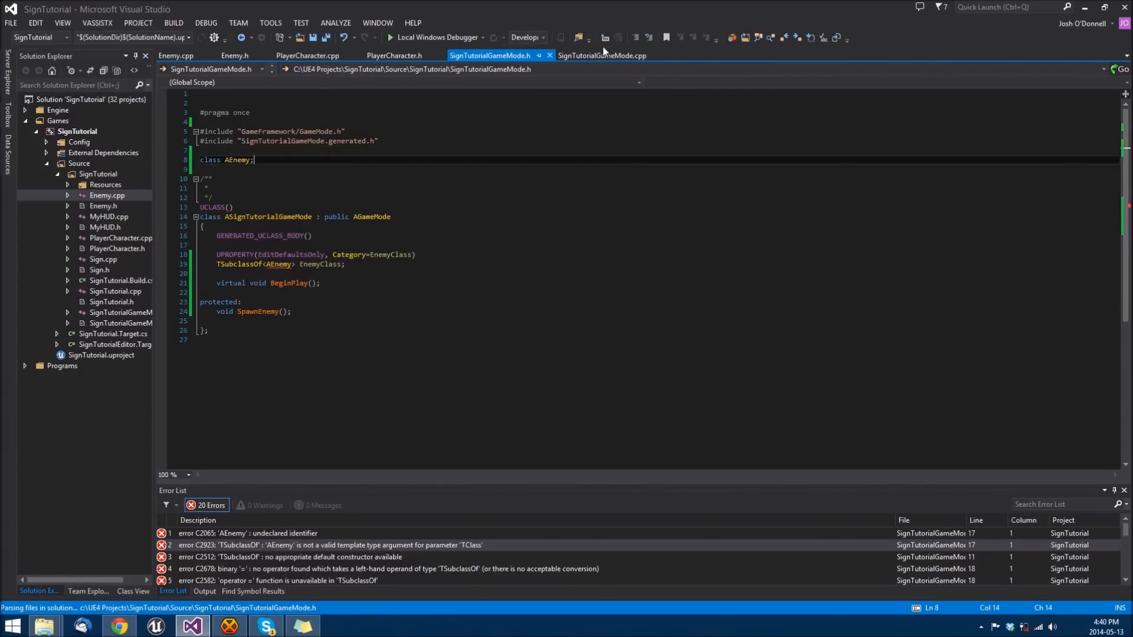
click(601, 55)
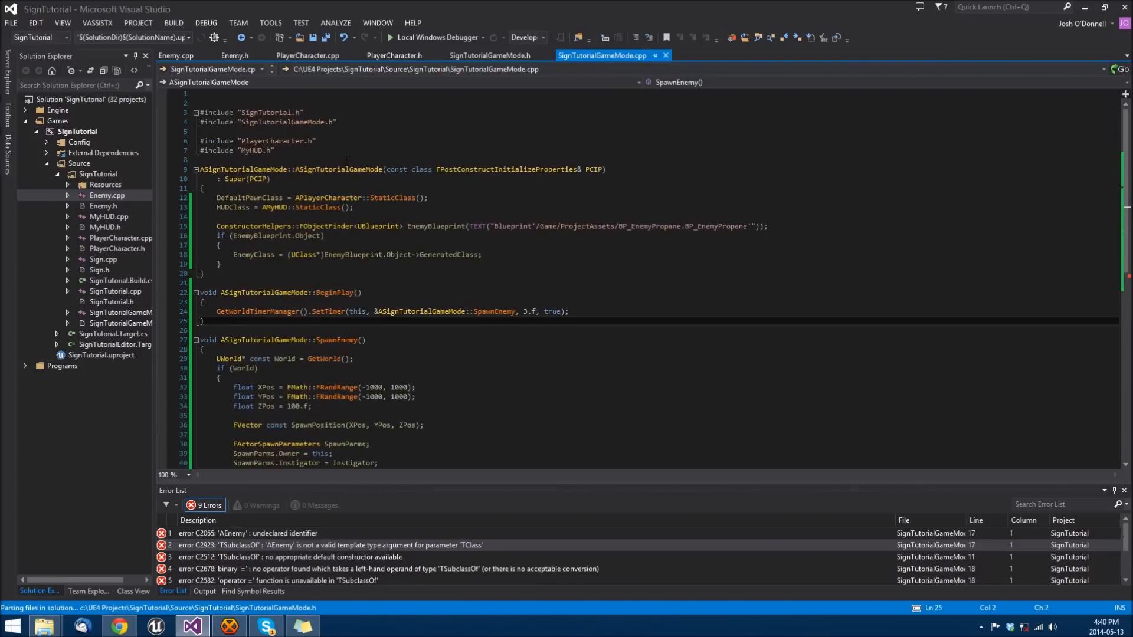
Add an #include for the enemy header after #include "MyHUD.h", then switch to Unreal Editor
text(#i)
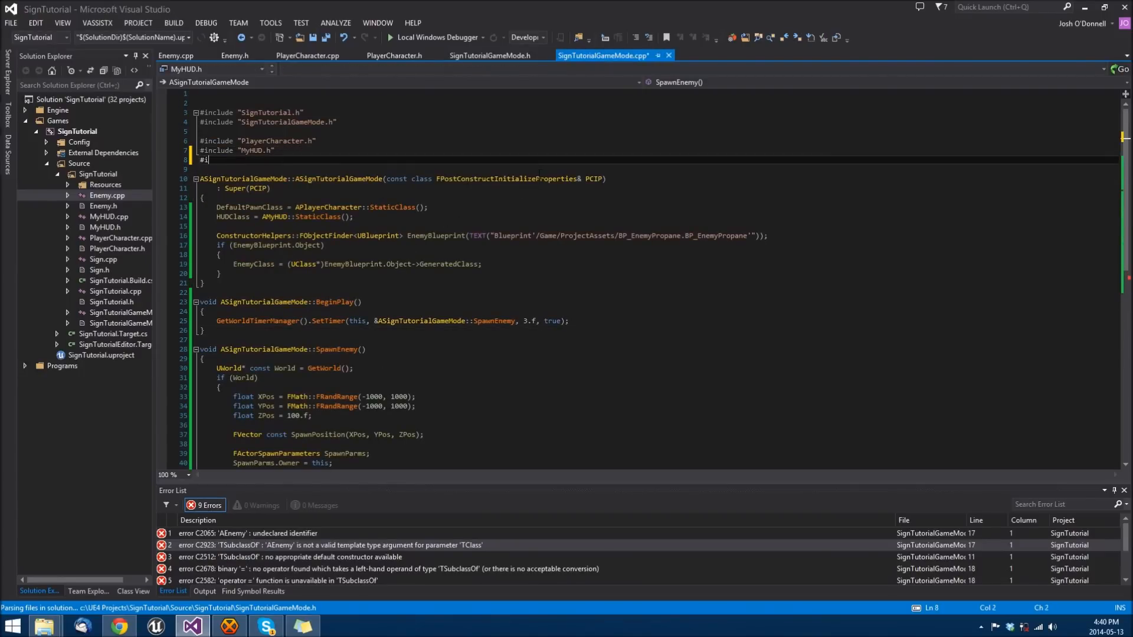
text(An)
text(SpawnParms.Instigator = Instigator;)
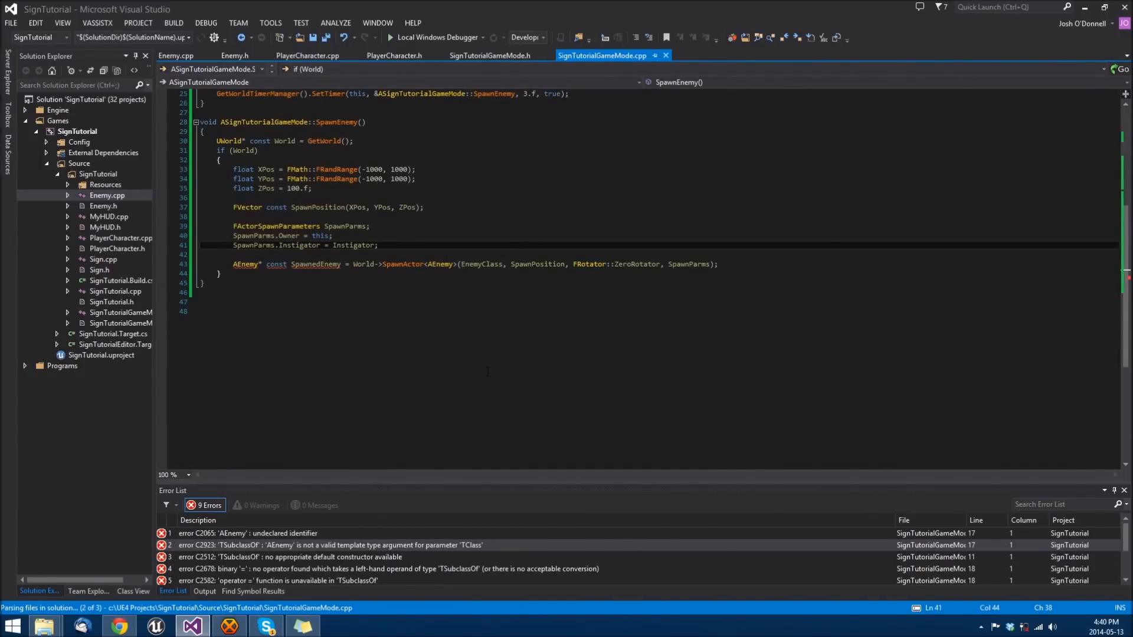
click(204, 592)
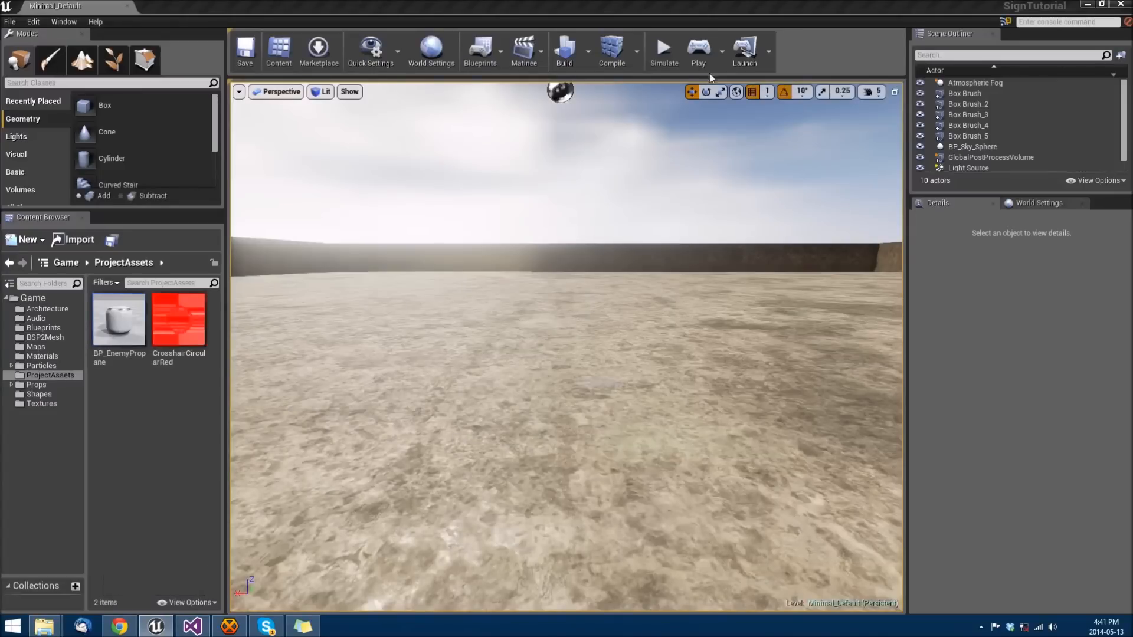
Start a Play In Editor session of the SignTutorial level
click(697, 48)
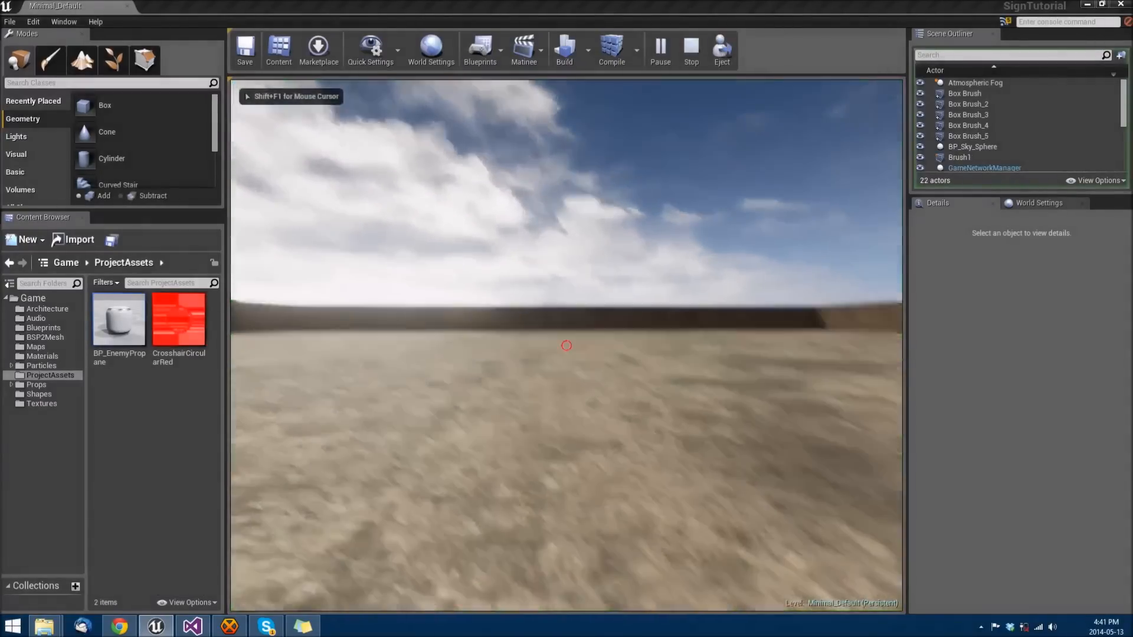